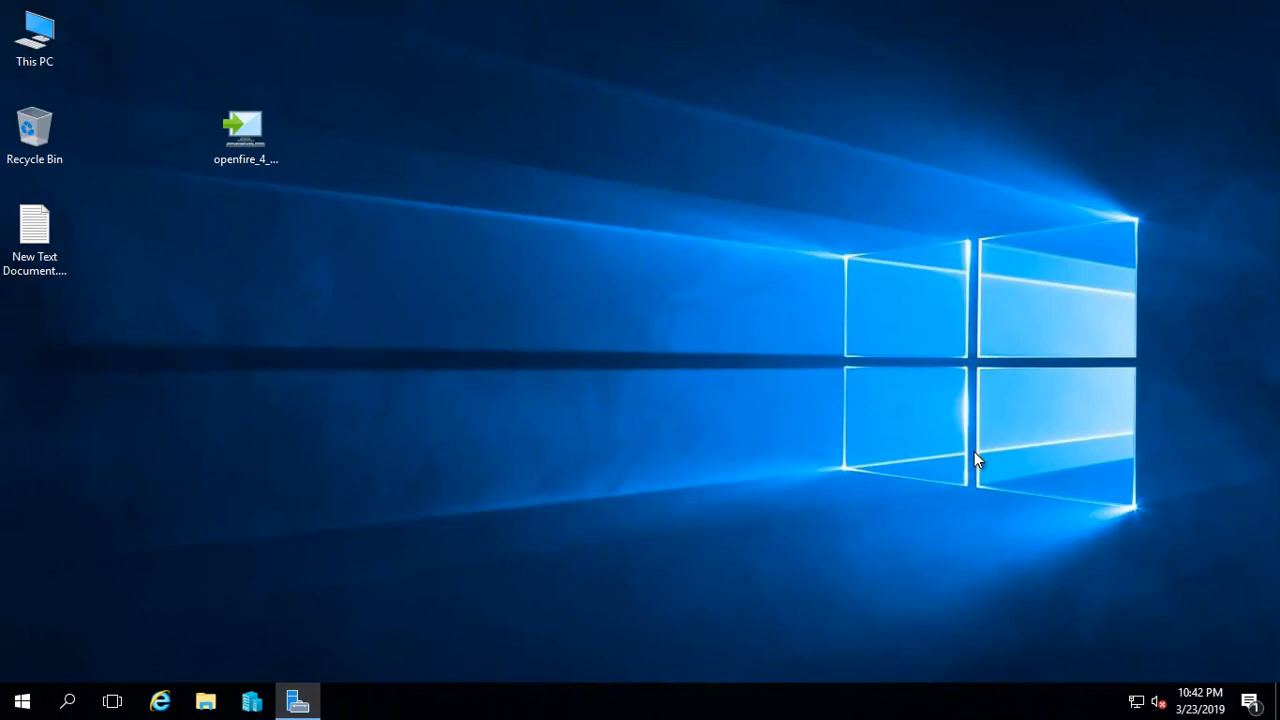
mouse_move(624, 320)
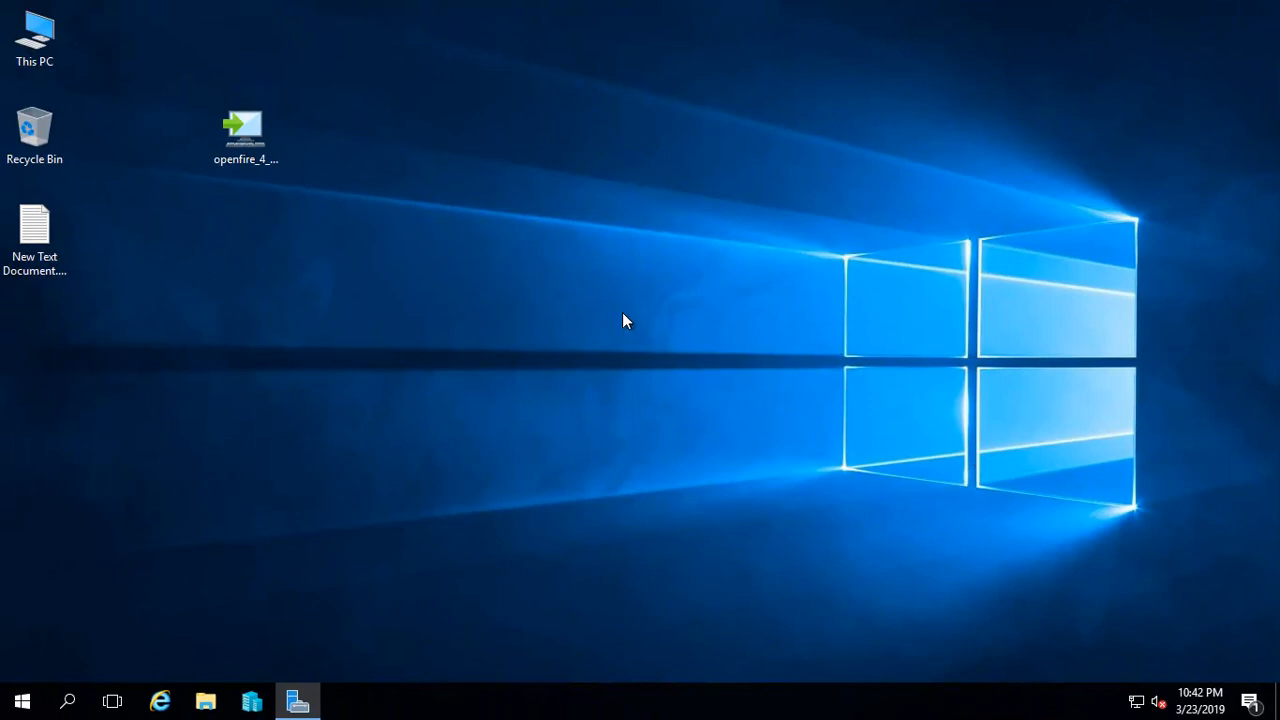
Install Openfire 4.3.2 in English into the existing default folder and start its service
double_click(245, 126)
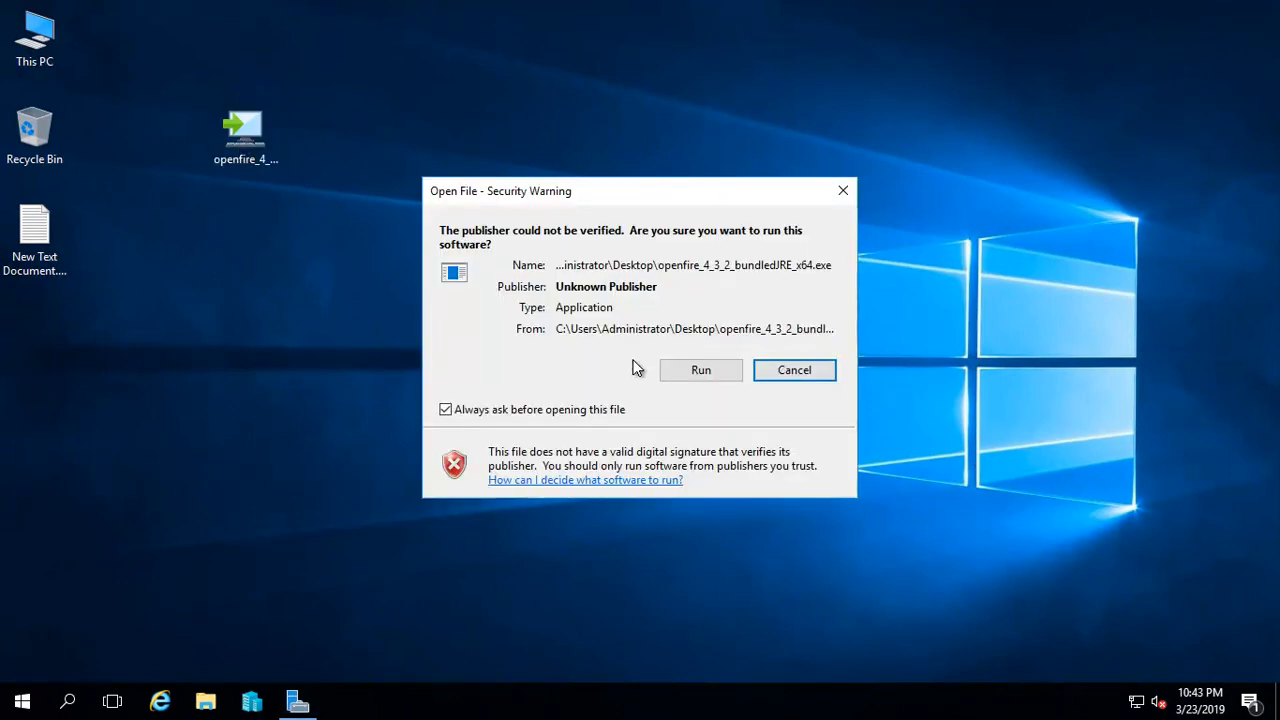
click(700, 370)
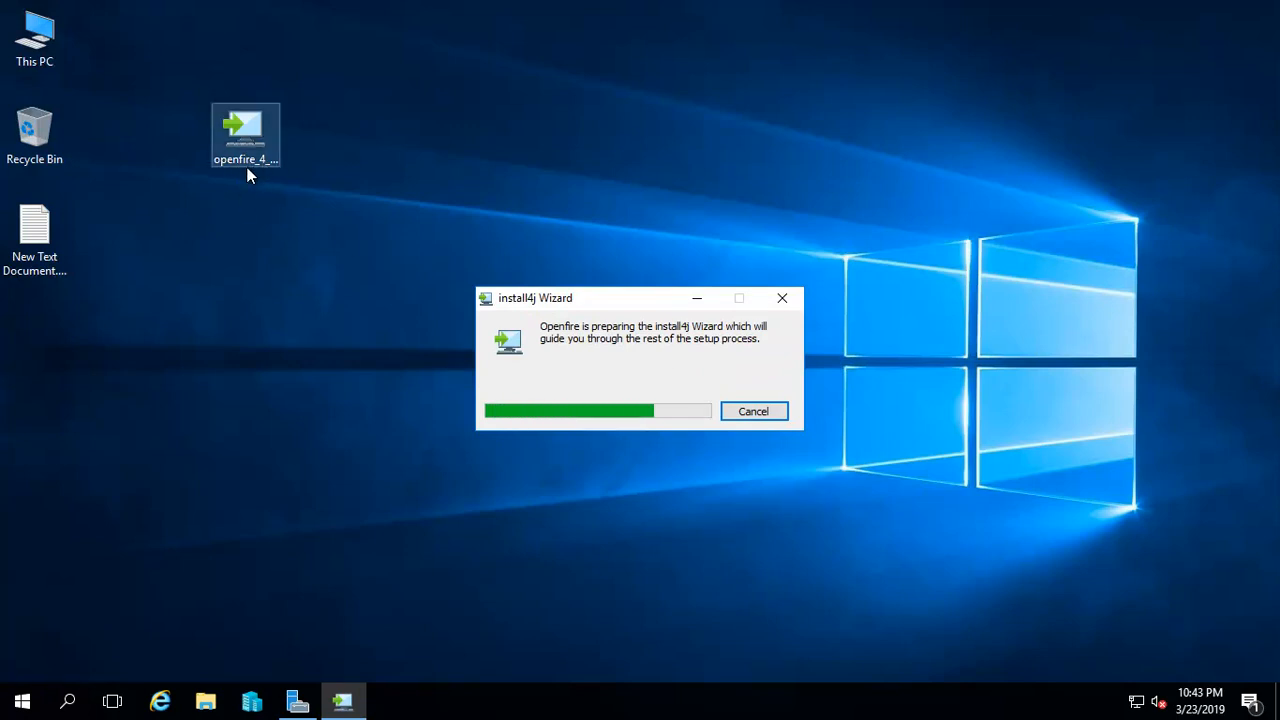
mouse_move(586, 368)
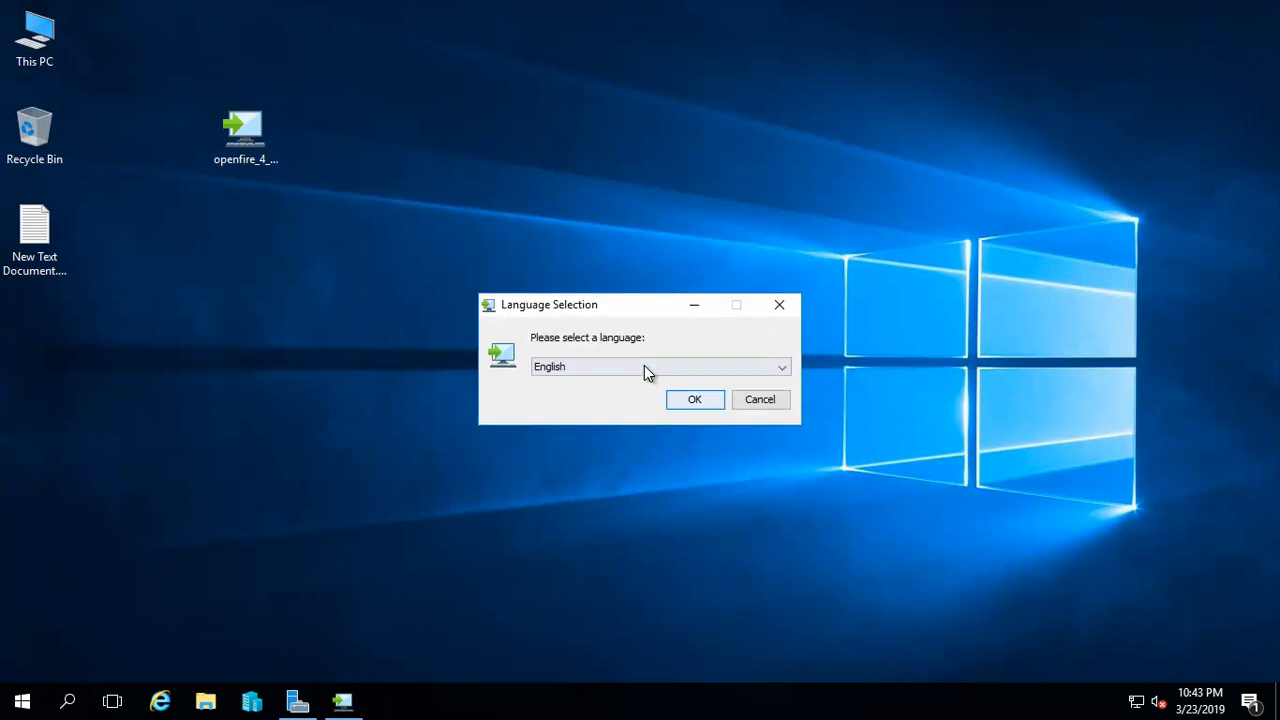
click(695, 399)
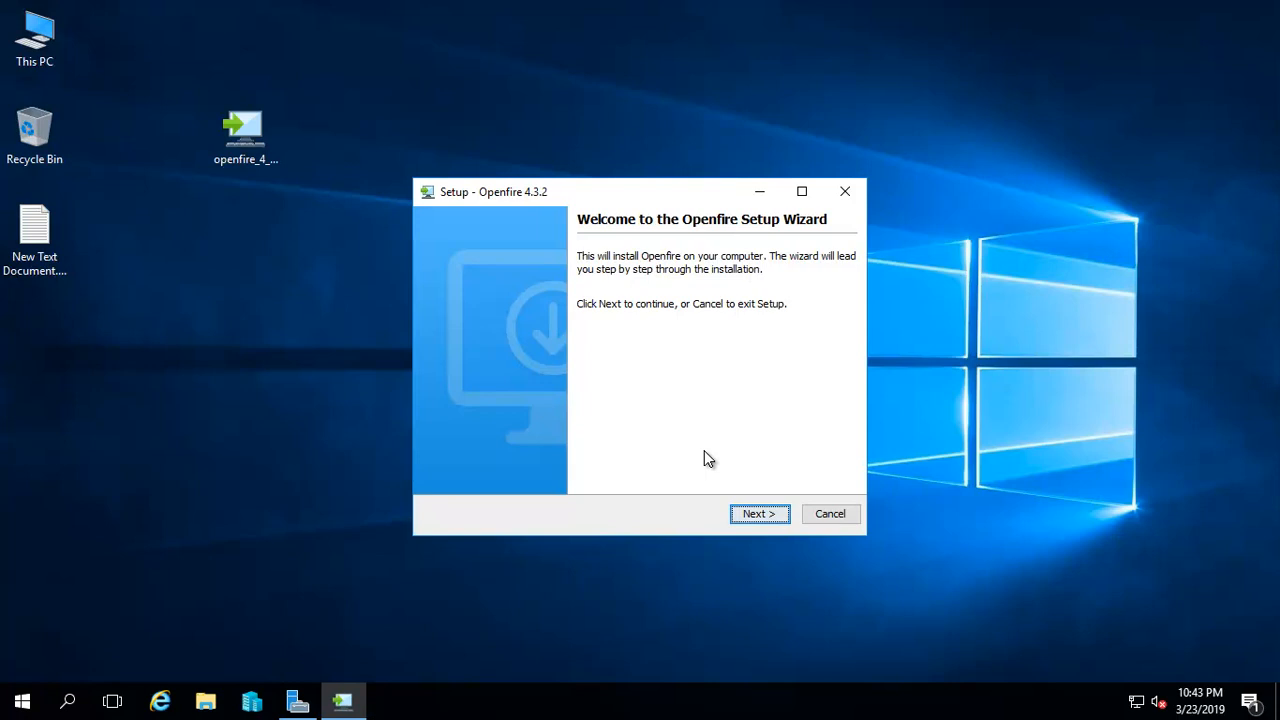
click(759, 514)
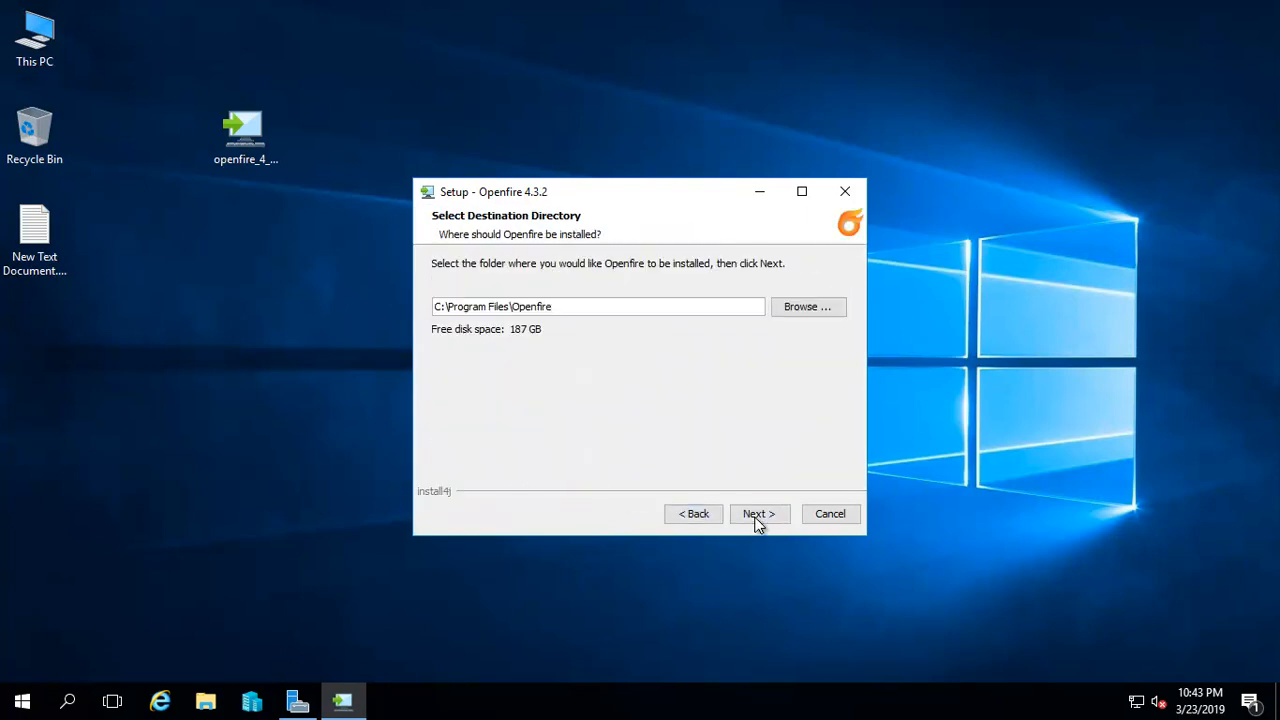
click(759, 513)
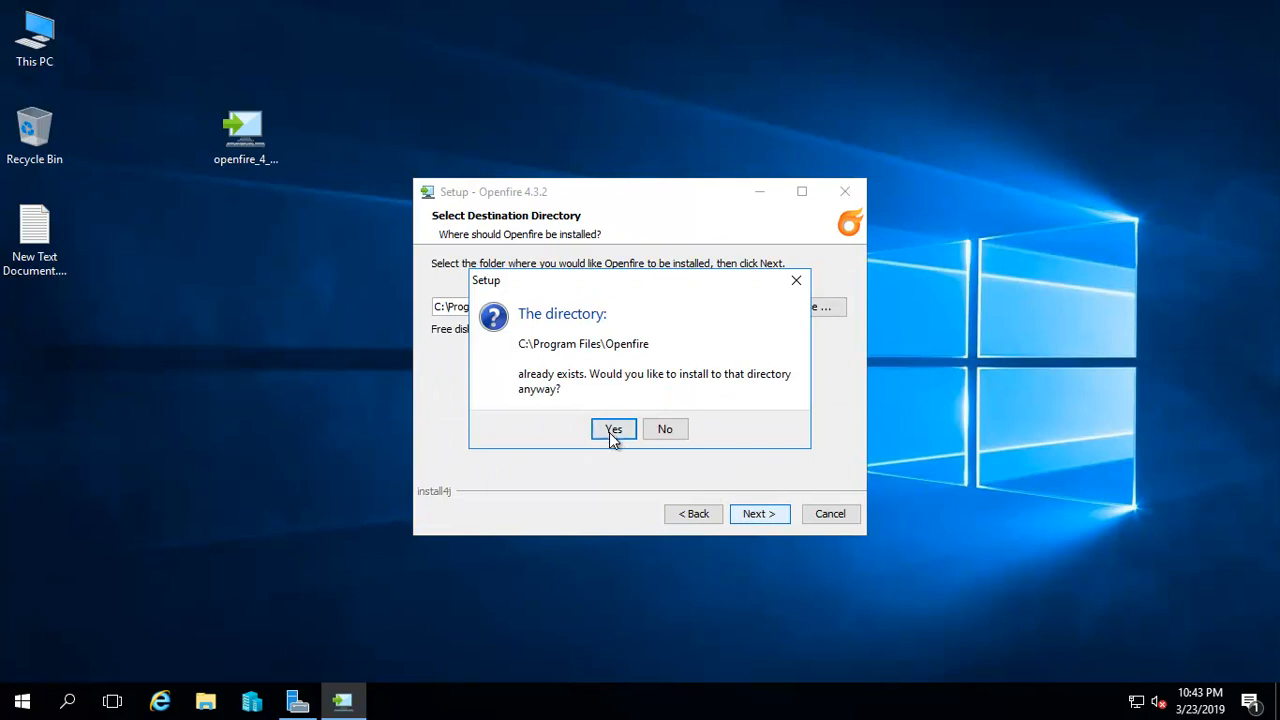
click(613, 429)
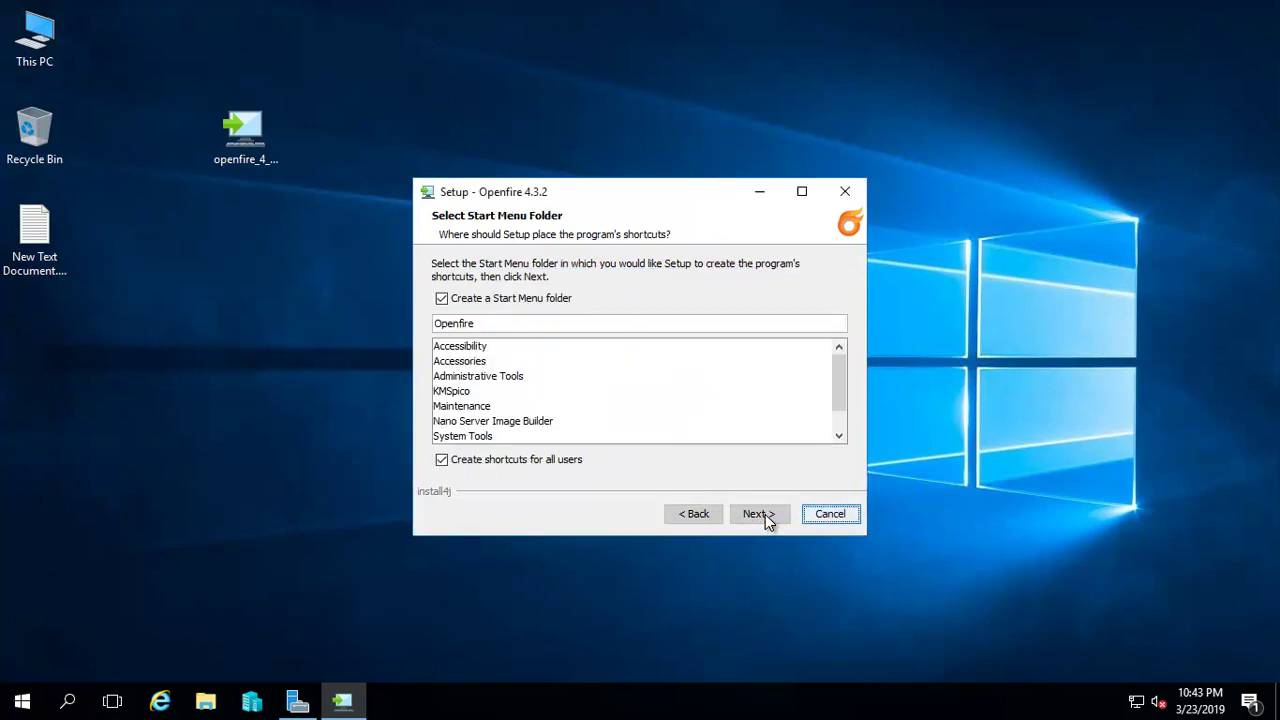
click(758, 514)
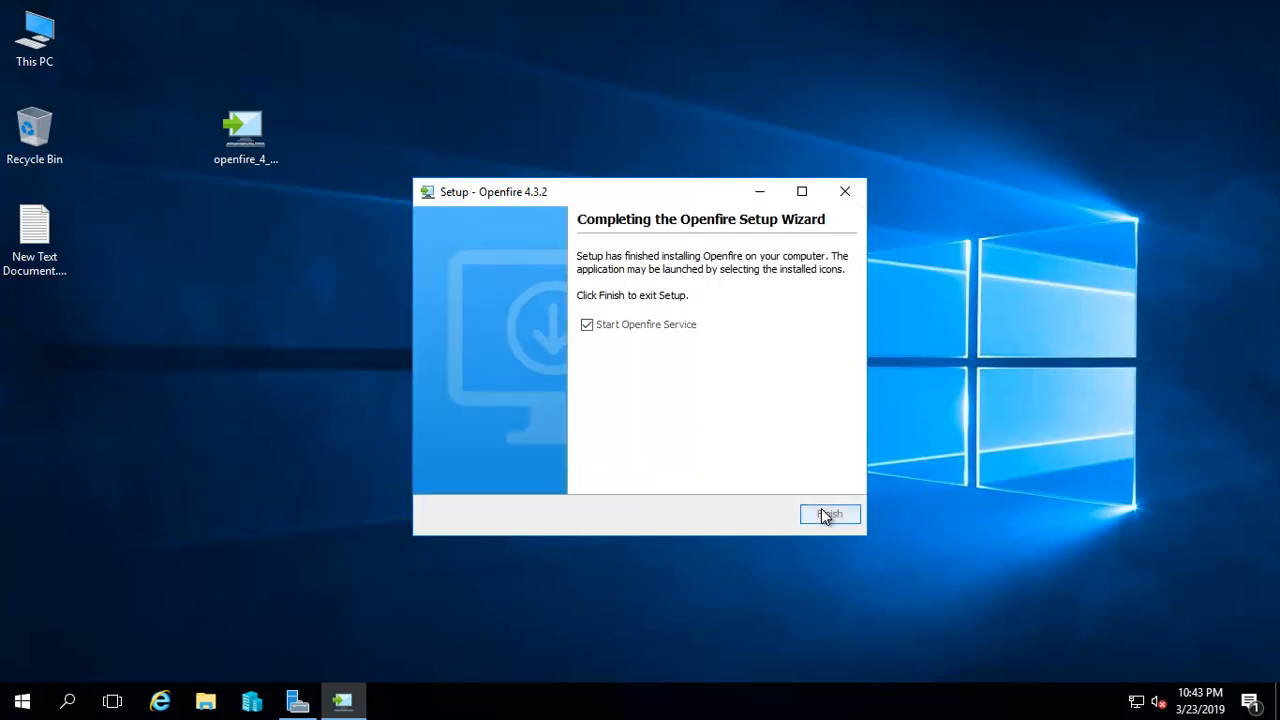
click(830, 514)
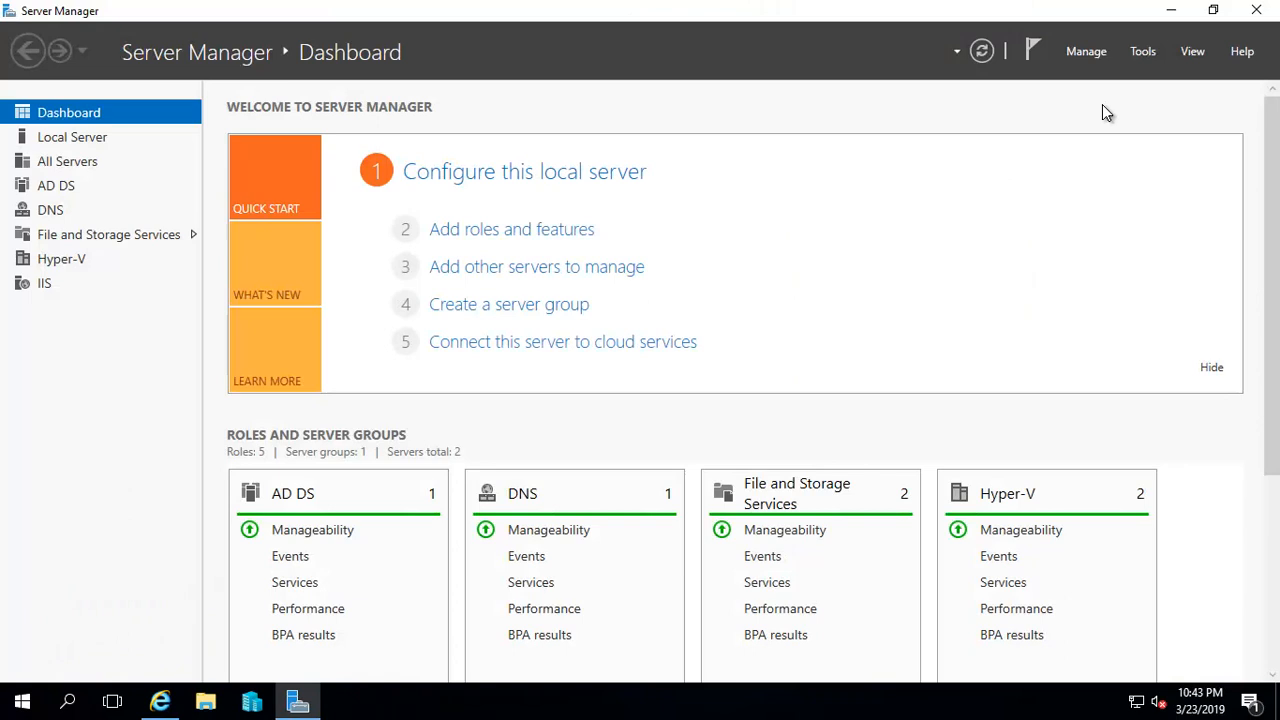
mouse_move(1142, 51)
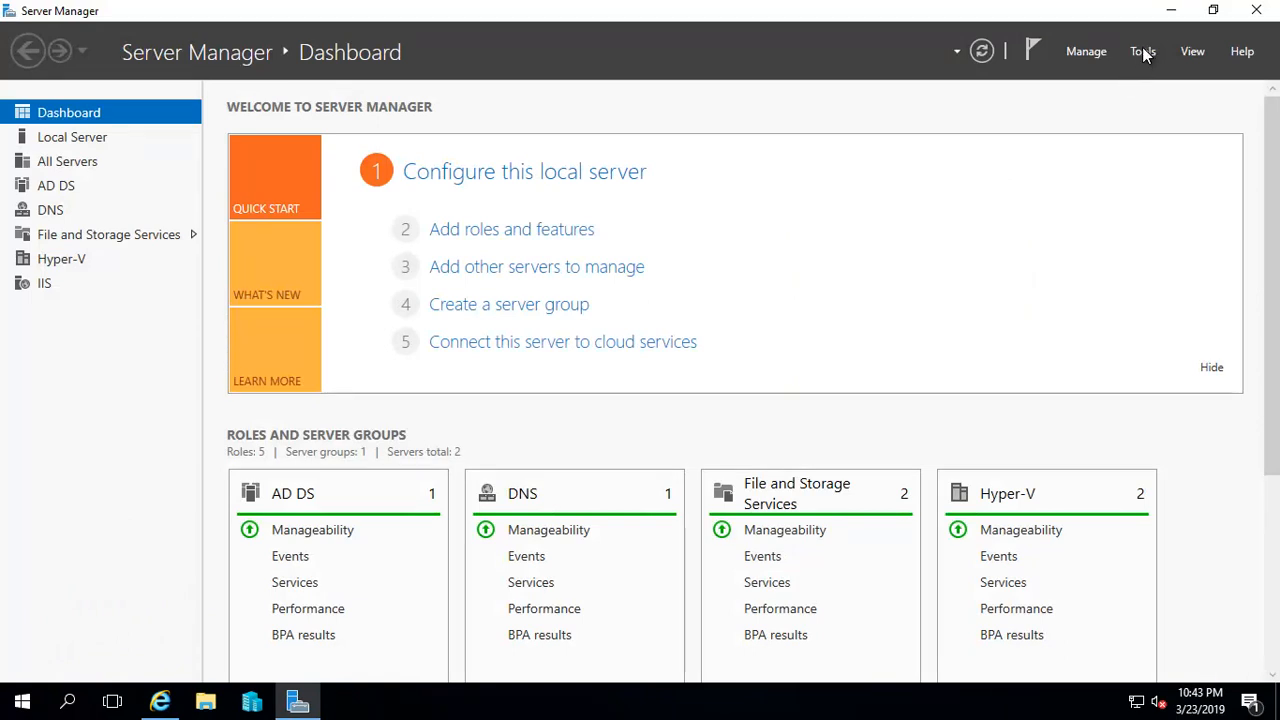
Open Active Directory Users and Computers from Server Manager Tools, then bring the Openfire setup page forward
click(1144, 51)
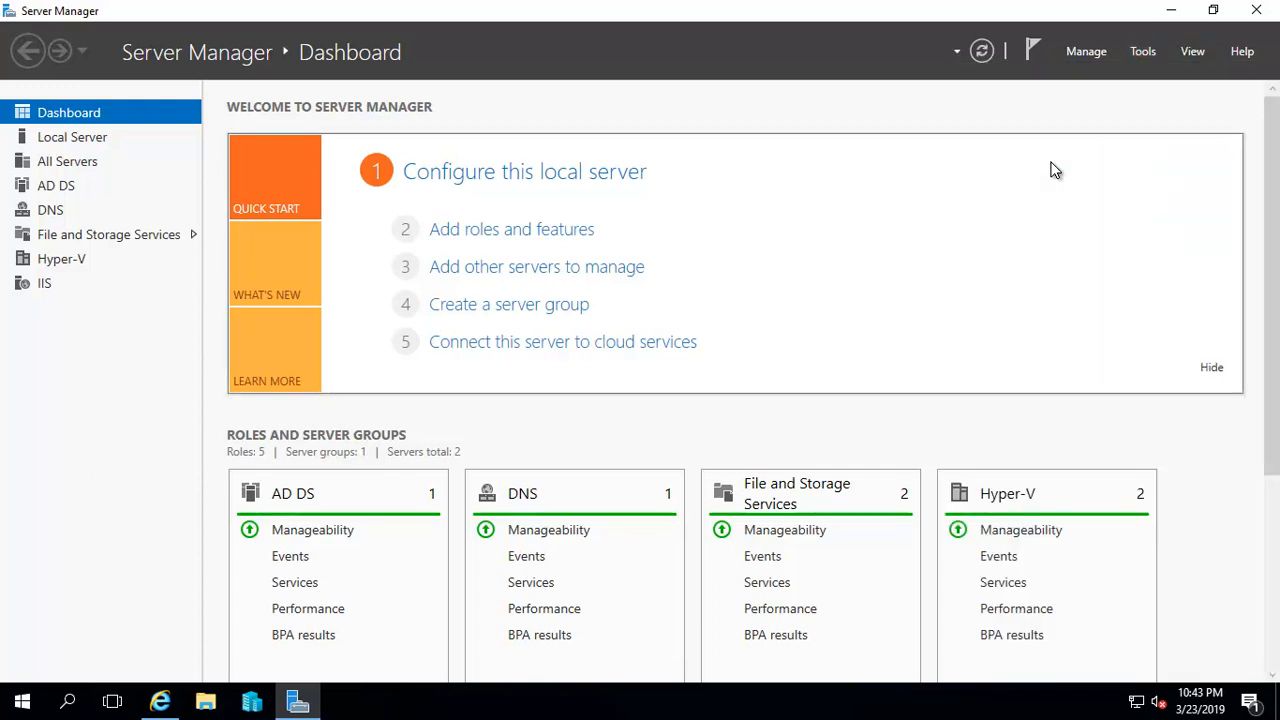
mouse_move(335, 208)
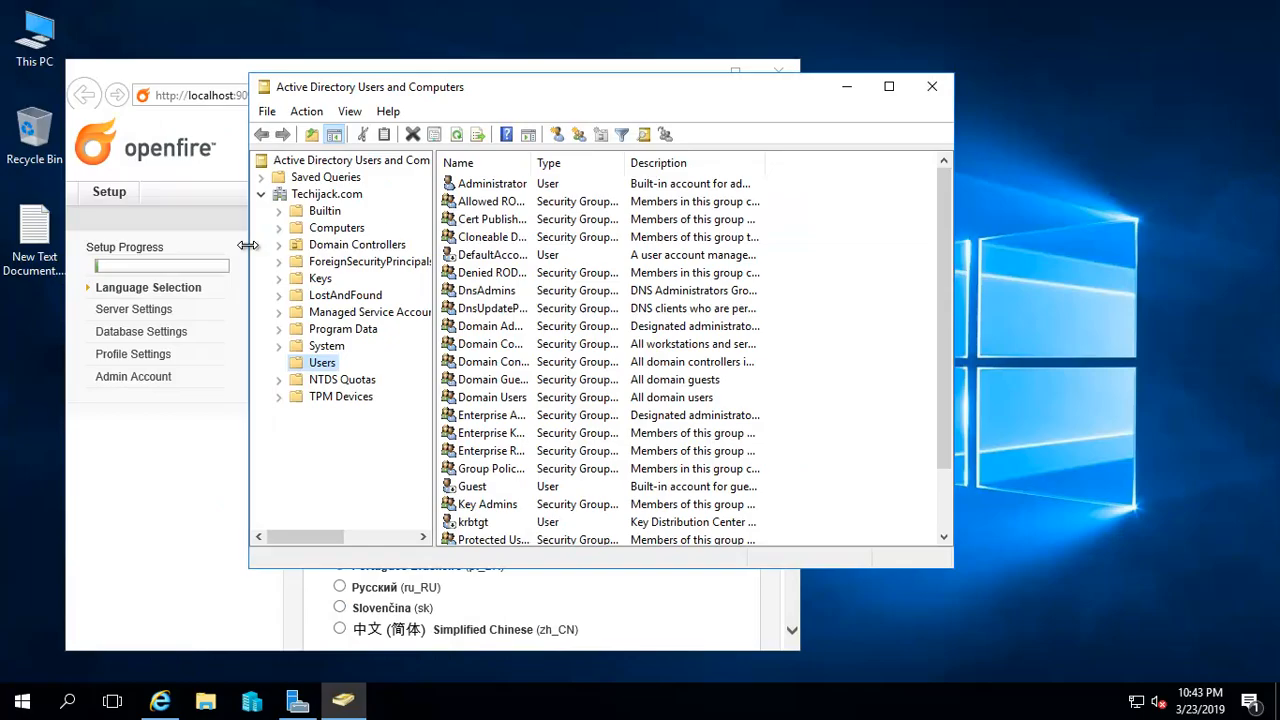
click(326, 193)
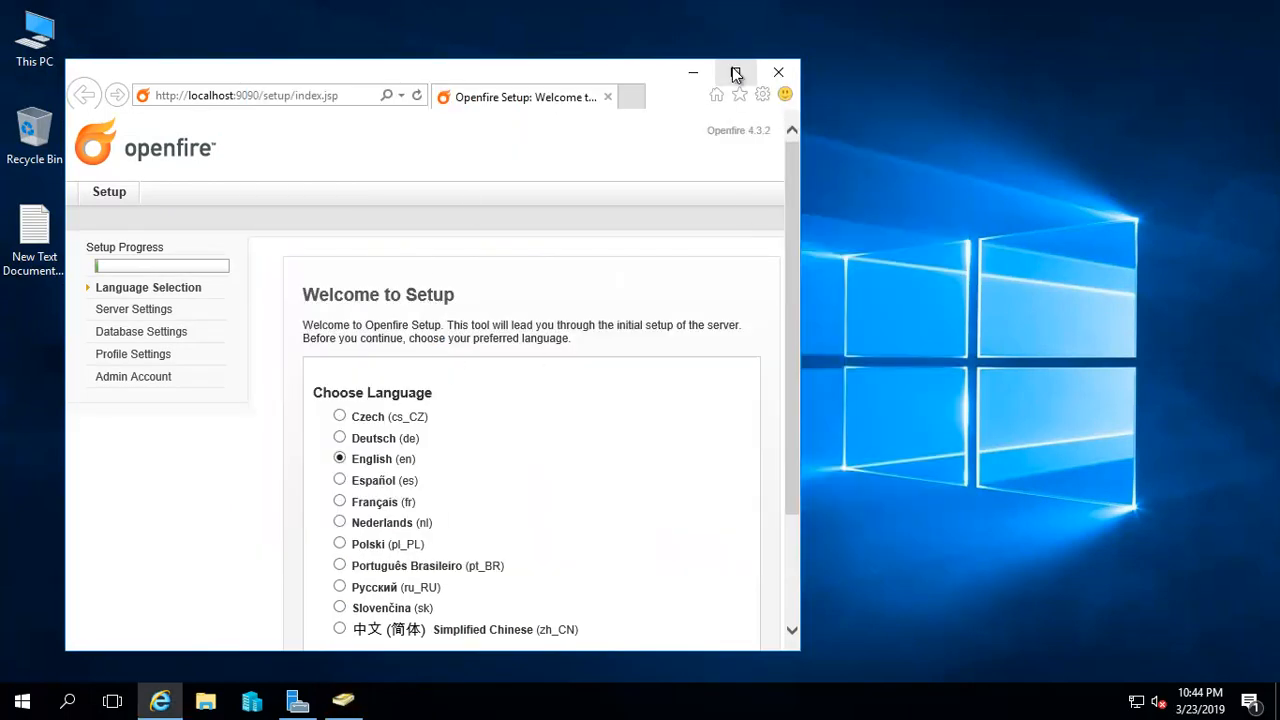
Maximize the setup page, keep English and the server settings, and choose Embedded Database
click(735, 72)
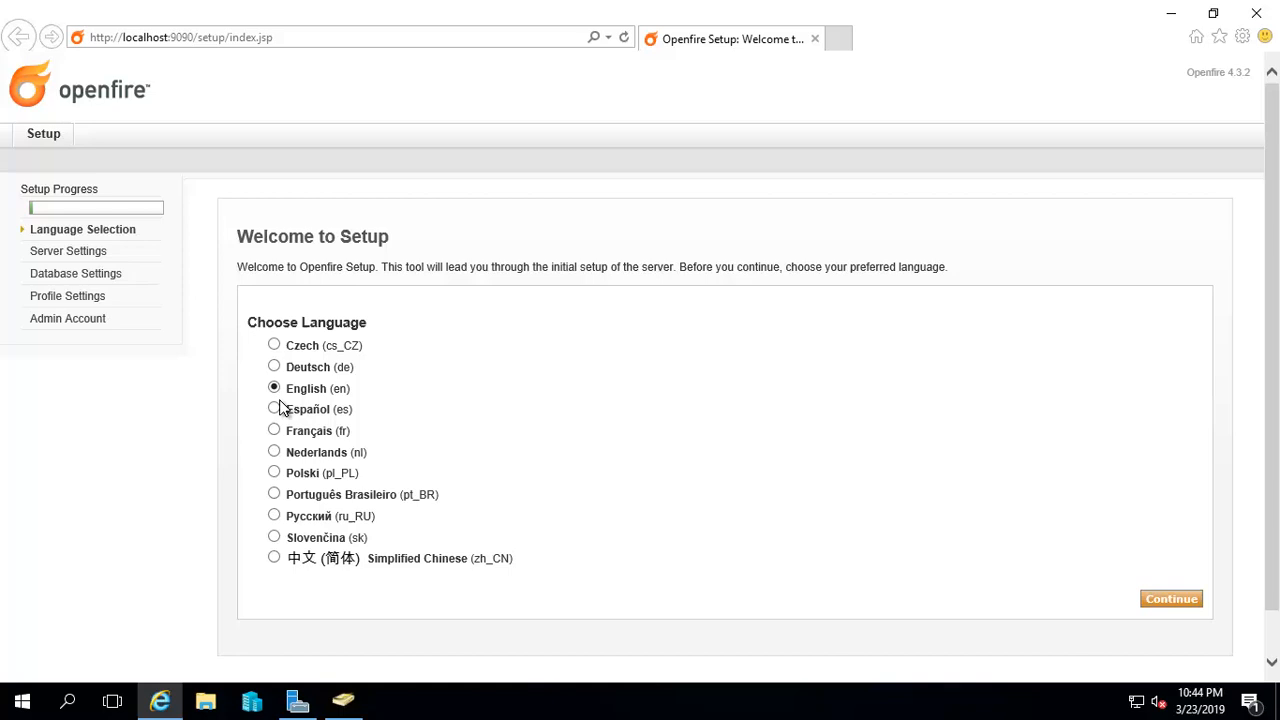
mouse_move(308, 395)
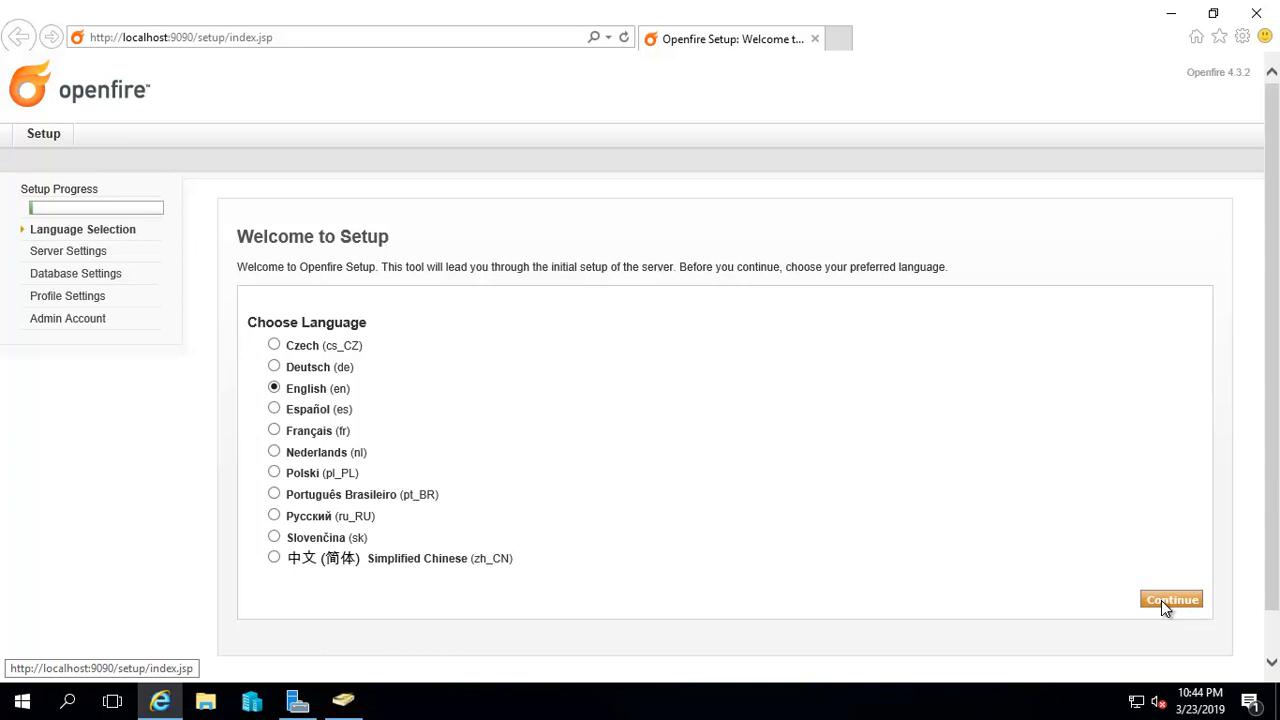
click(1171, 598)
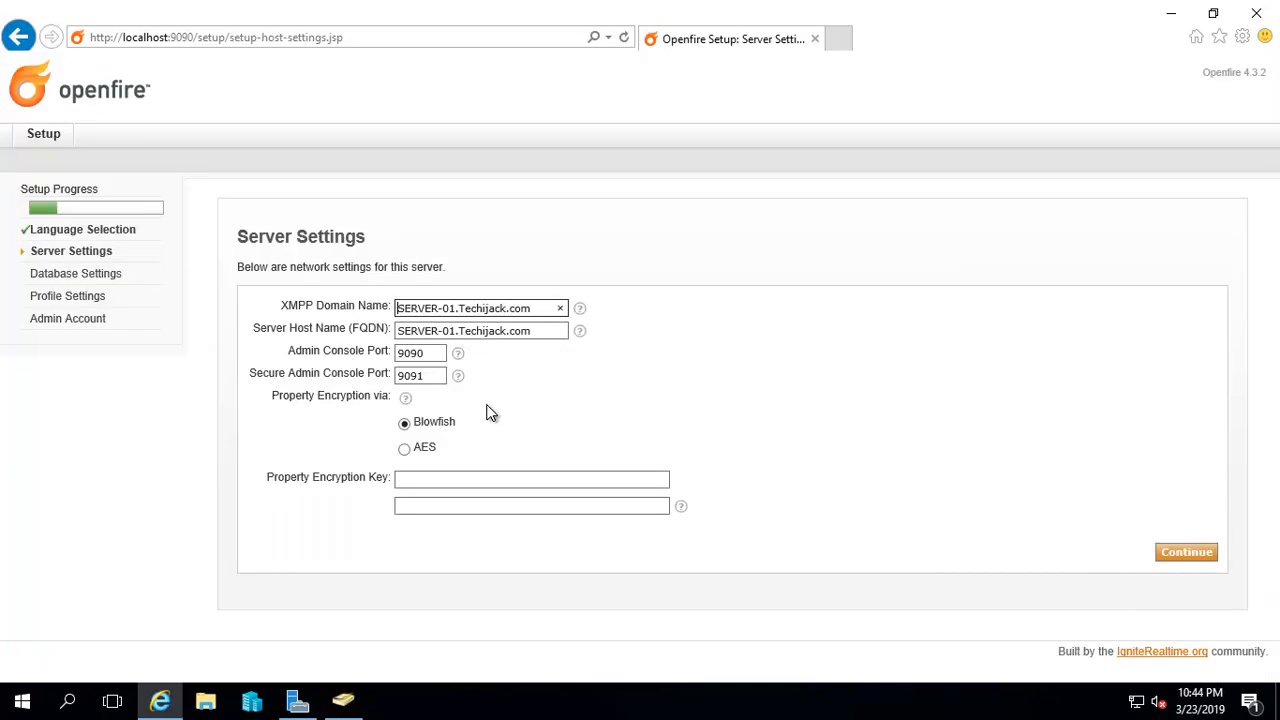
mouse_move(455, 379)
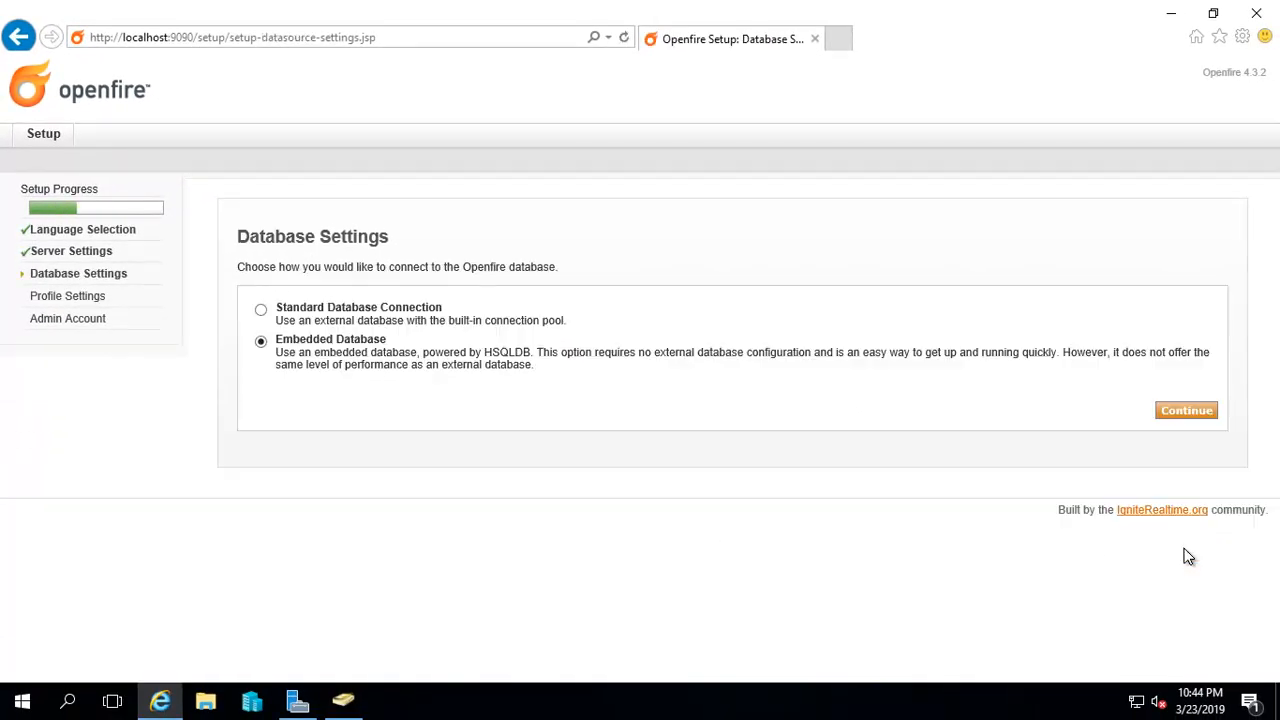
mouse_move(278, 360)
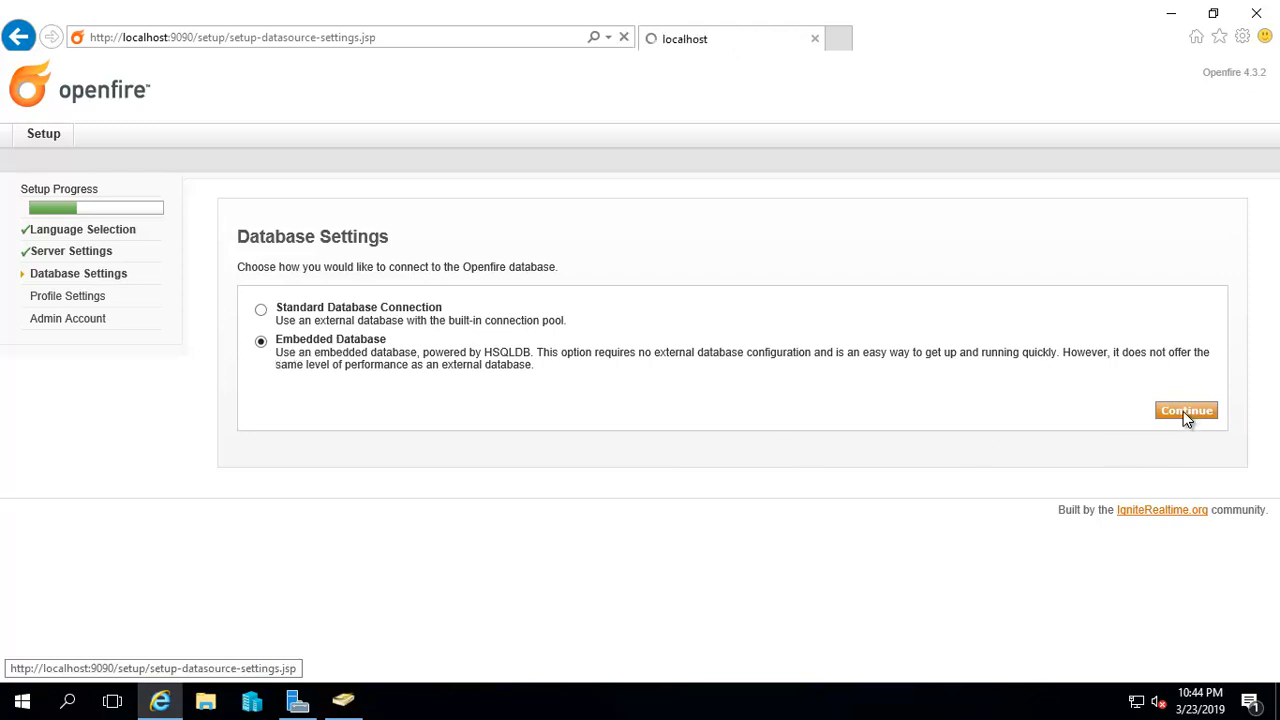
click(1185, 410)
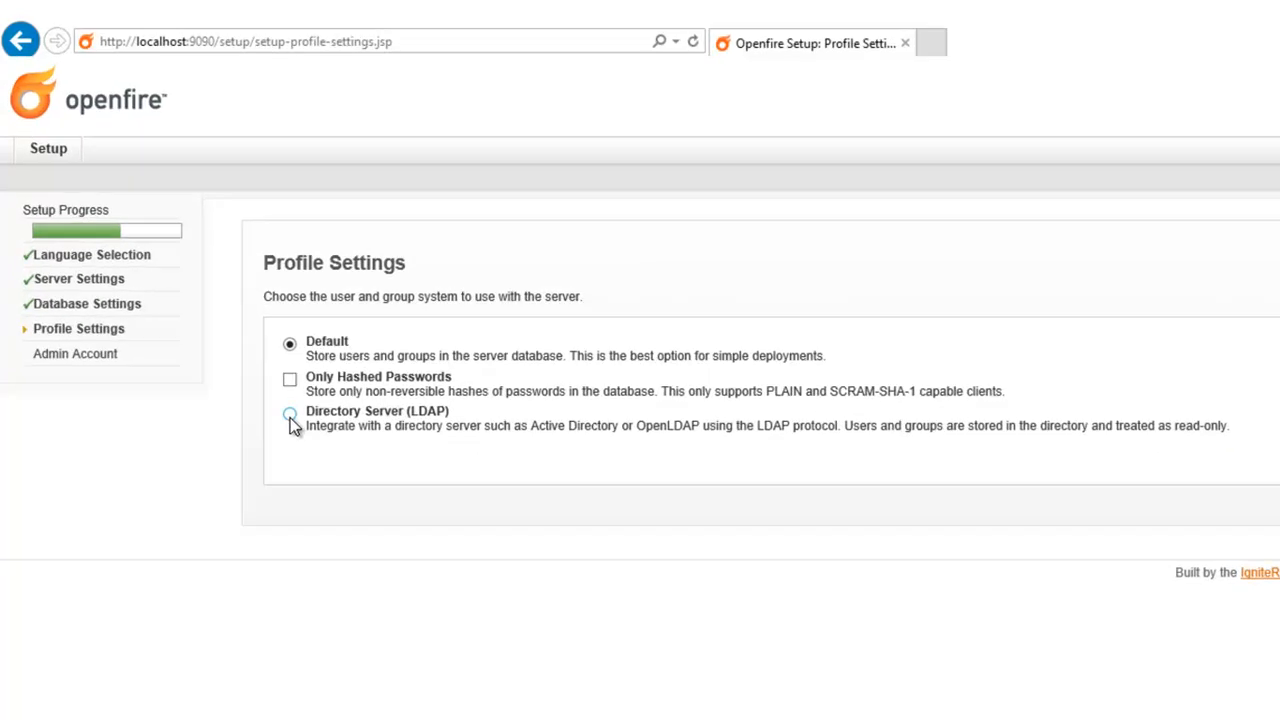
Choose Directory Server (LDAP) for user storage and set the server type to Active Directory
click(289, 414)
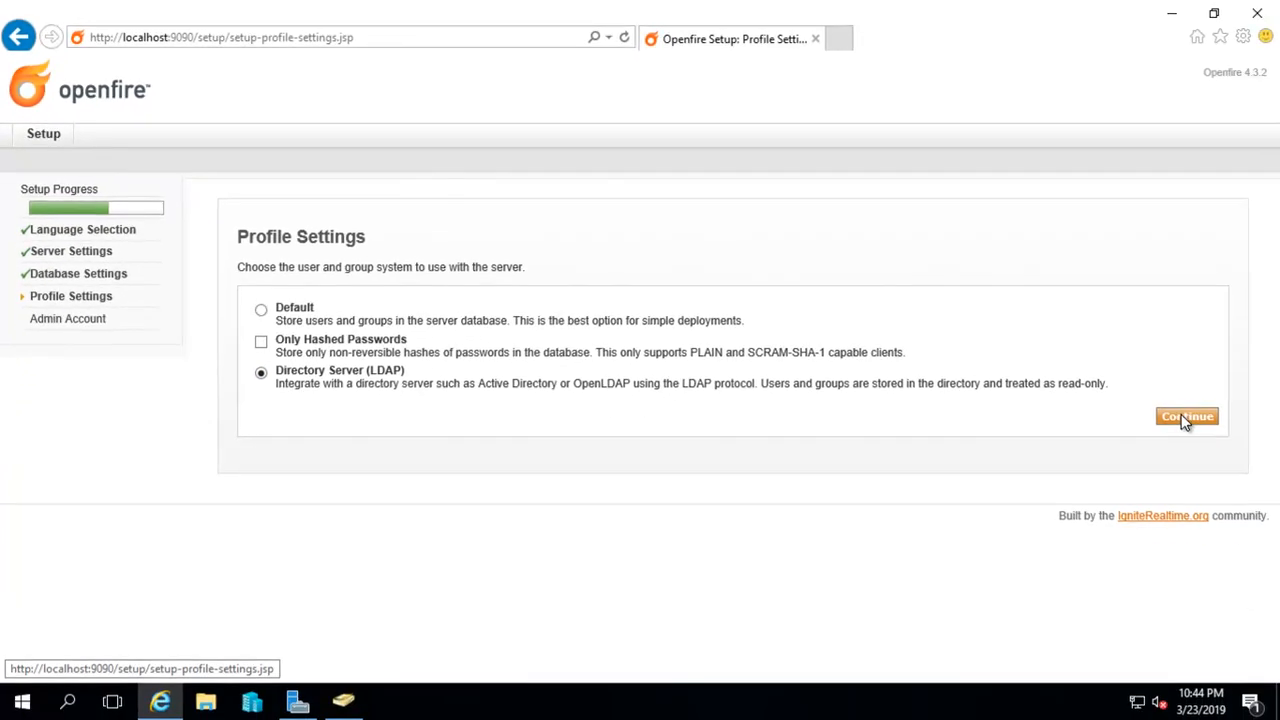
click(1184, 416)
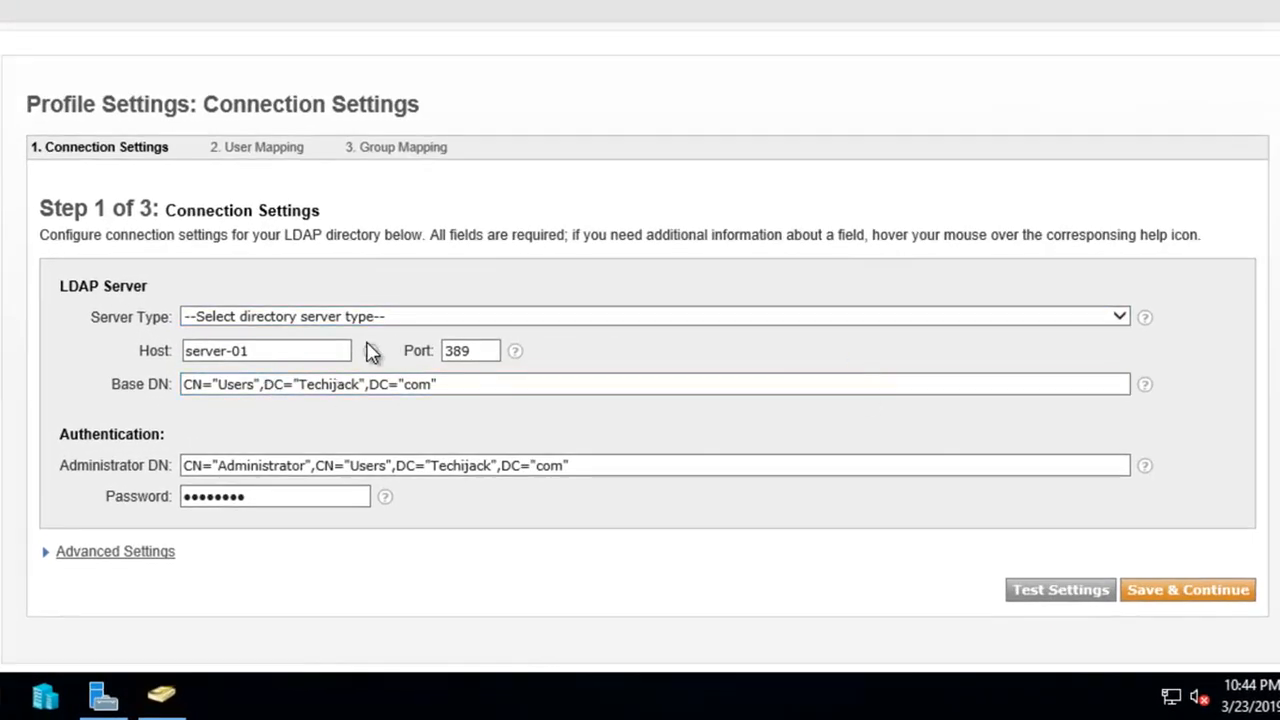
click(690, 316)
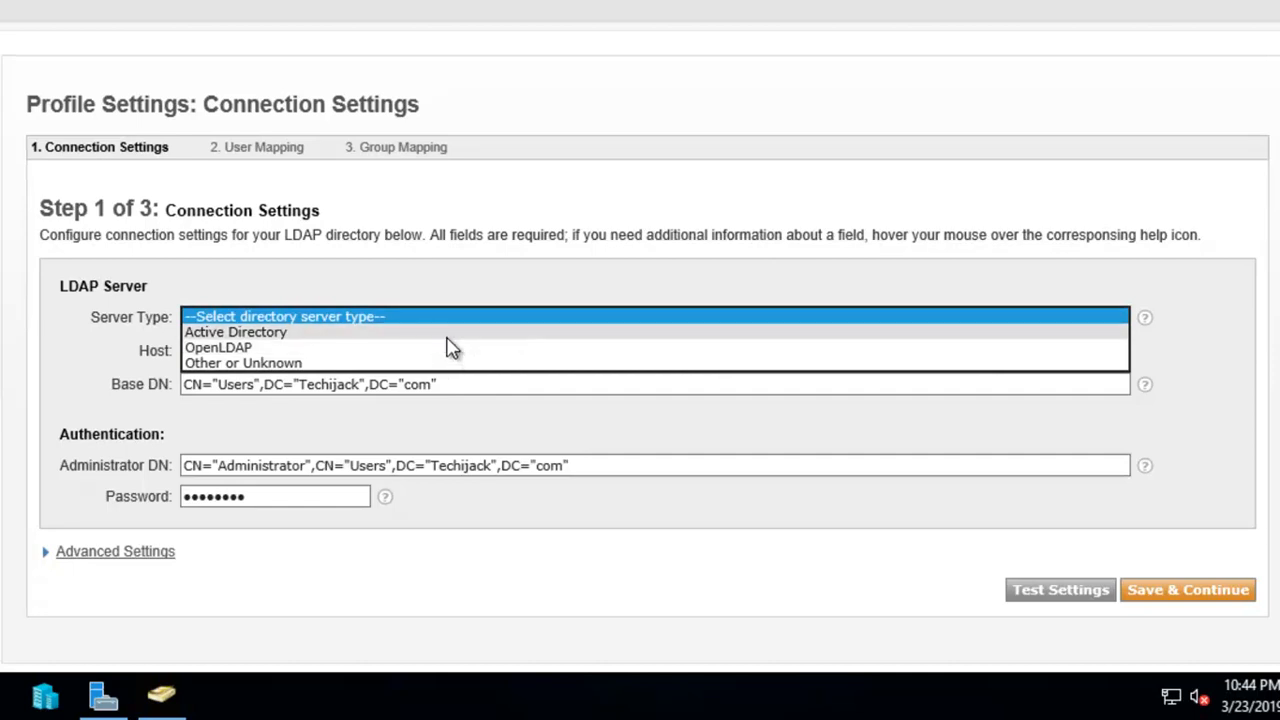
click(235, 331)
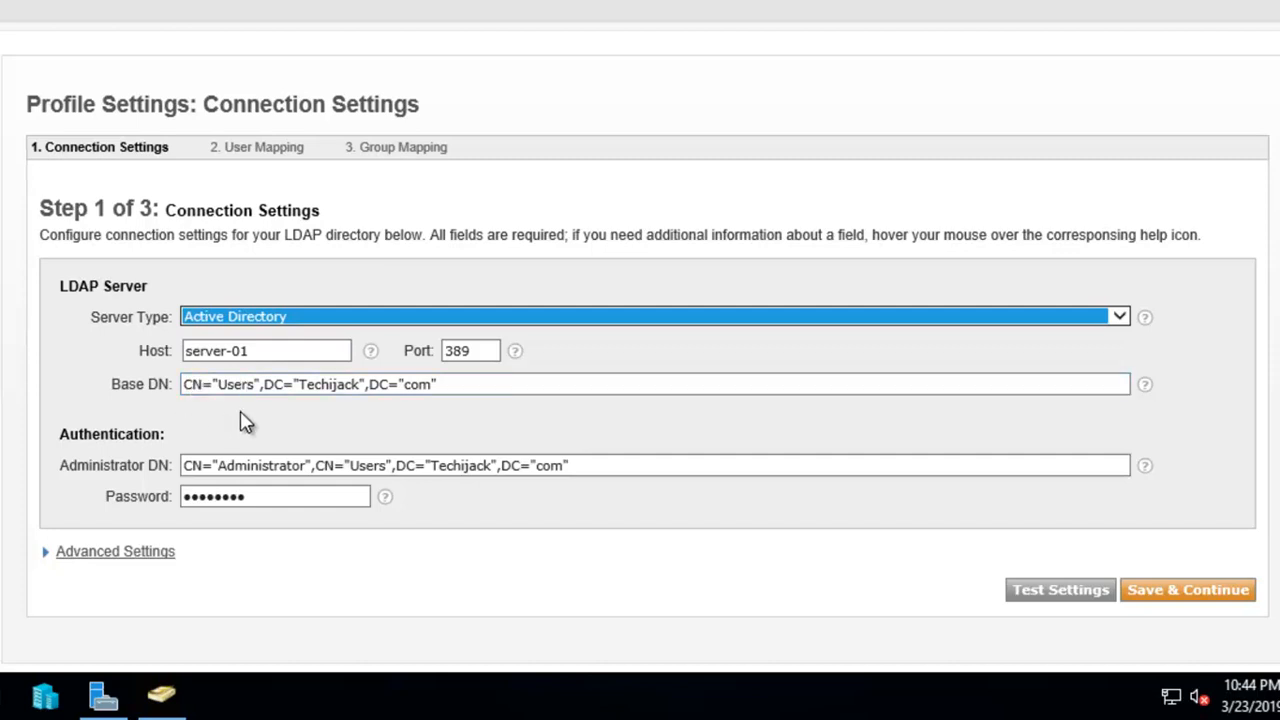
mouse_move(260, 415)
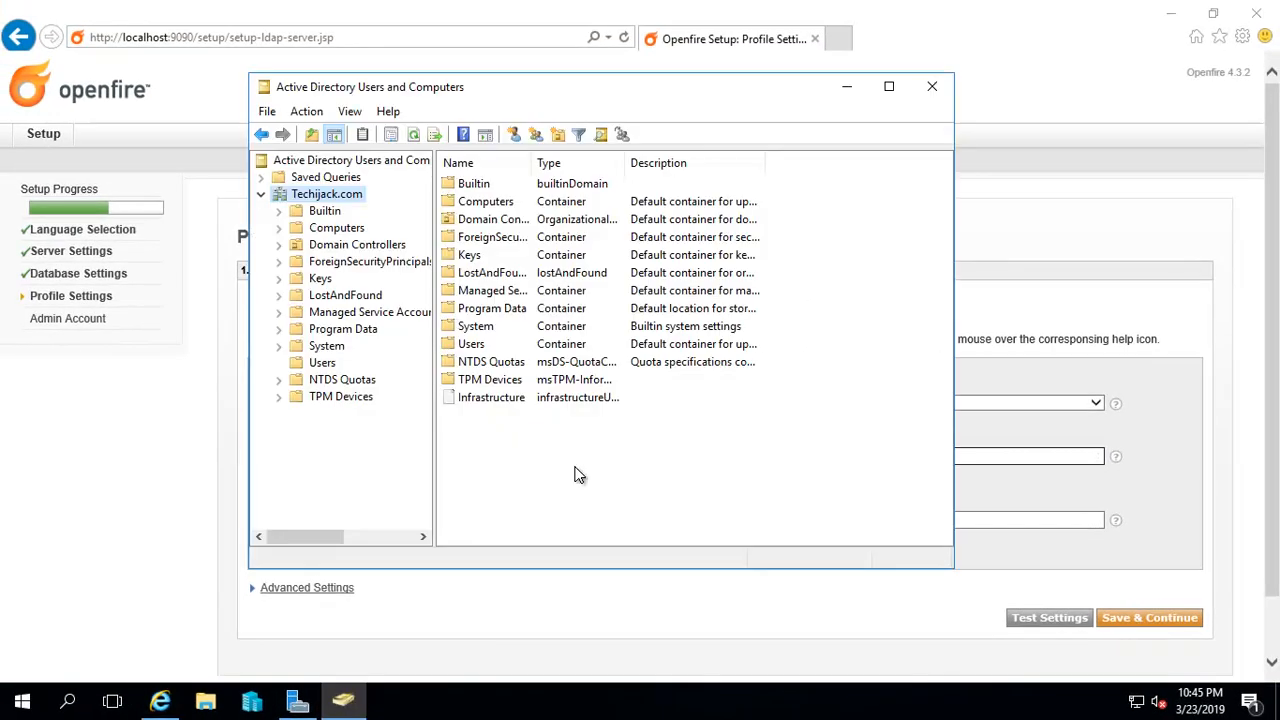
Copy the Users container's distinguishedName from its Attribute Editor
click(322, 362)
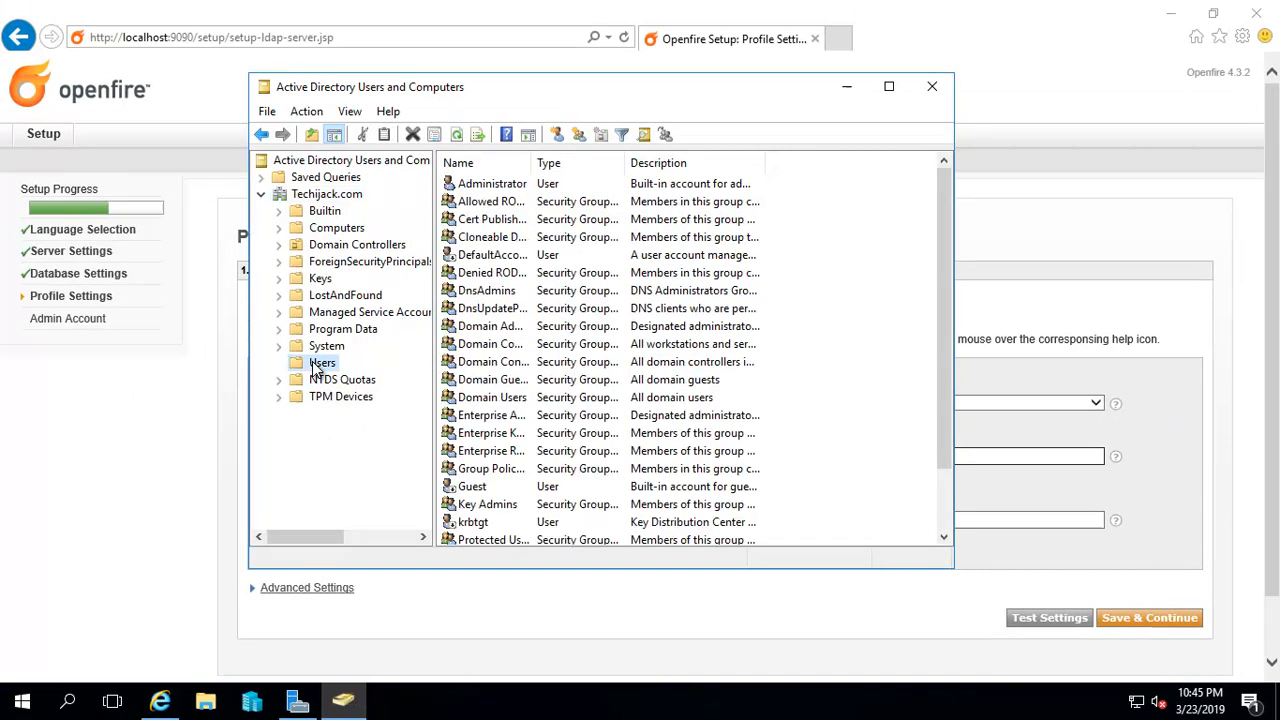
right_click(322, 362)
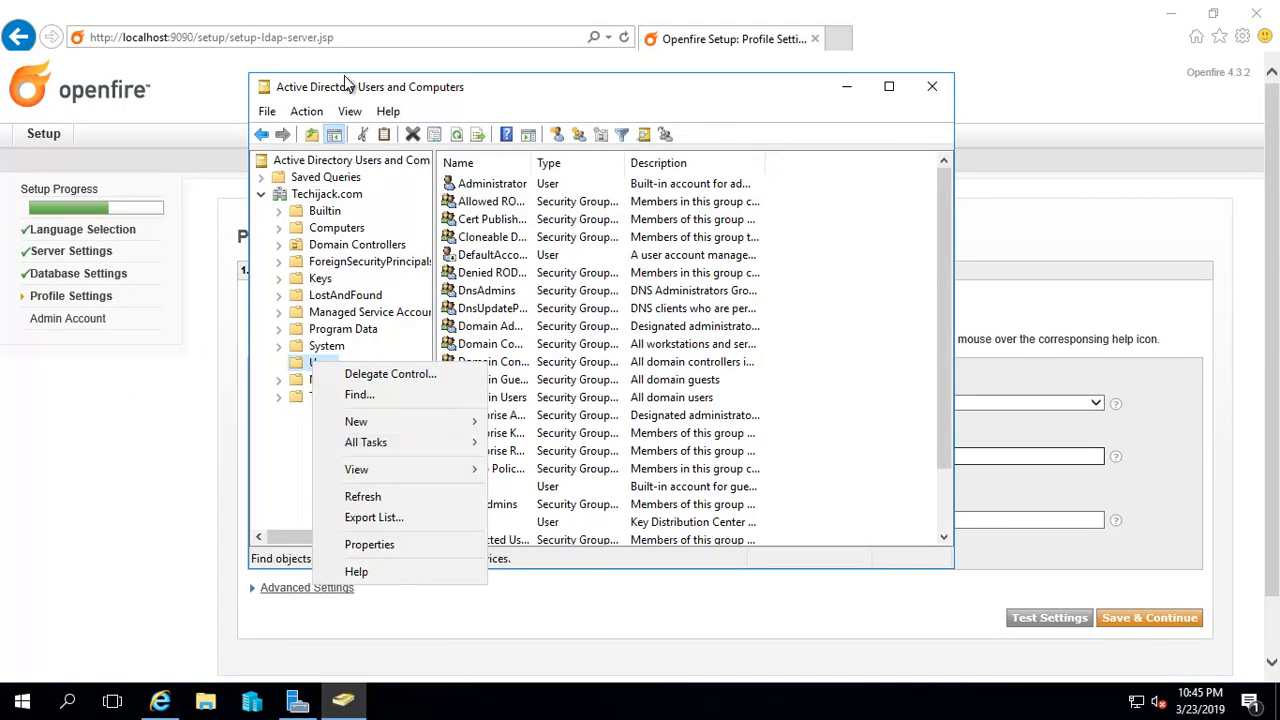
click(350, 111)
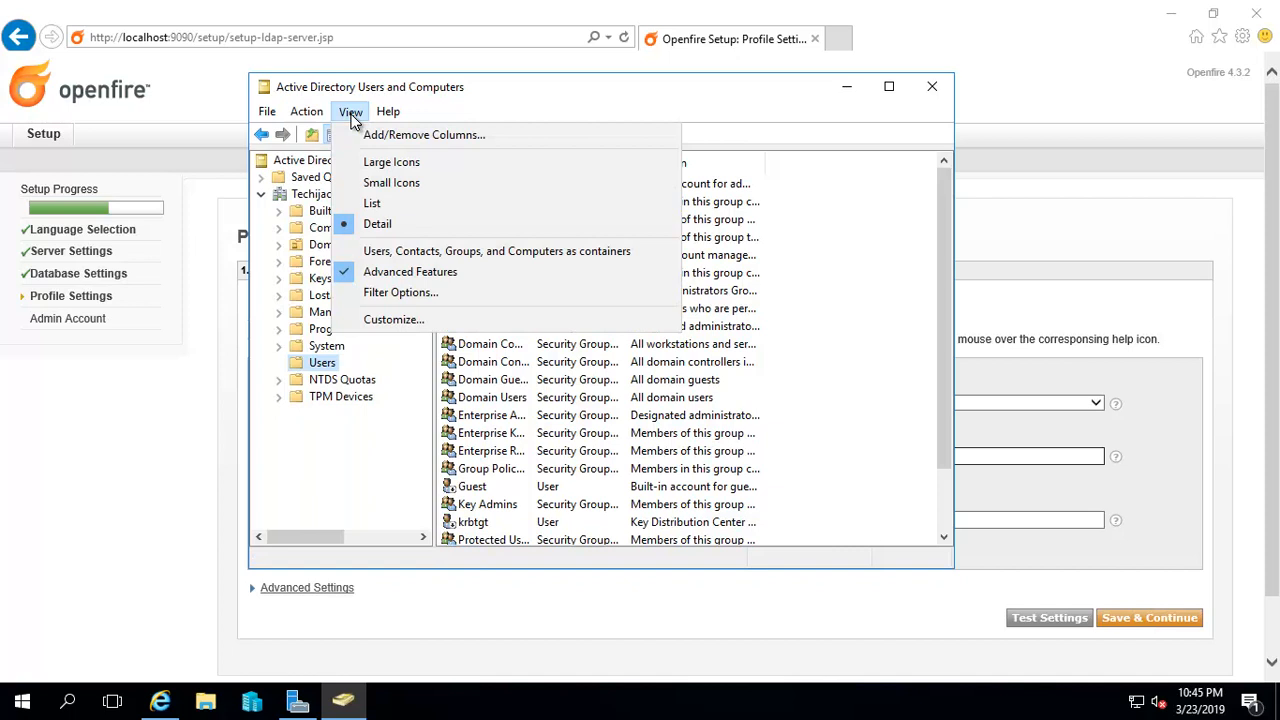
mouse_move(410, 271)
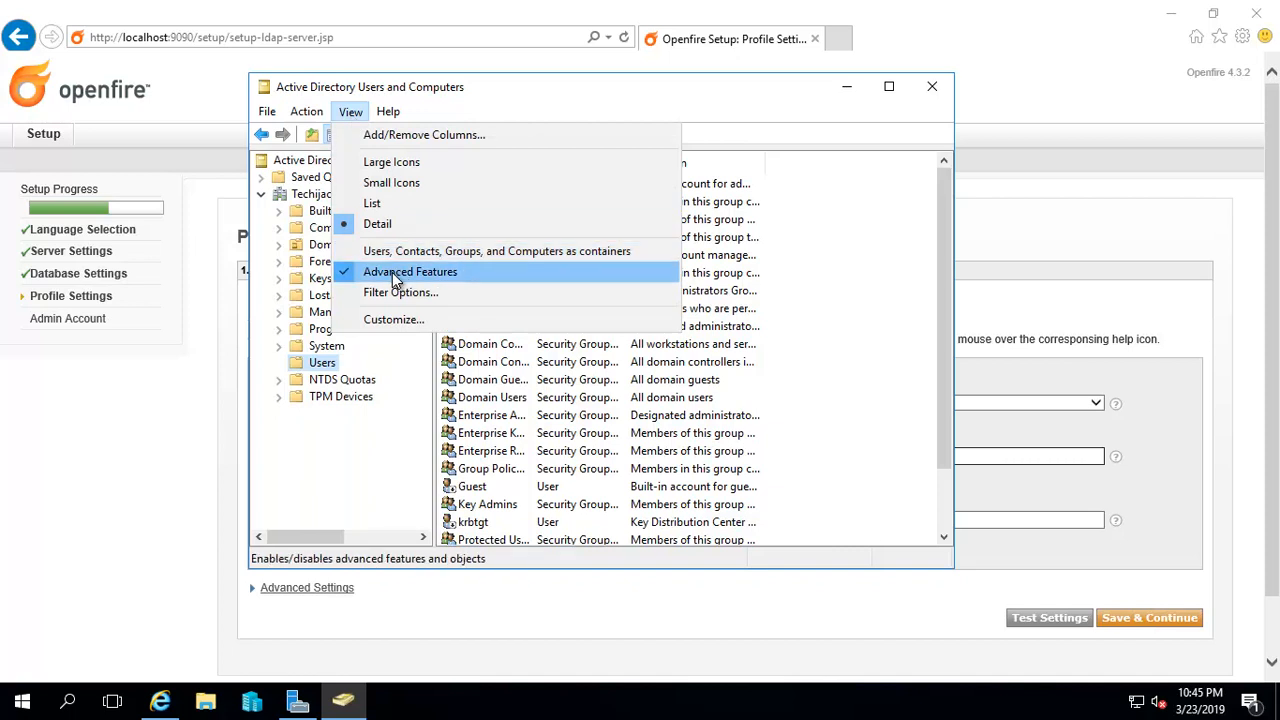
right_click(322, 362)
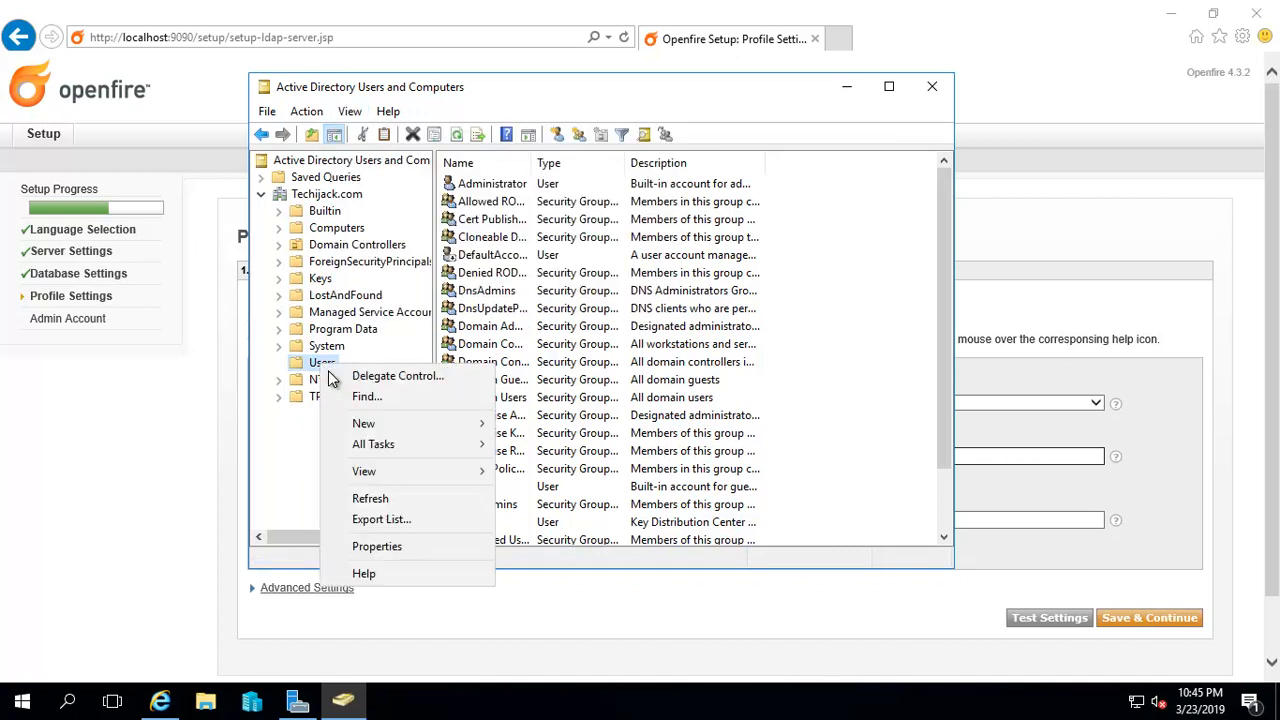
click(377, 546)
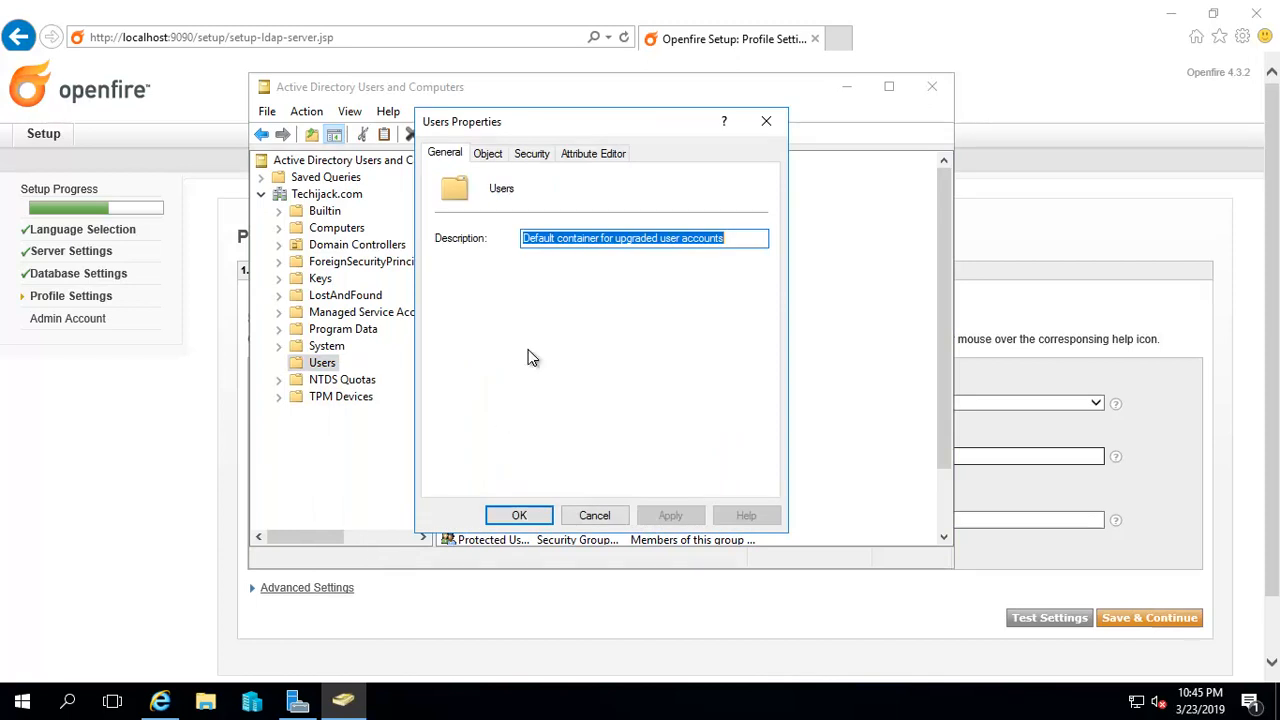
click(592, 153)
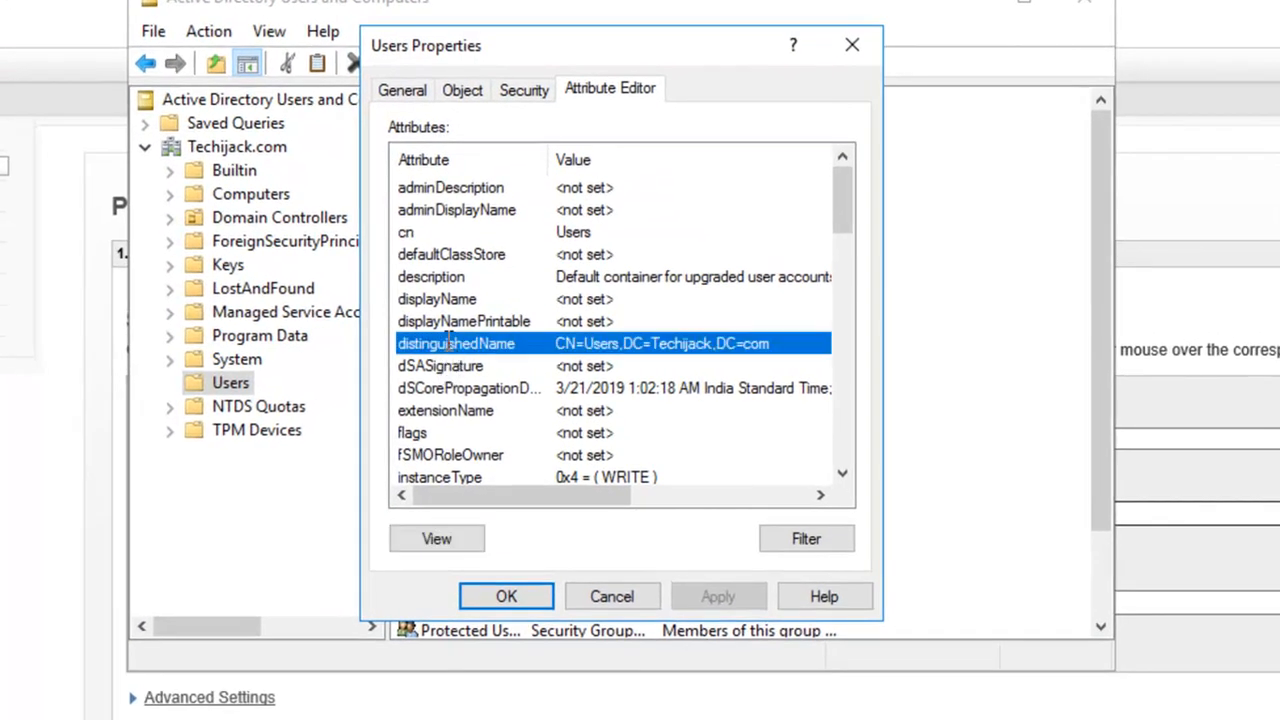
double_click(455, 343)
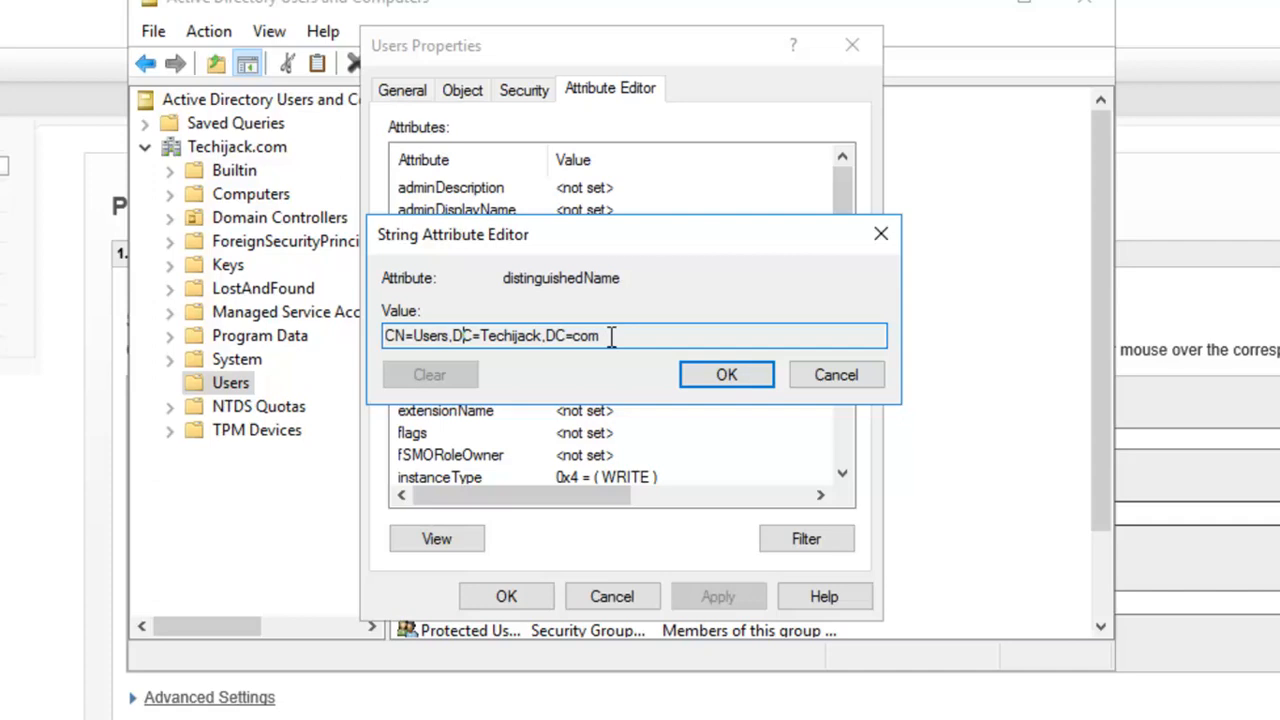
drag(472, 335, 600, 335)
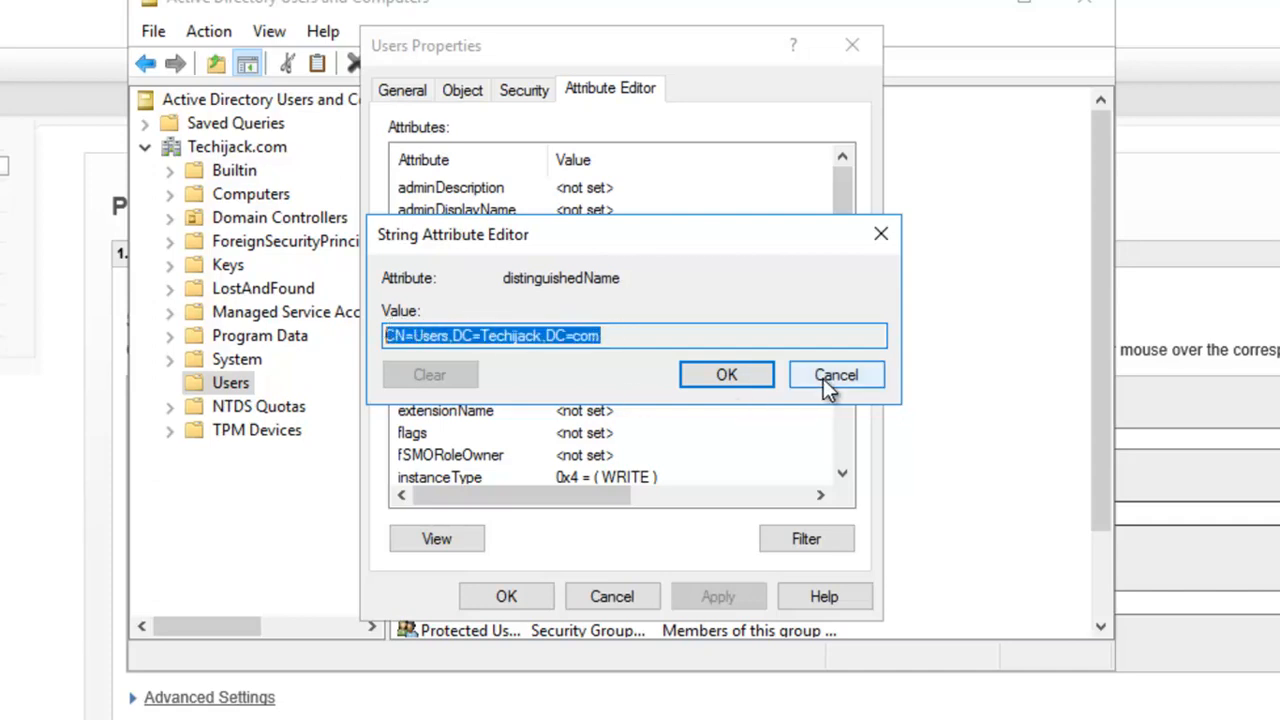
click(836, 374)
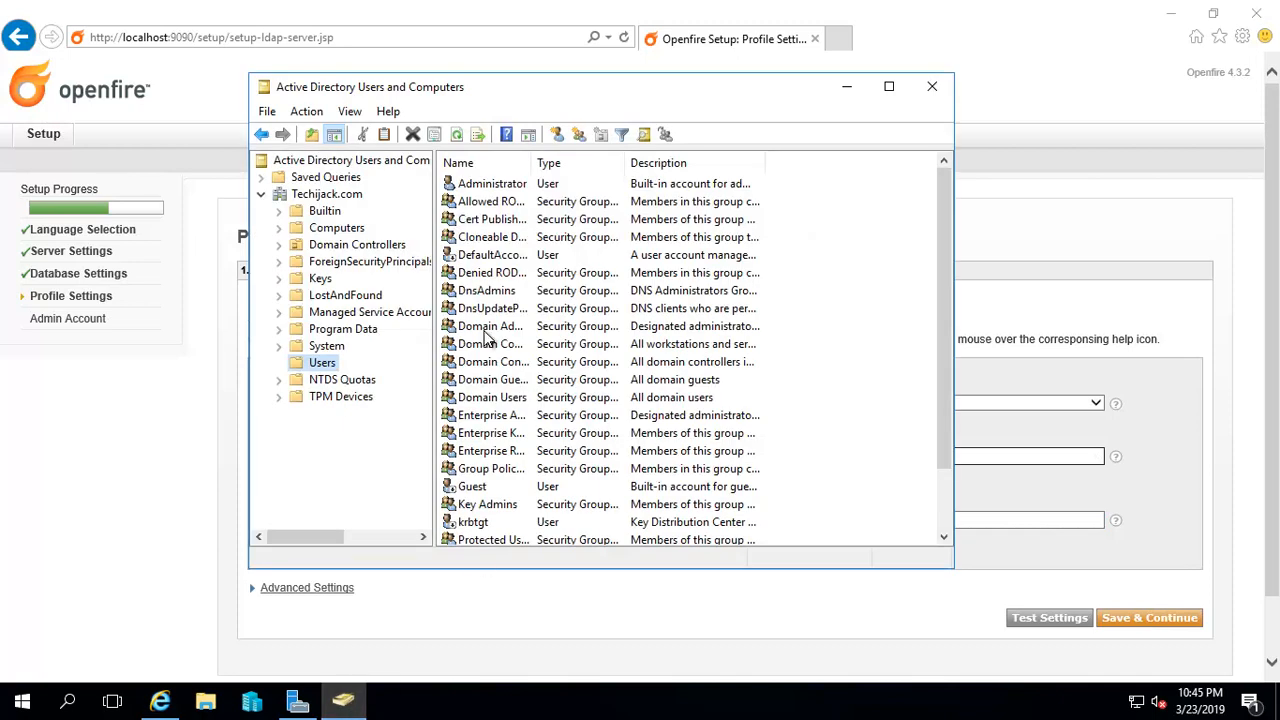
Copy the Administrator account's distinguishedName from its Attribute Editor
right_click(491, 183)
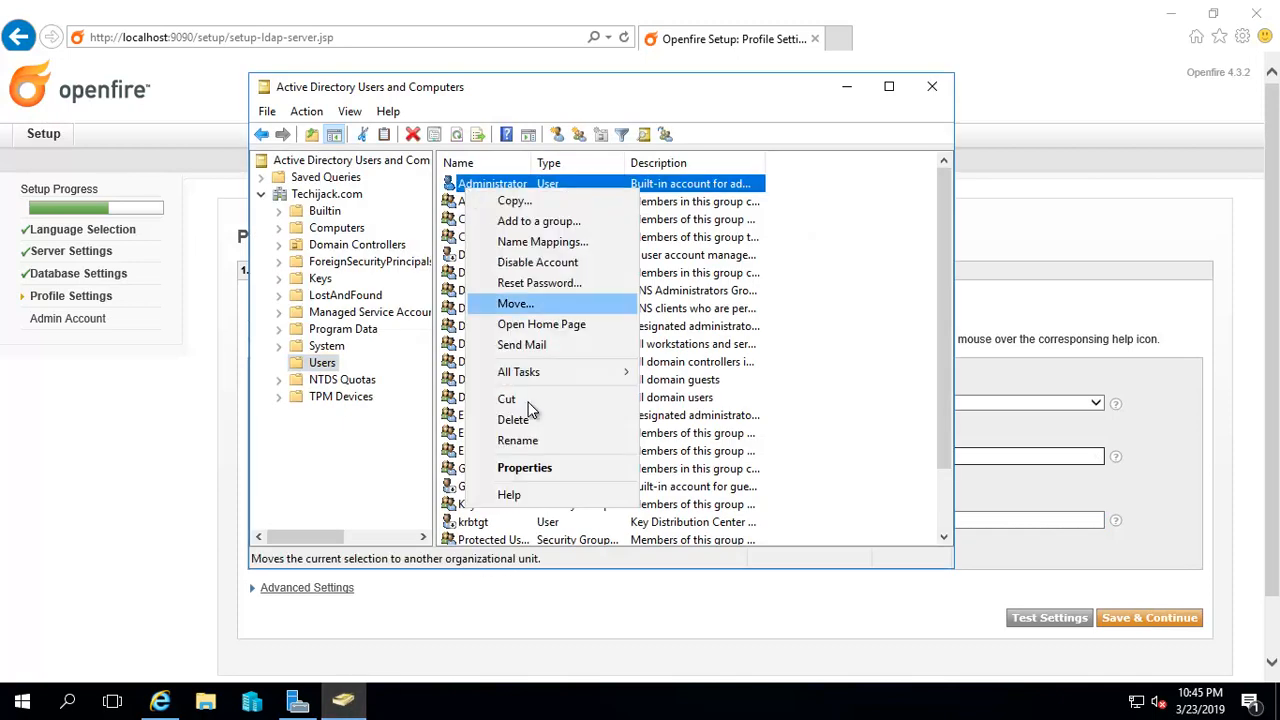
click(523, 467)
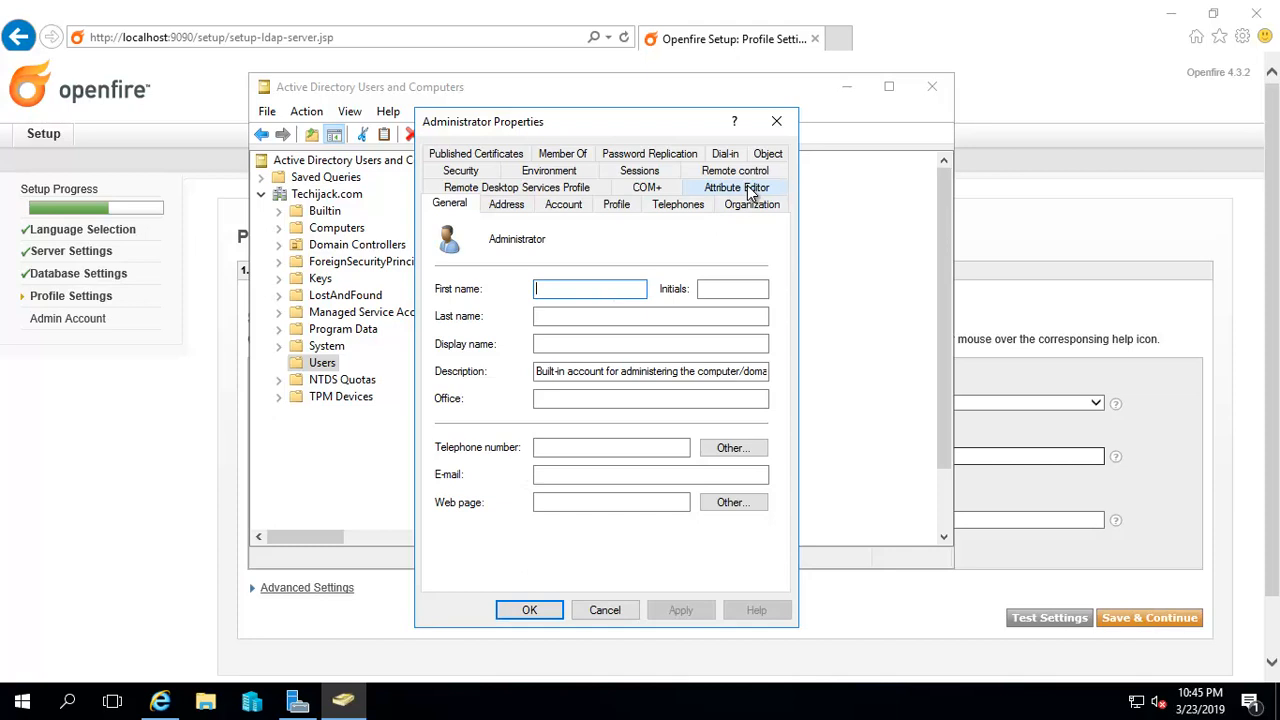
click(735, 187)
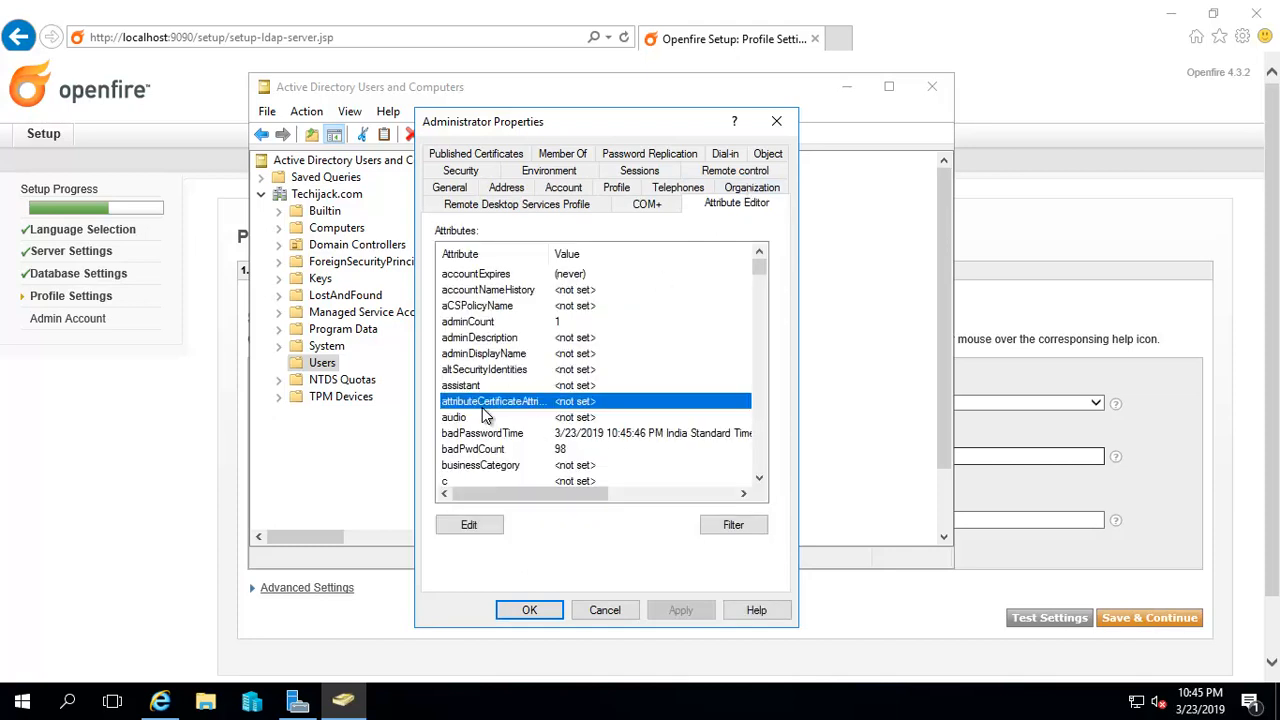
scroll(down, 3)
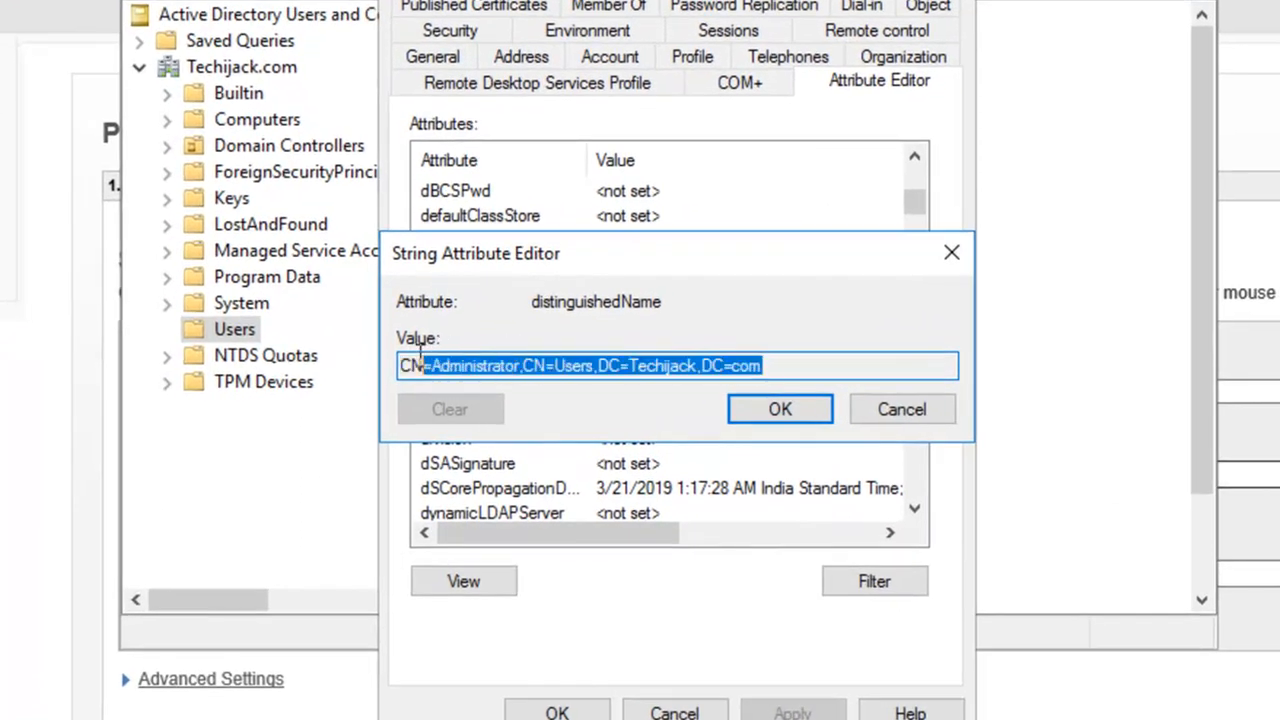
click(901, 408)
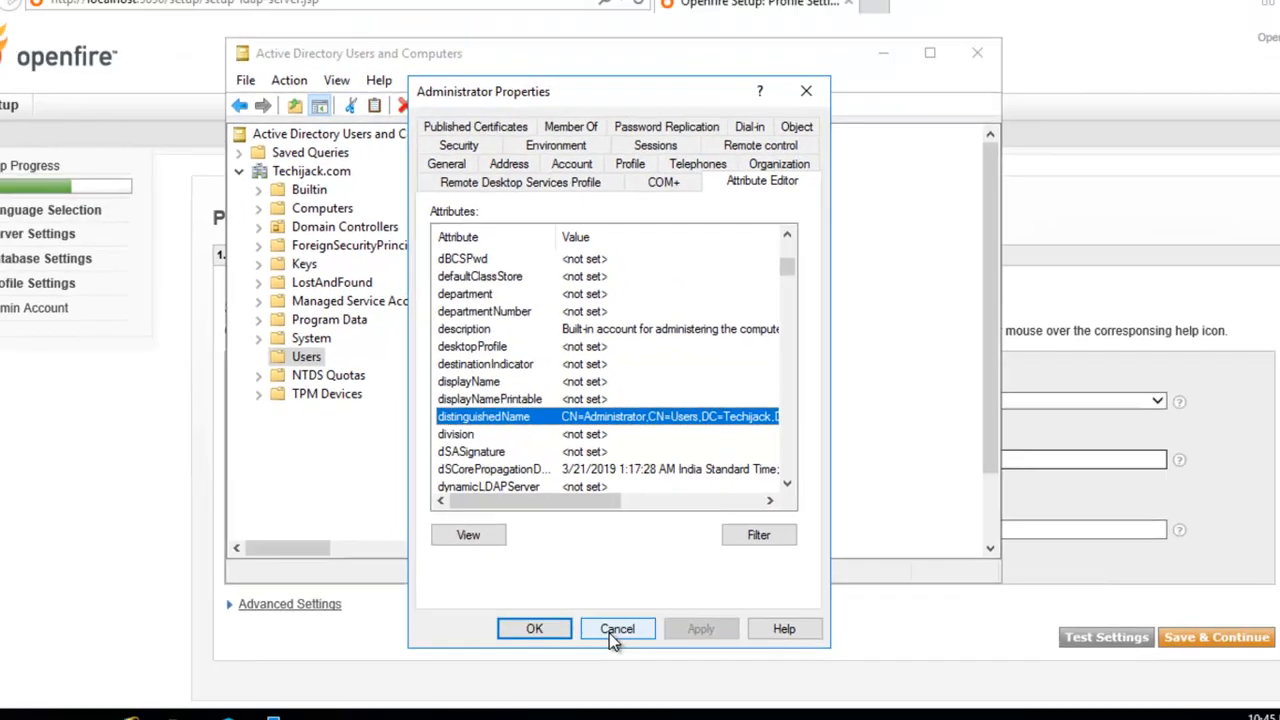
Test the LDAP connection settings and dismiss the successful result
click(617, 628)
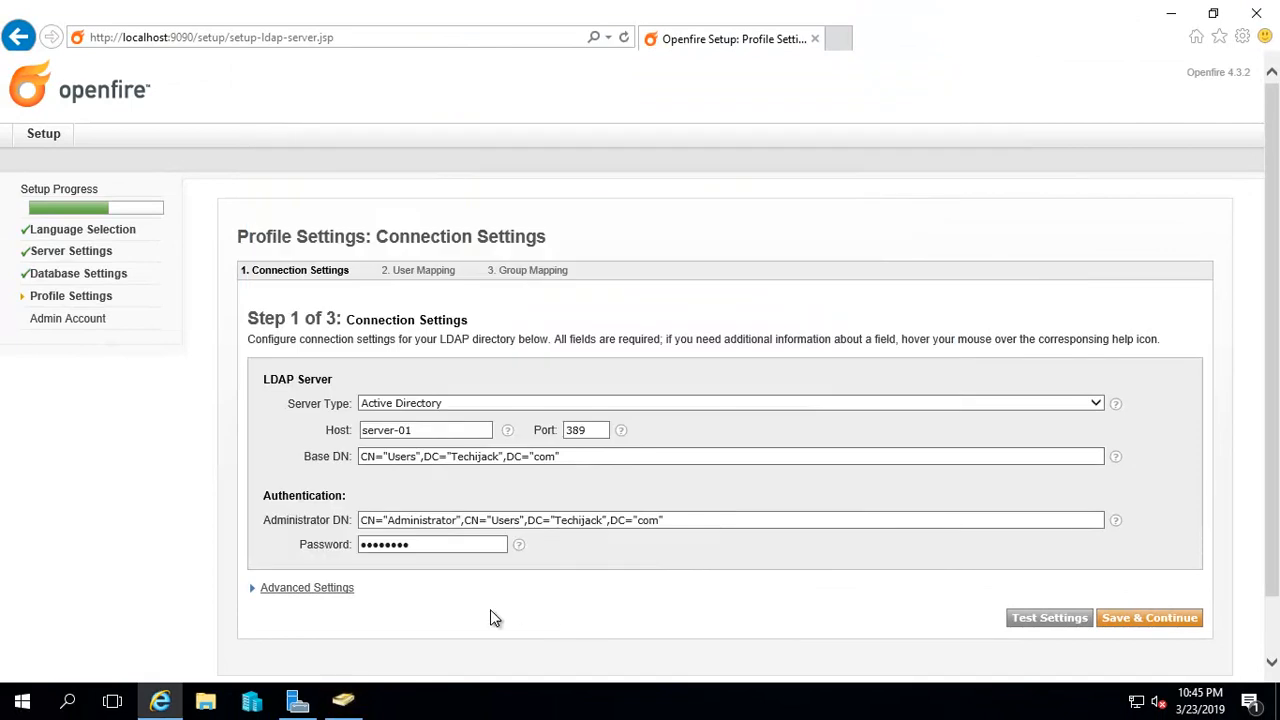
click(432, 544)
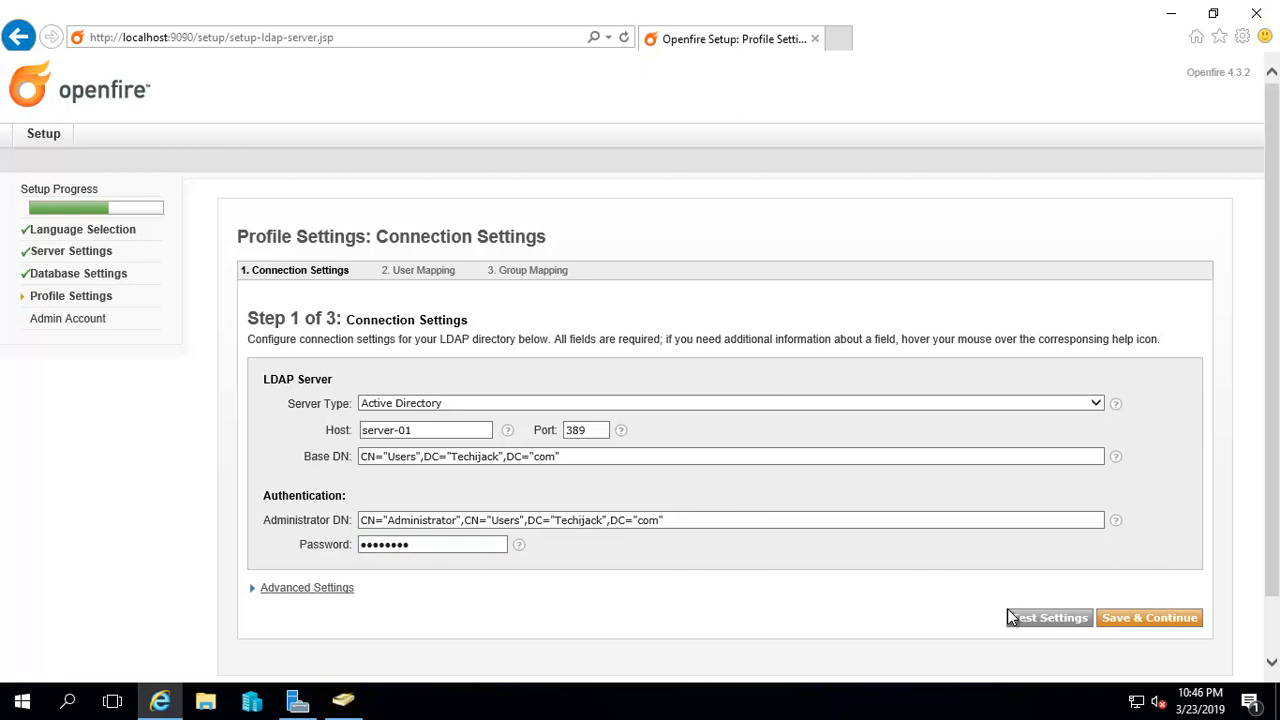
click(1050, 617)
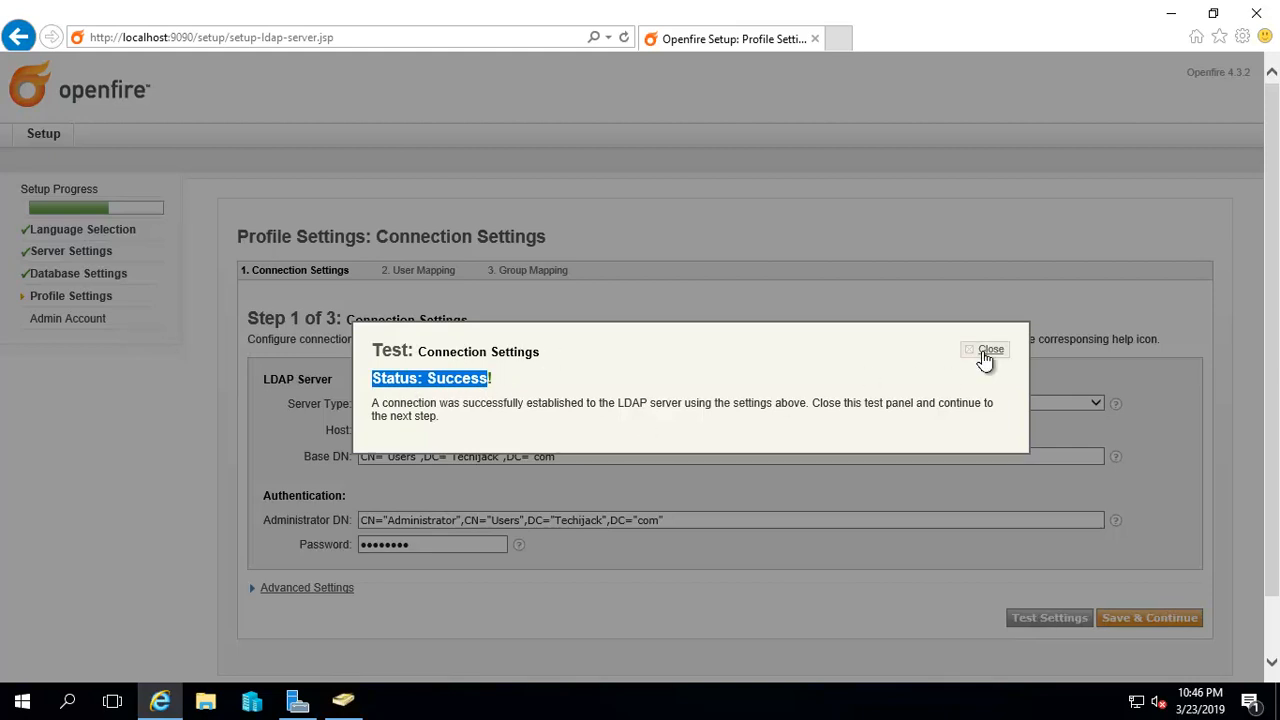
click(984, 349)
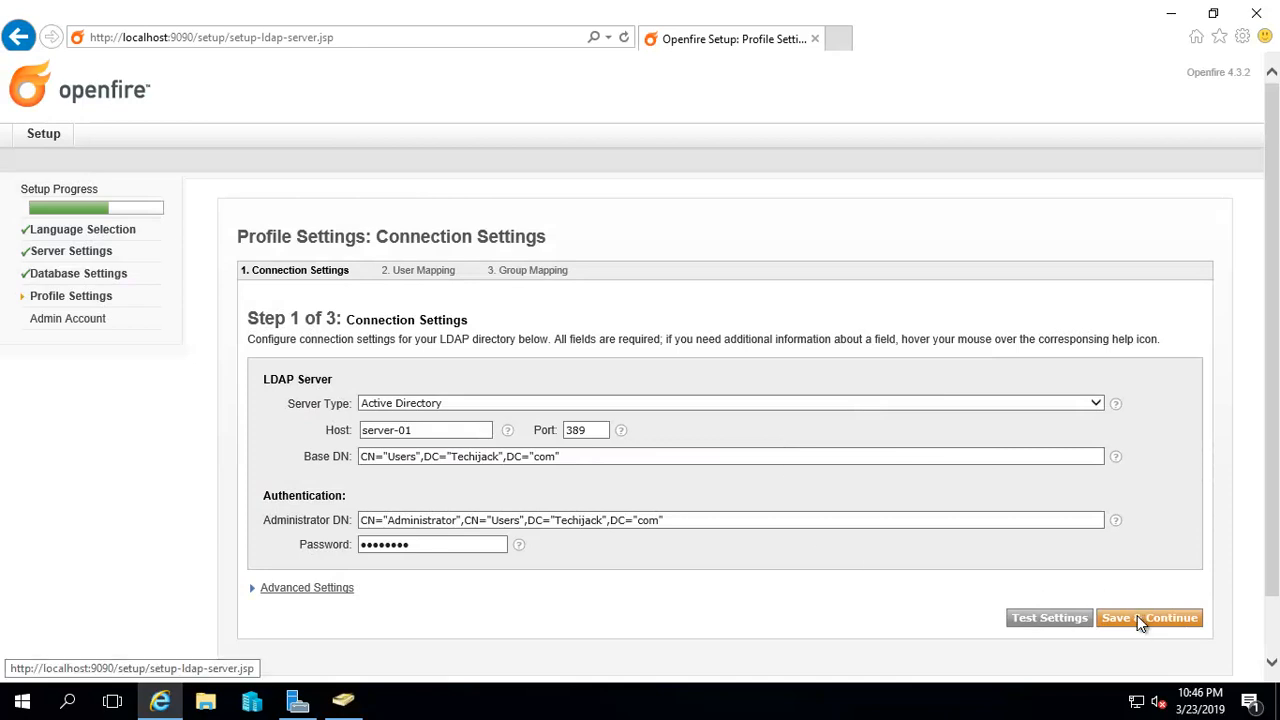
Save the connection, user mapping and group mapping pages
click(1150, 617)
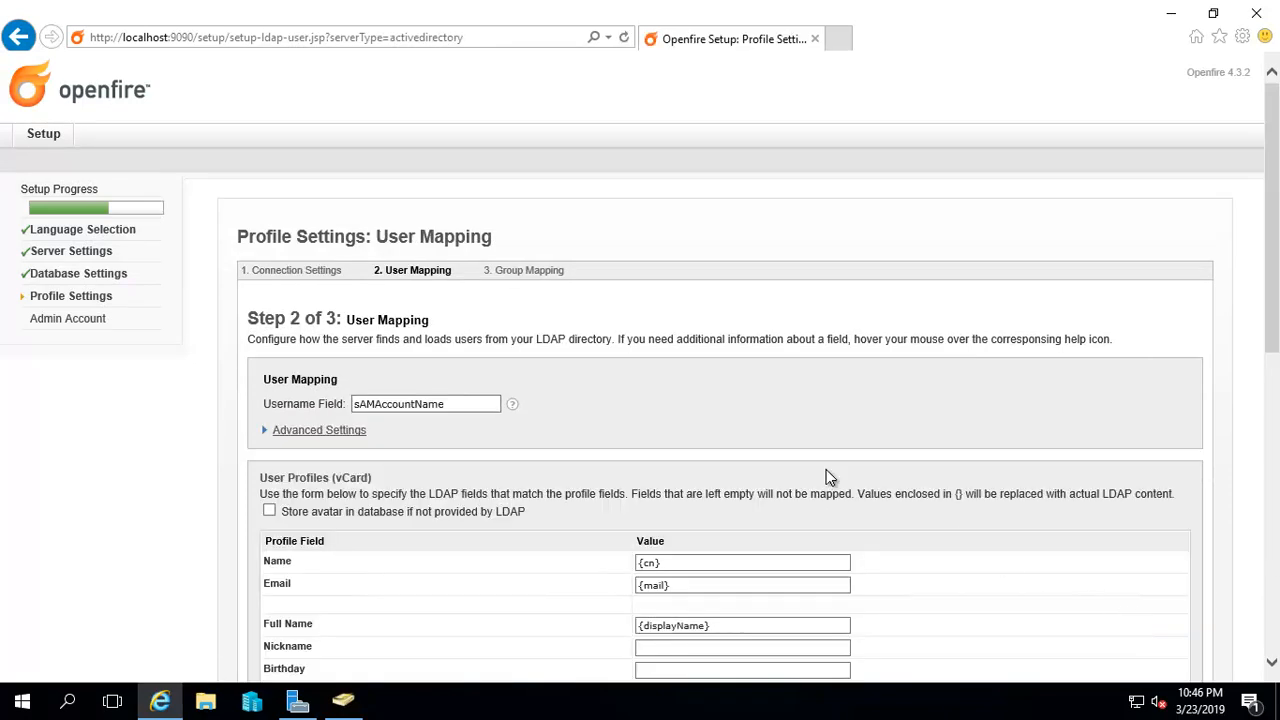
scroll(down, 3)
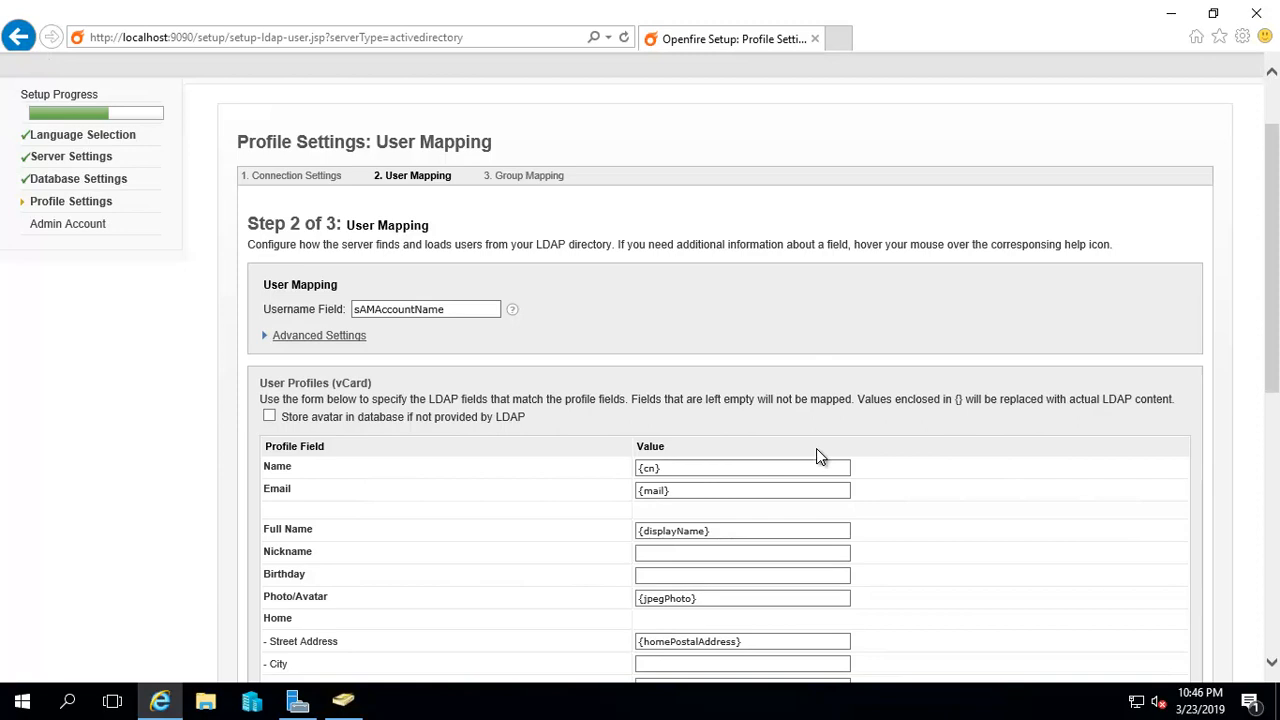
scroll(down, 3)
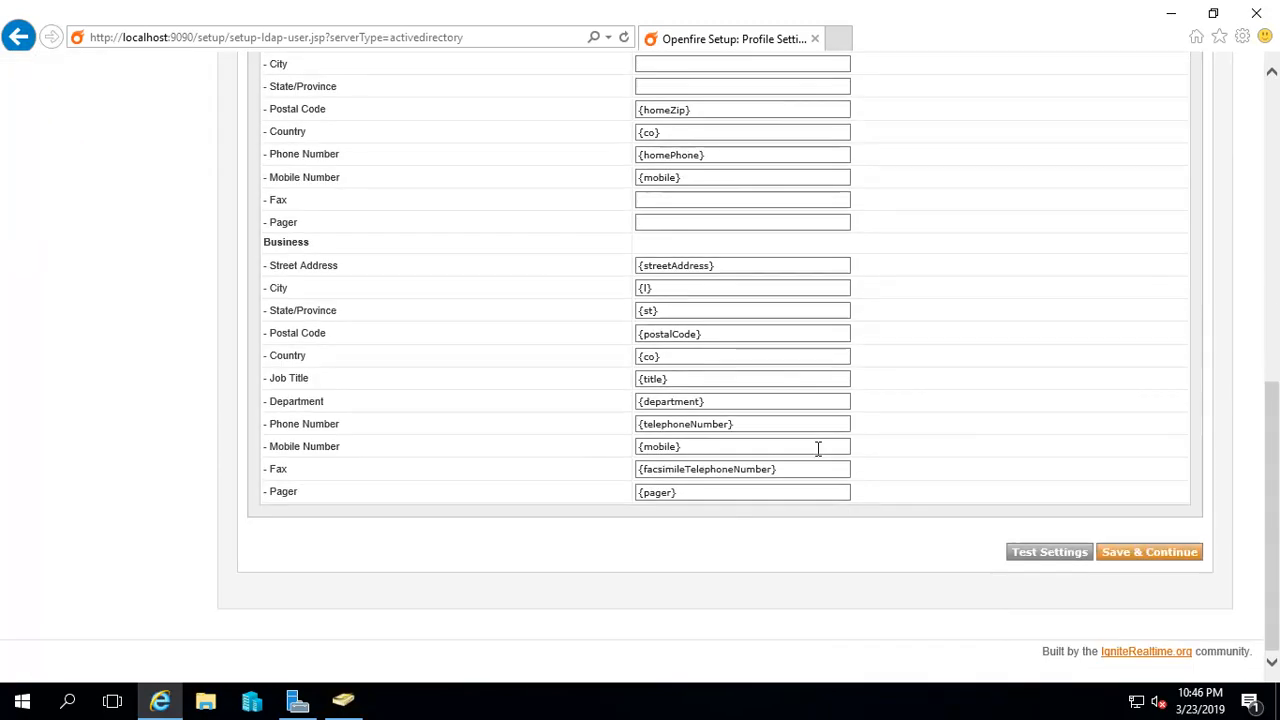
click(1150, 552)
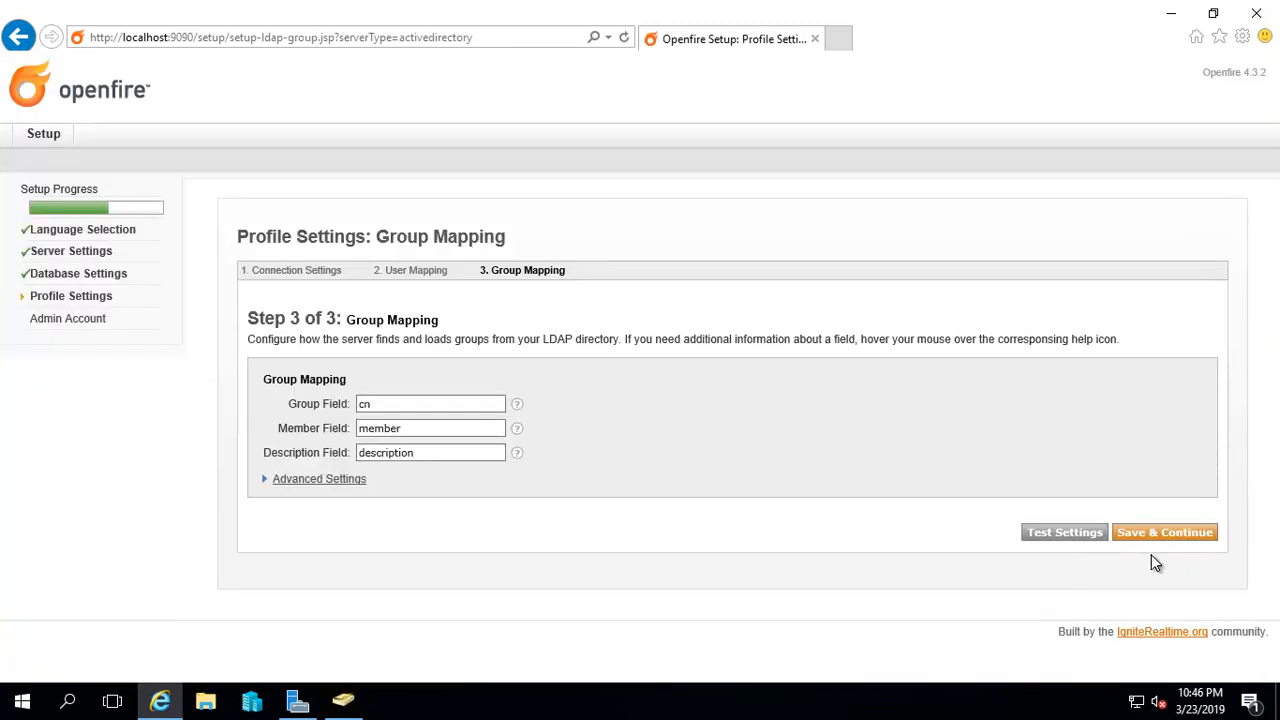
mouse_move(1065, 513)
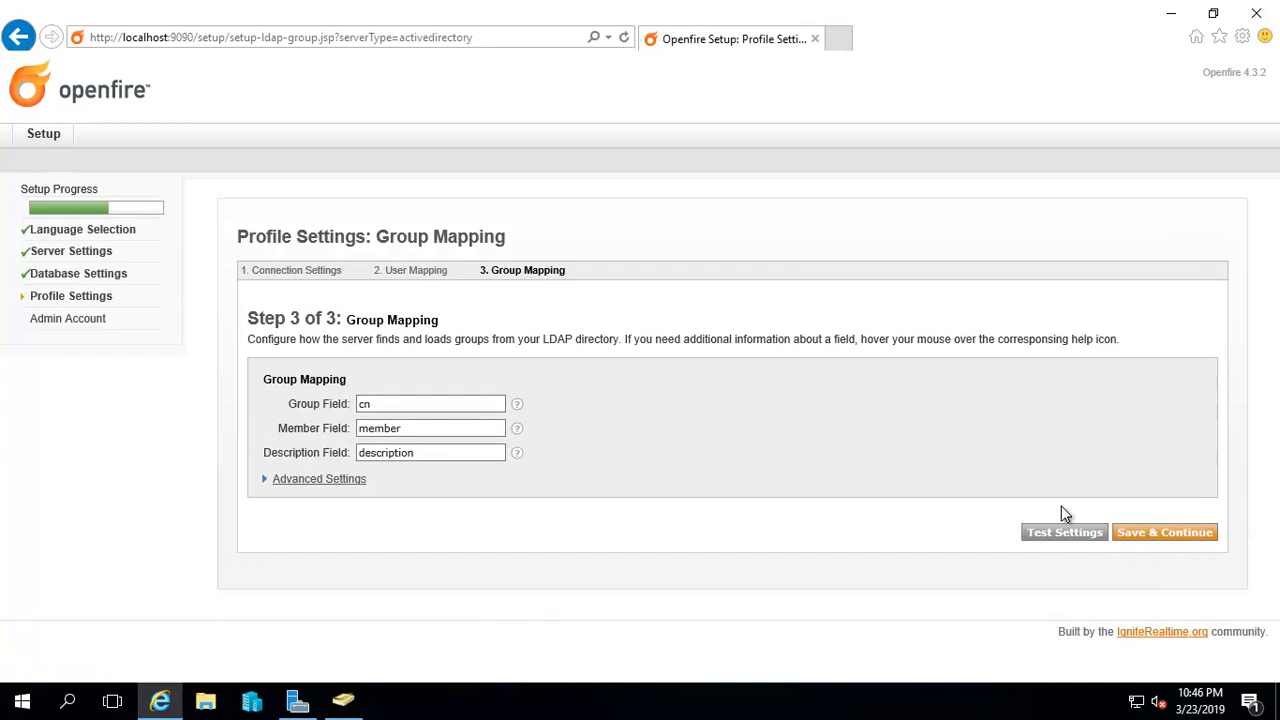
click(1164, 532)
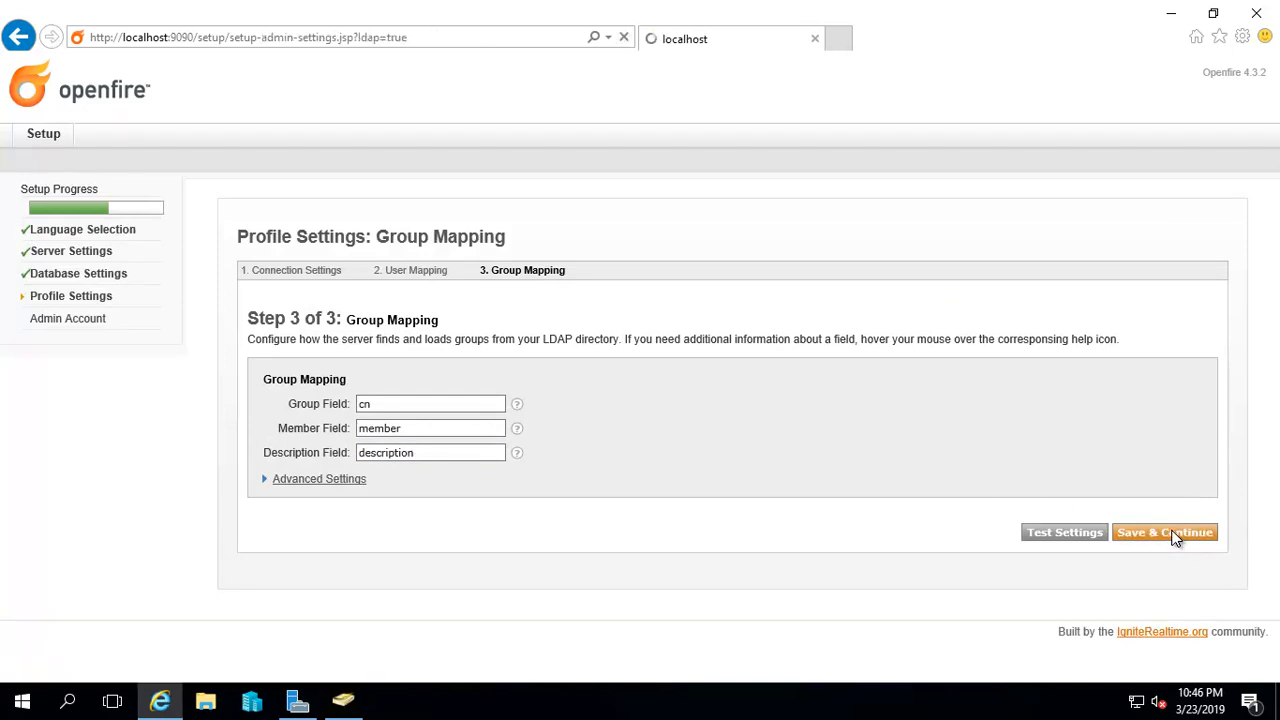
click(1165, 532)
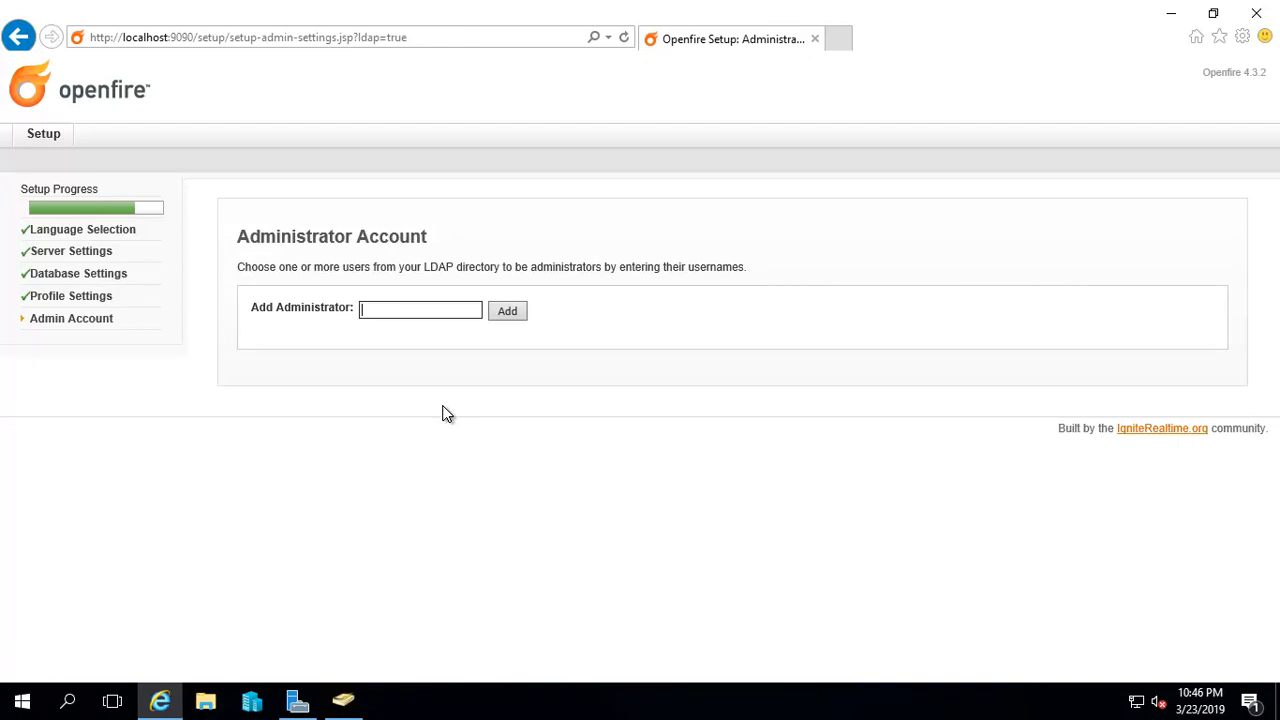
Create AD user jack in Users without a forced password change at next logon
text(Jack)
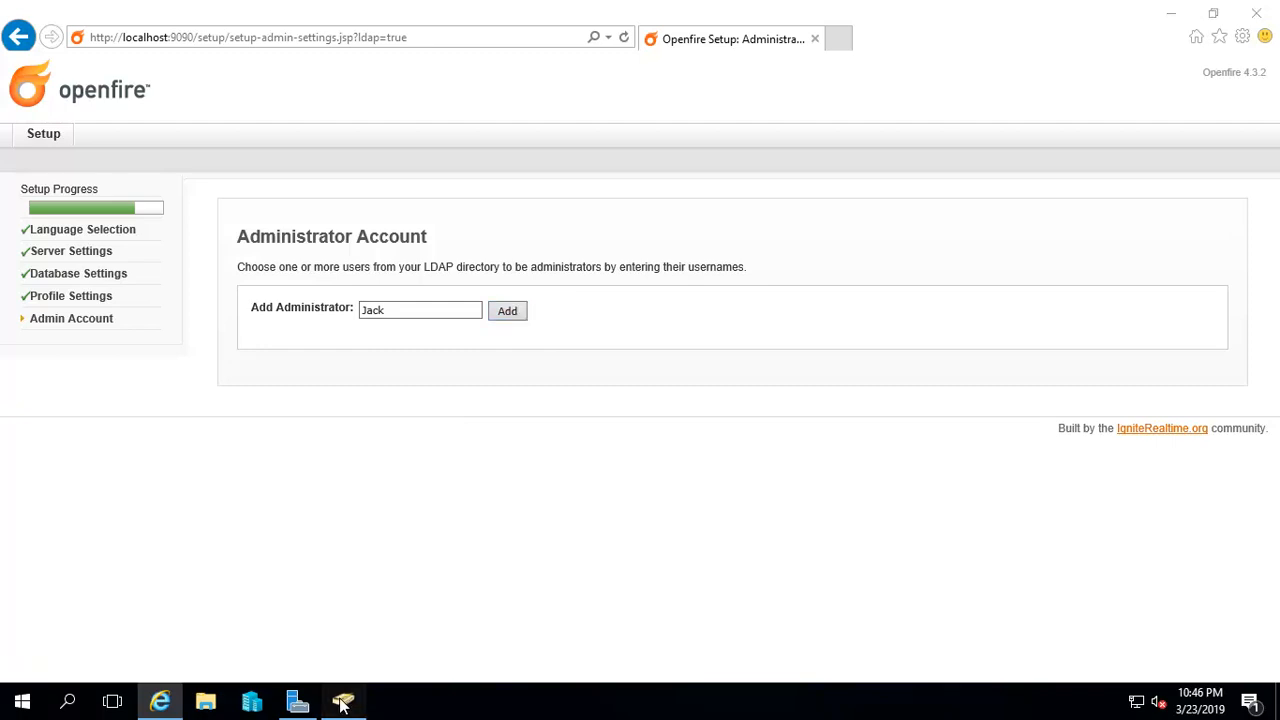
click(343, 701)
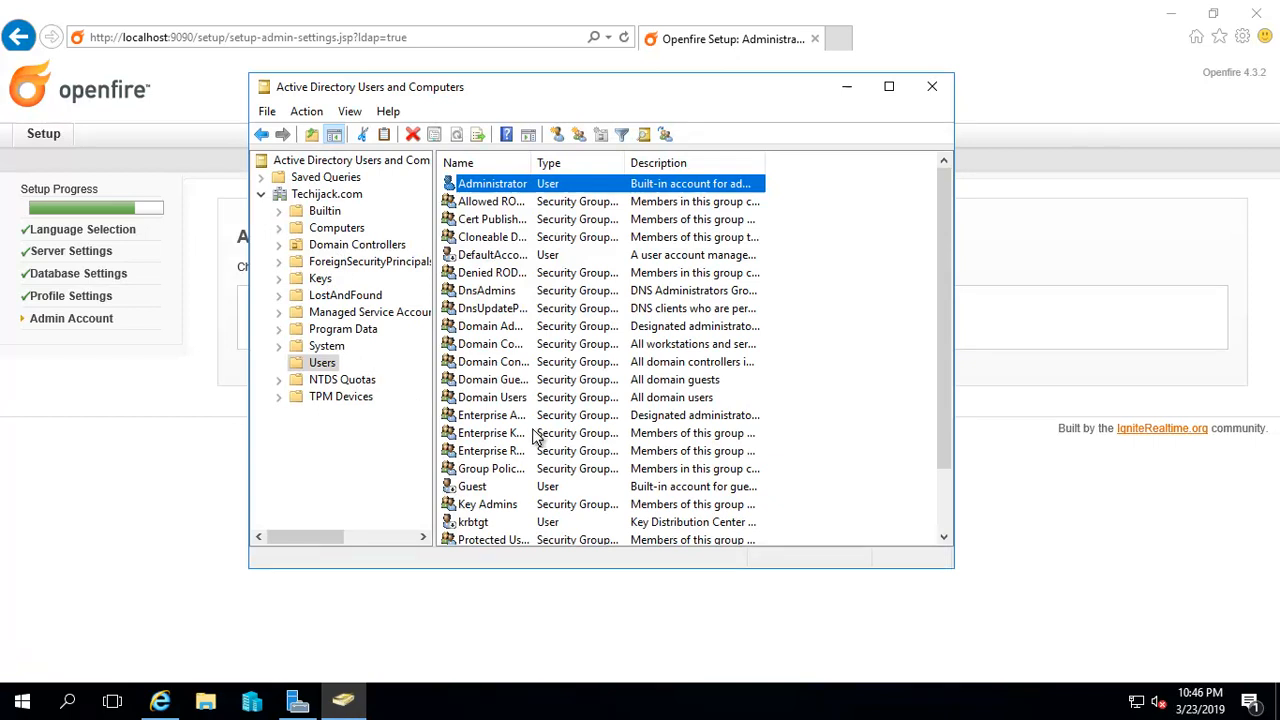
mouse_move(598, 414)
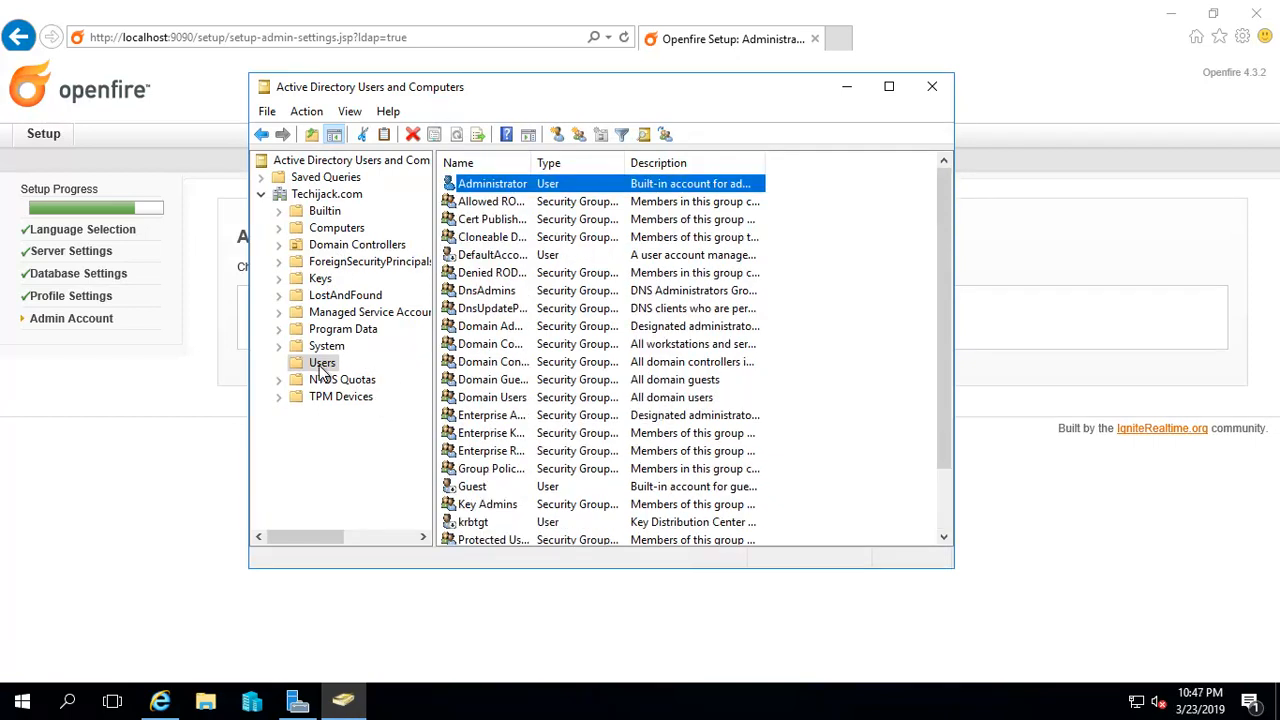
right_click(322, 362)
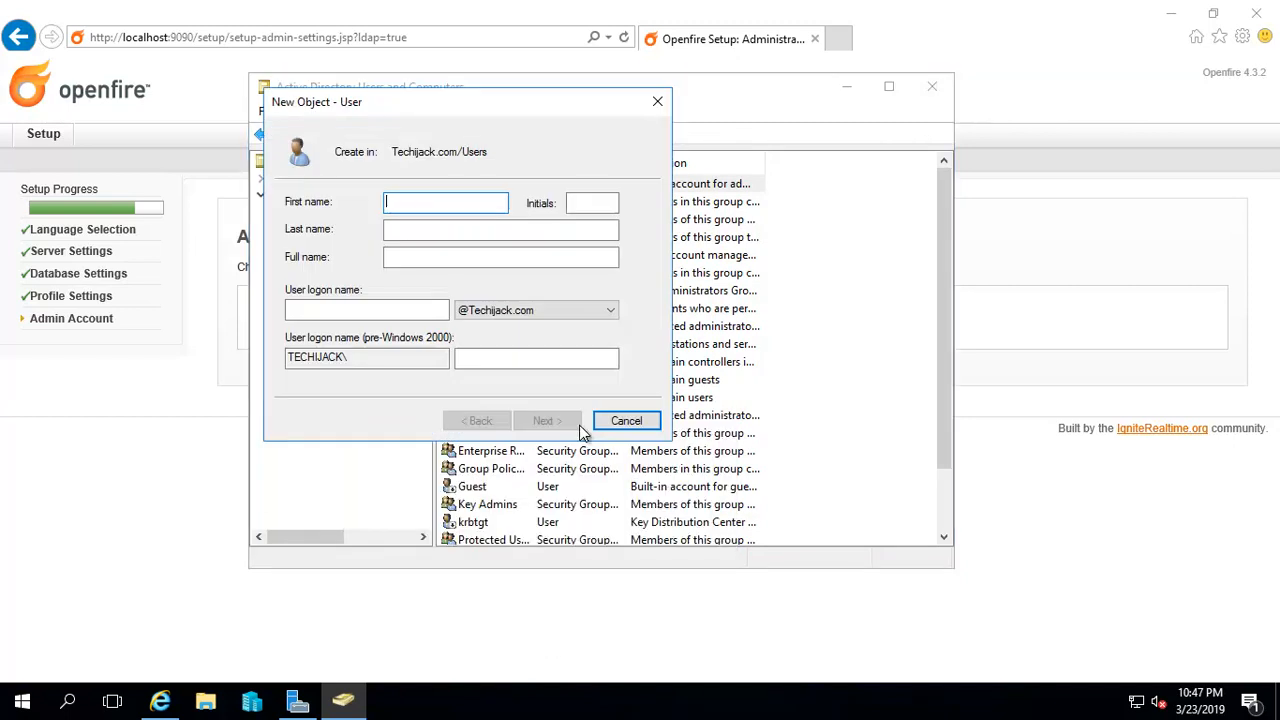
text(jack)
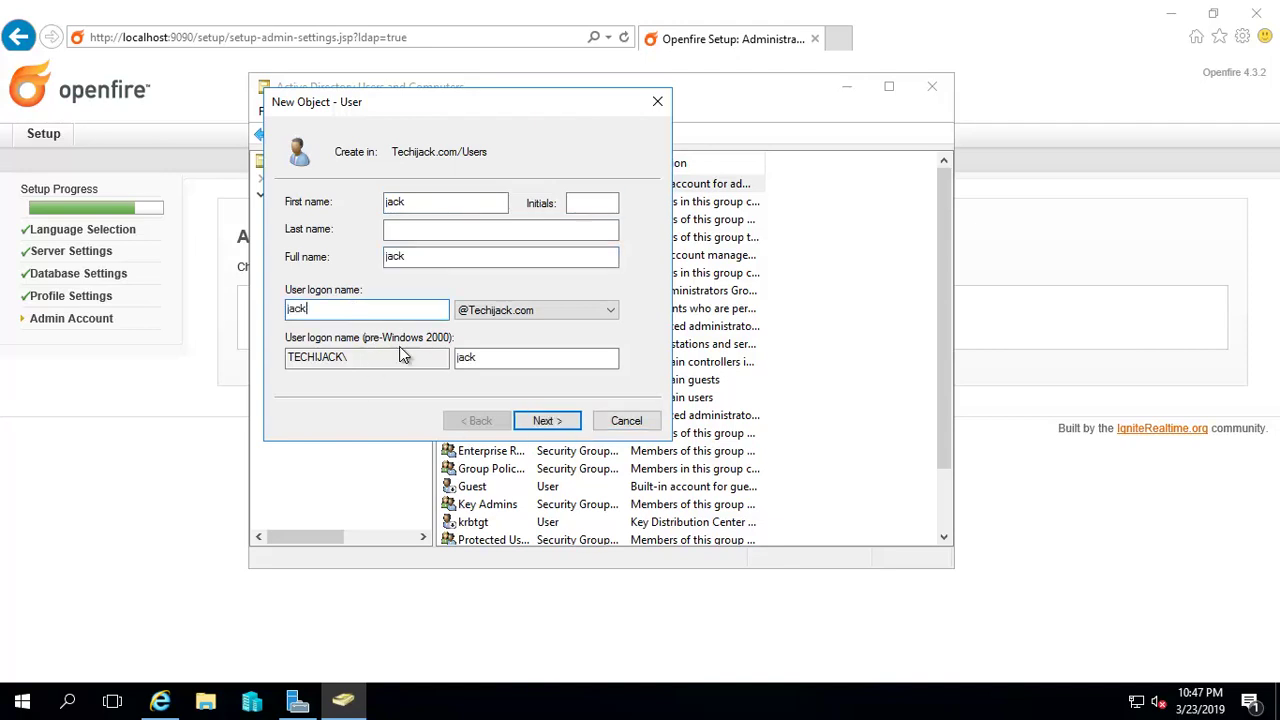
click(547, 420)
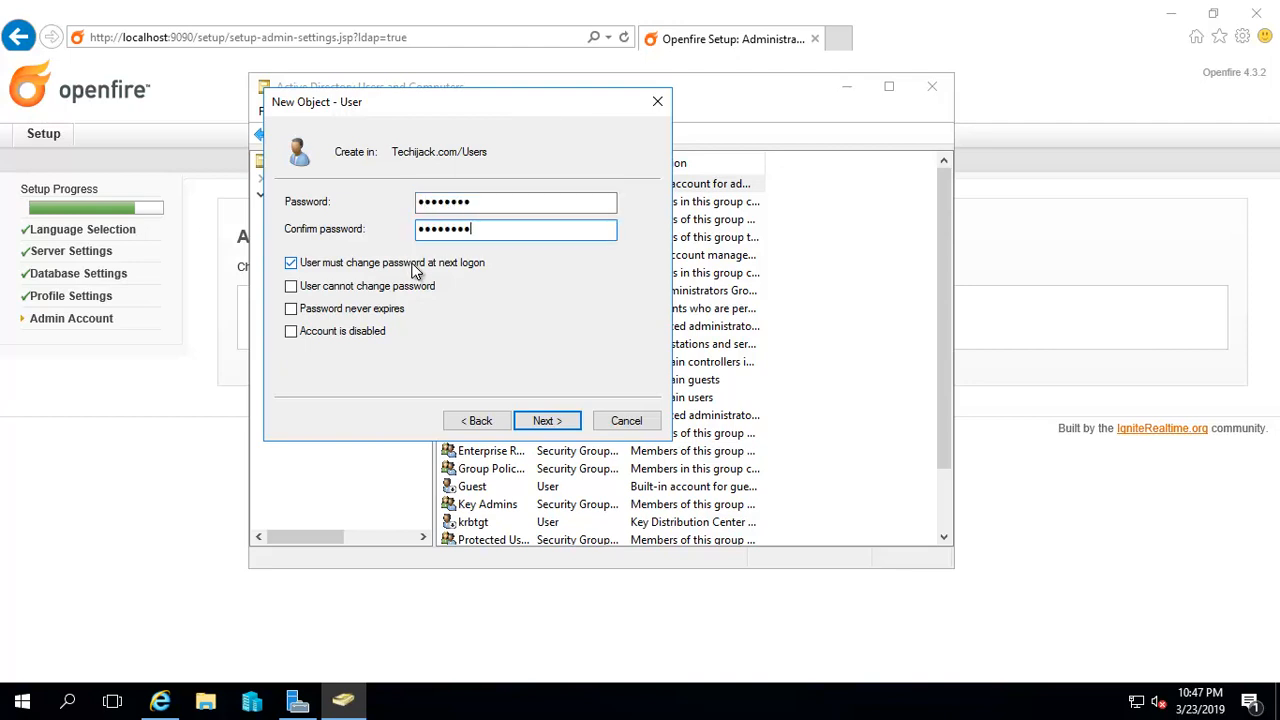
click(291, 308)
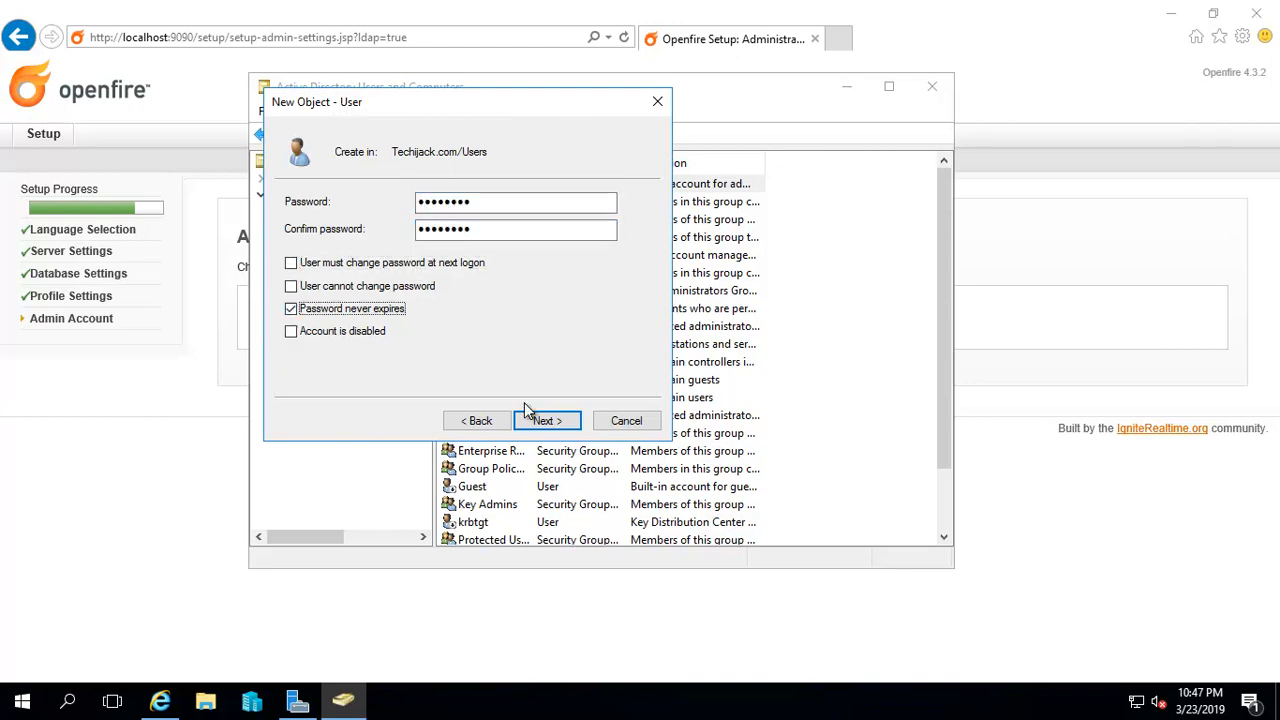
click(545, 420)
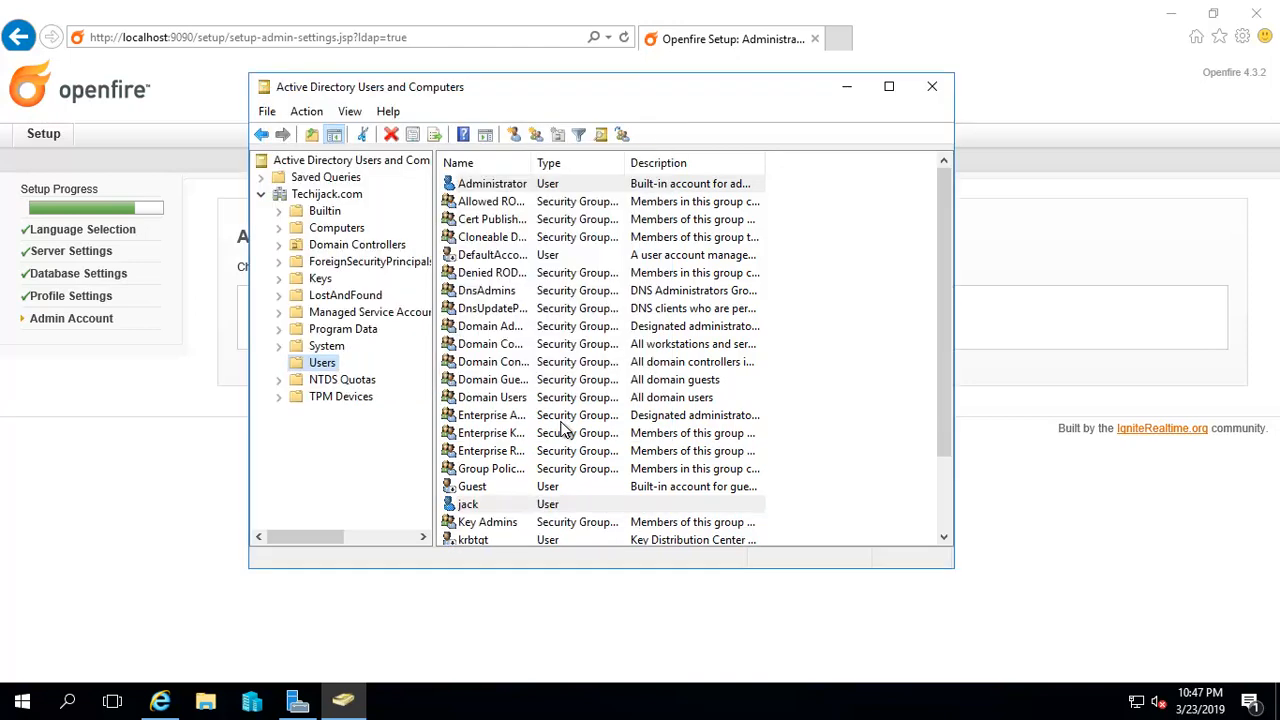
right_click(465, 504)
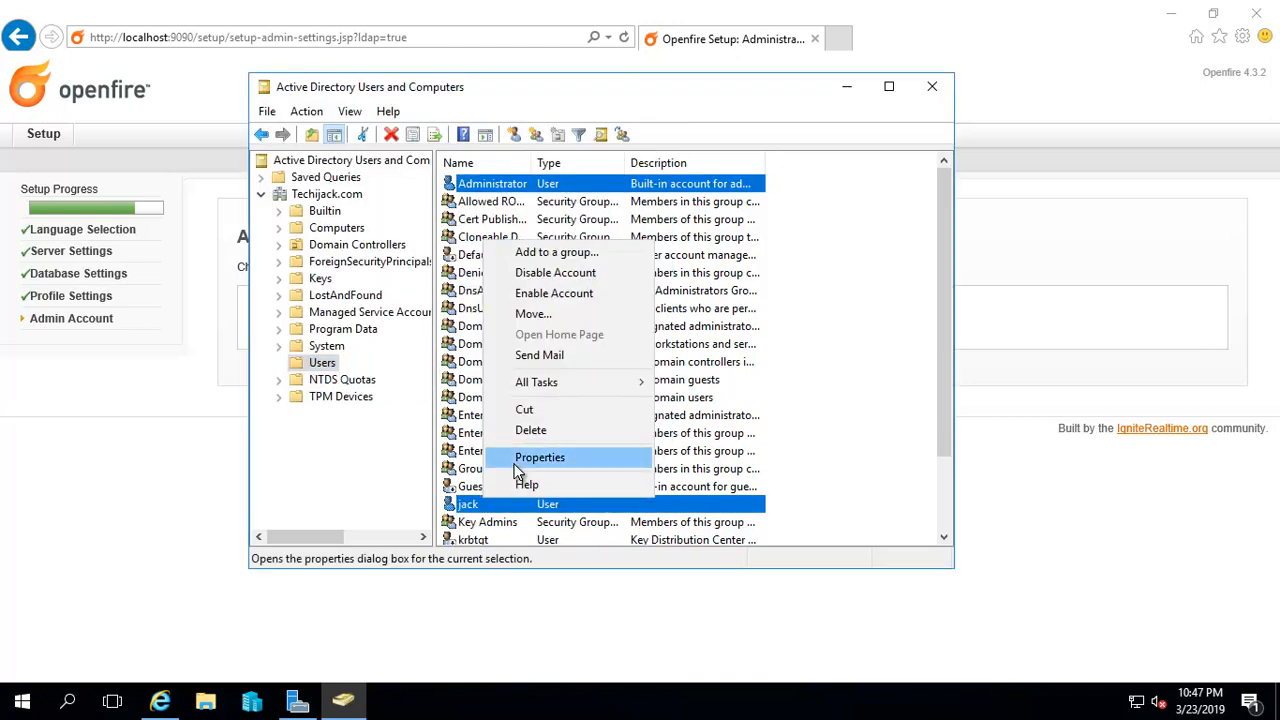
Add jack to the Administrators group under Member Of and save his properties
click(539, 457)
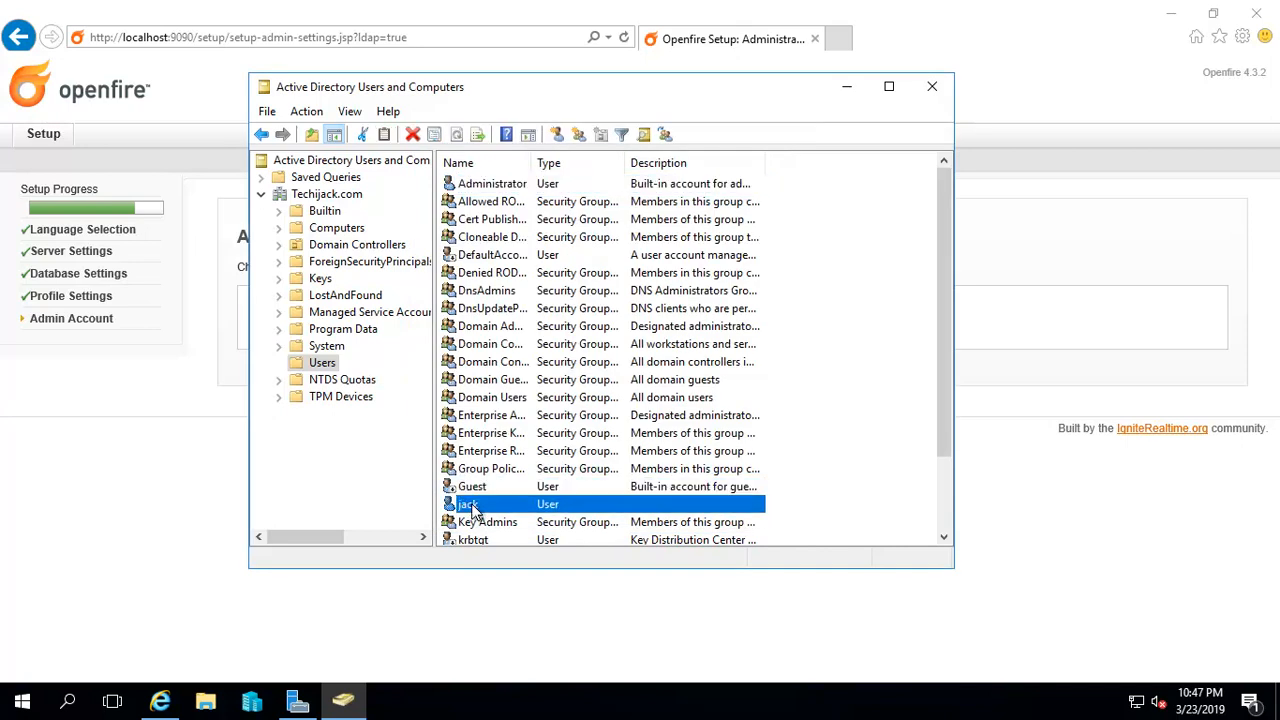
double_click(465, 504)
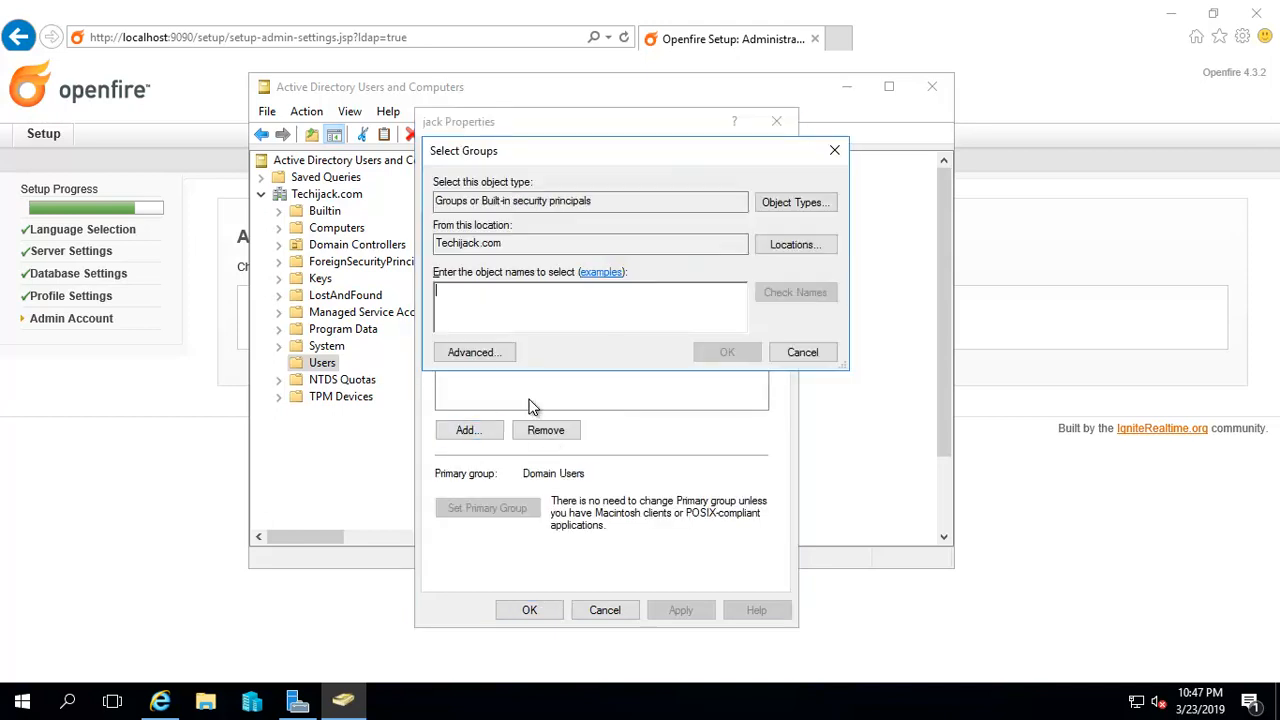
click(473, 352)
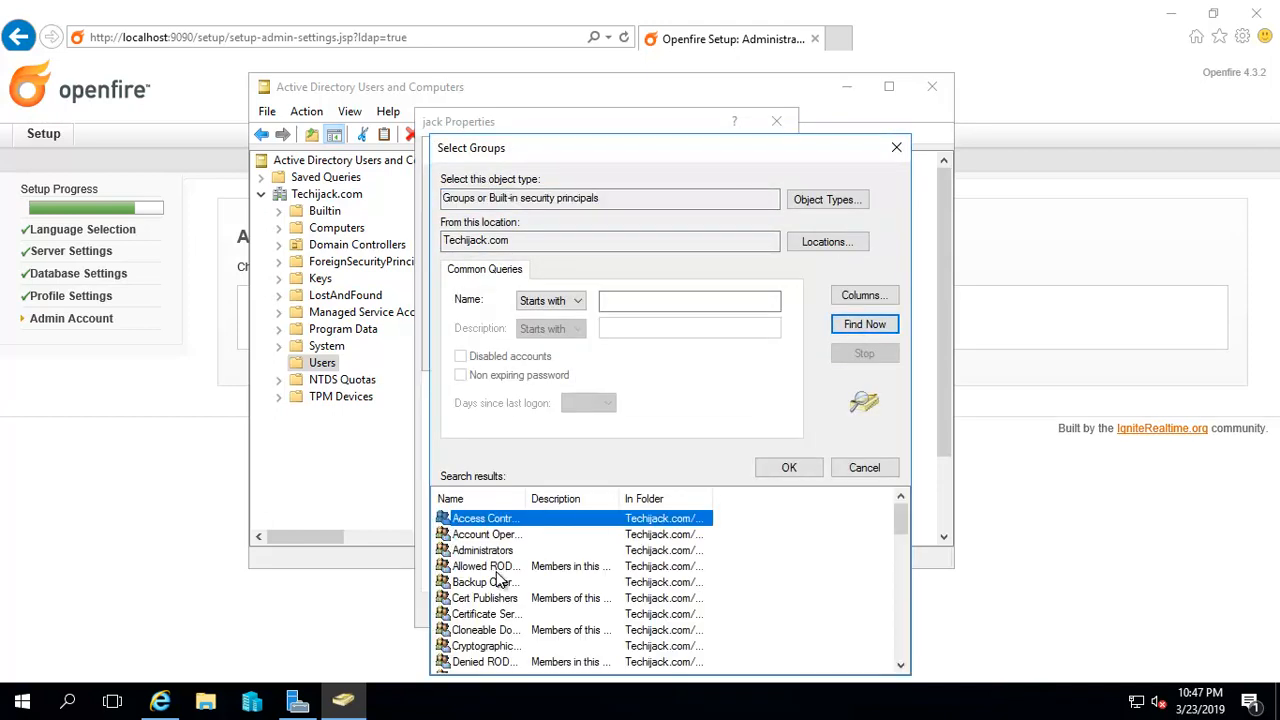
click(483, 550)
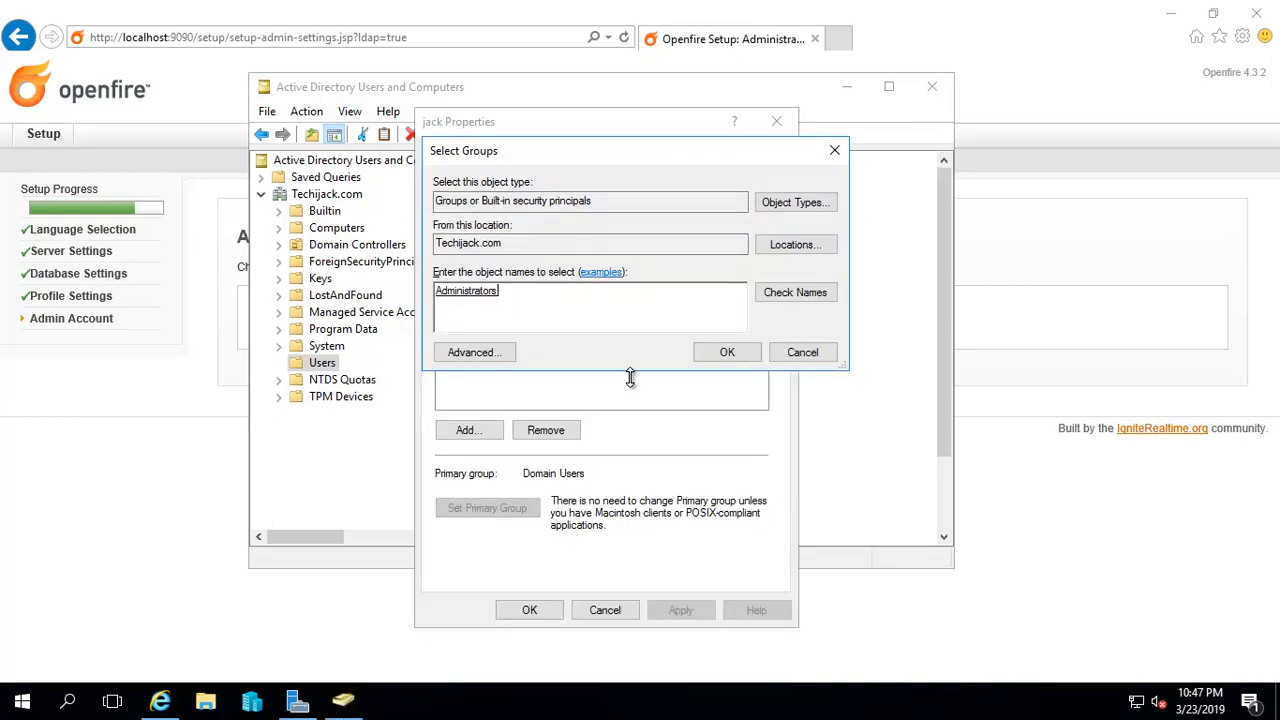
click(727, 352)
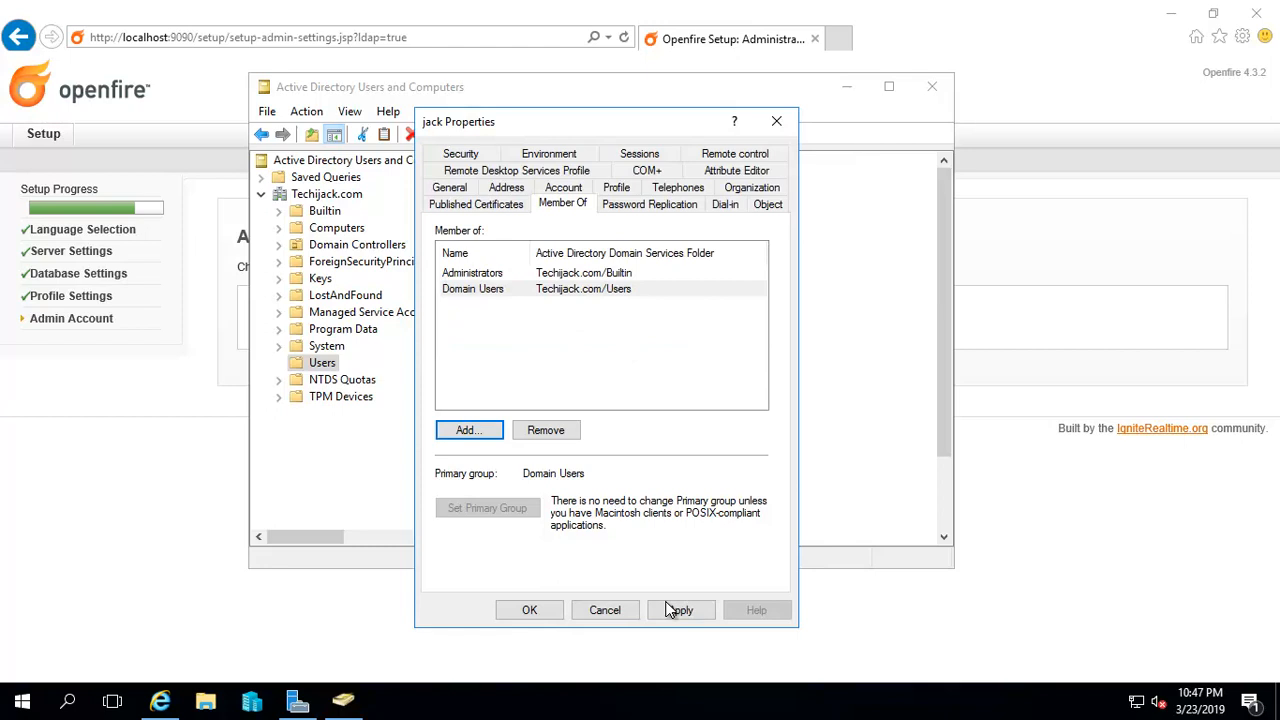
click(604, 610)
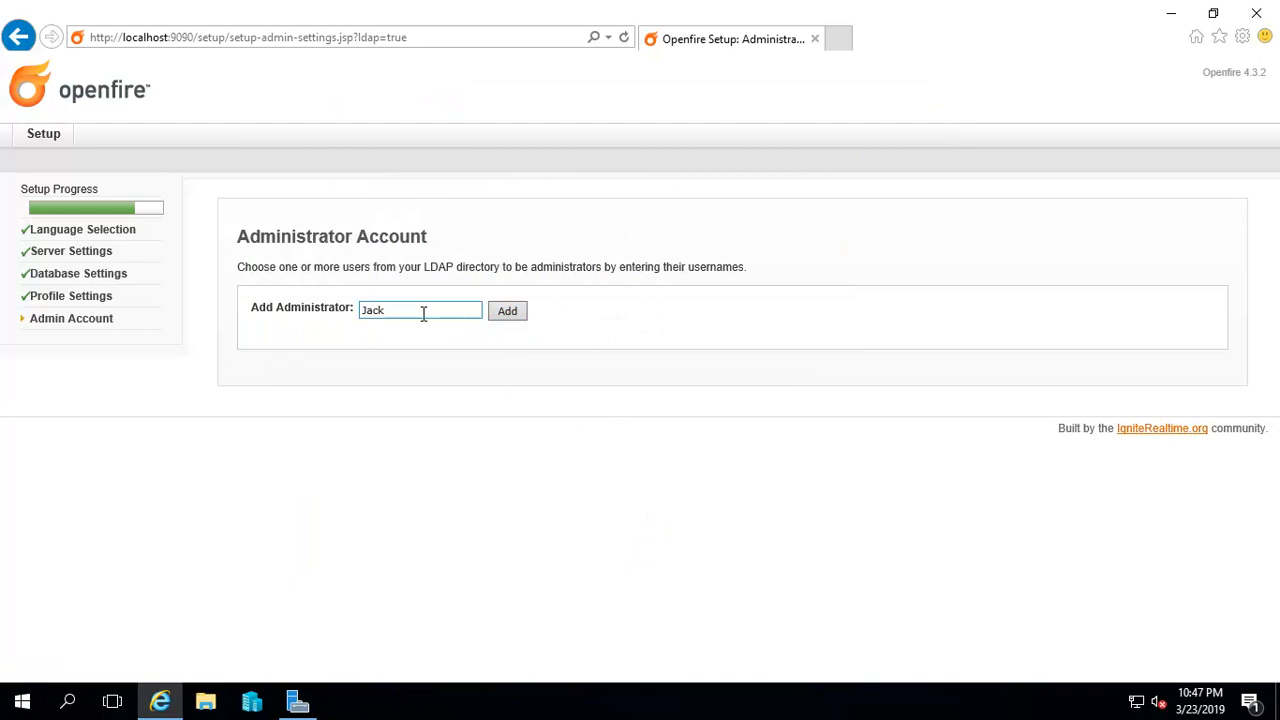
Add jack as Openfire administrator, complete setup, and log in to the admin console as jack
click(507, 310)
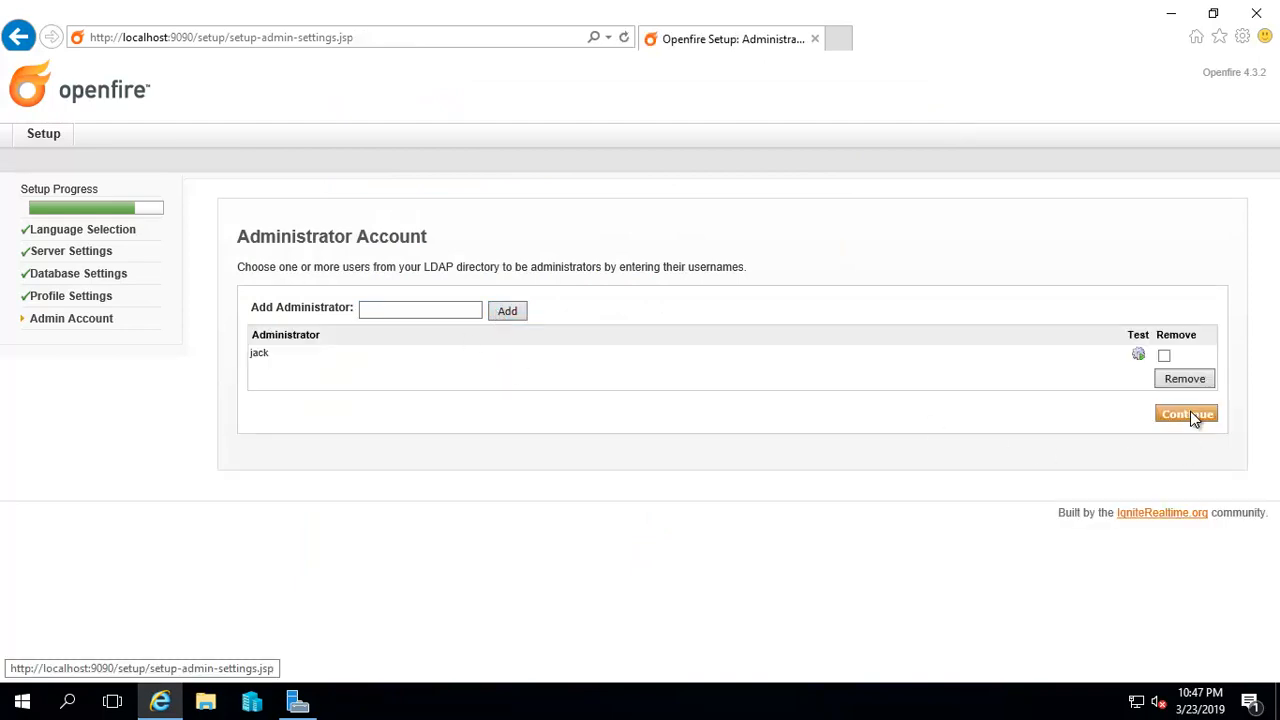
click(1185, 414)
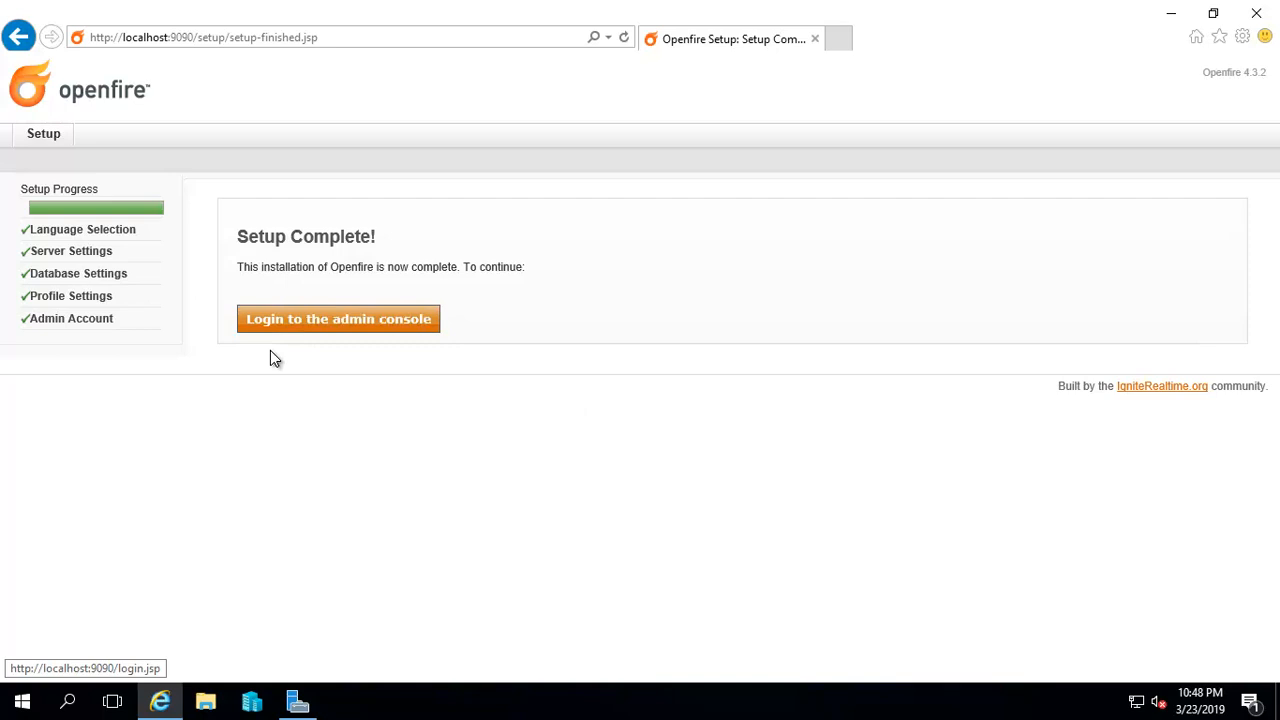
click(338, 318)
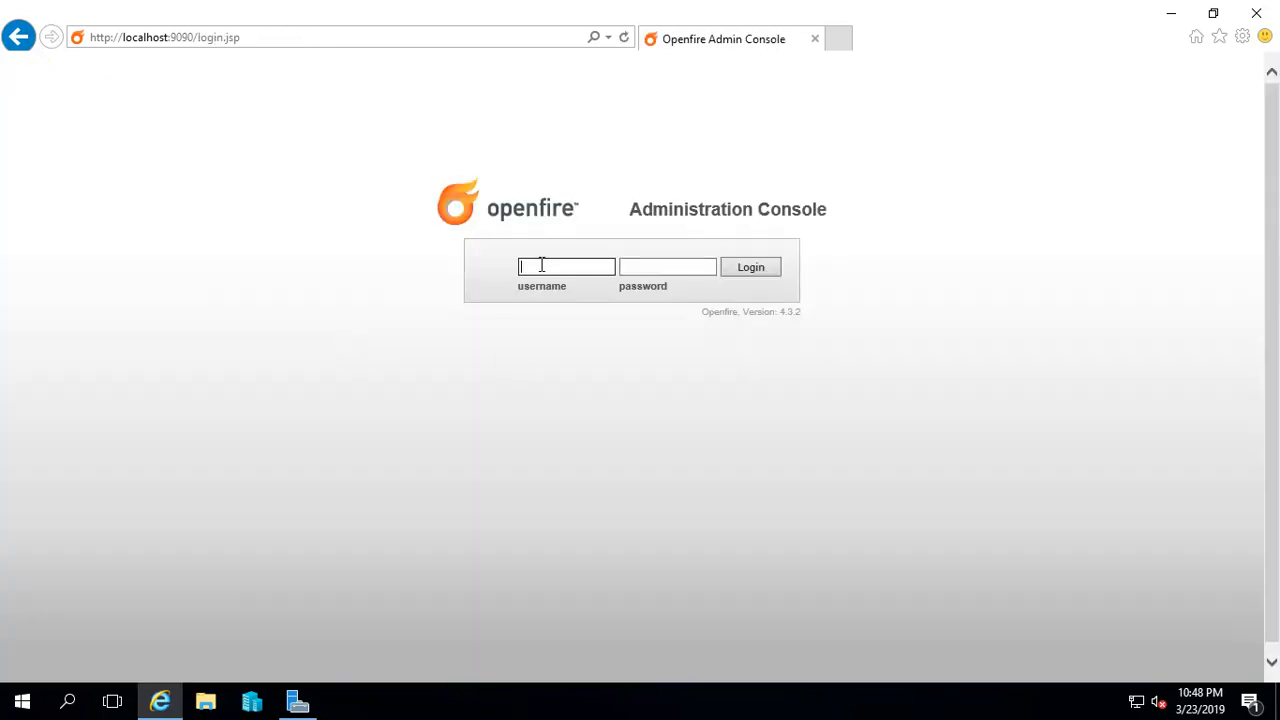
text(jack)
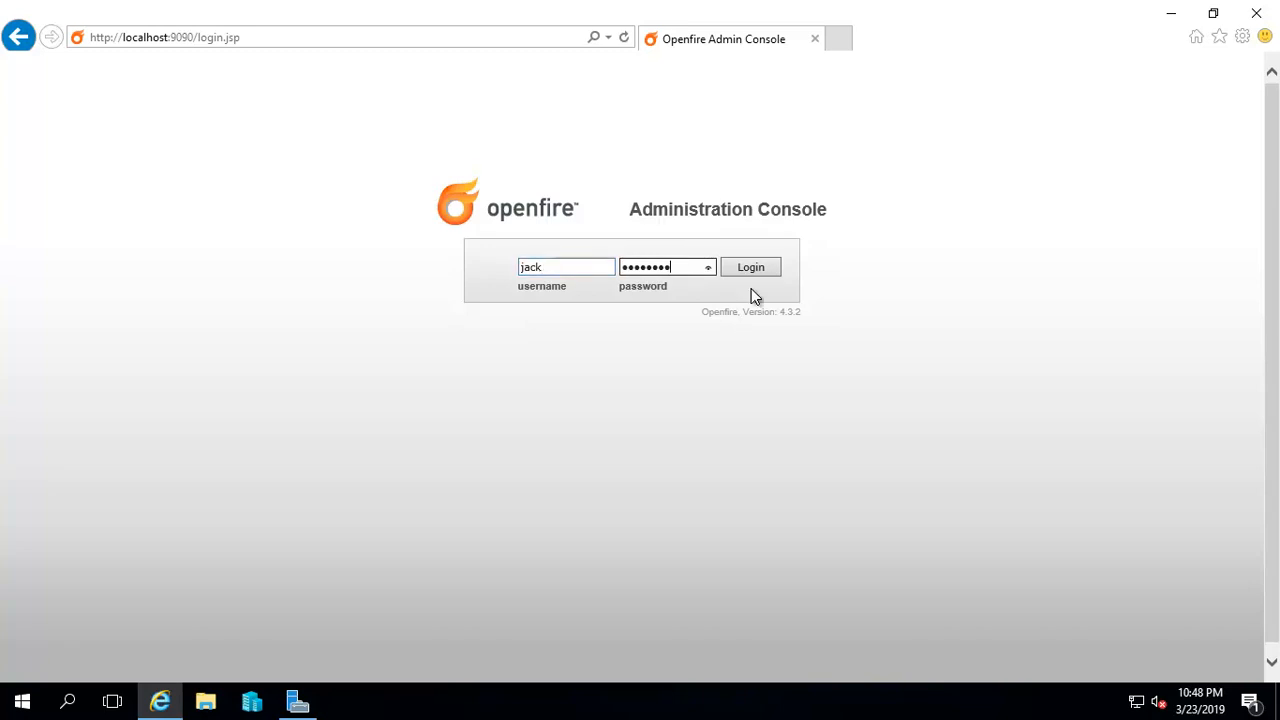
click(751, 267)
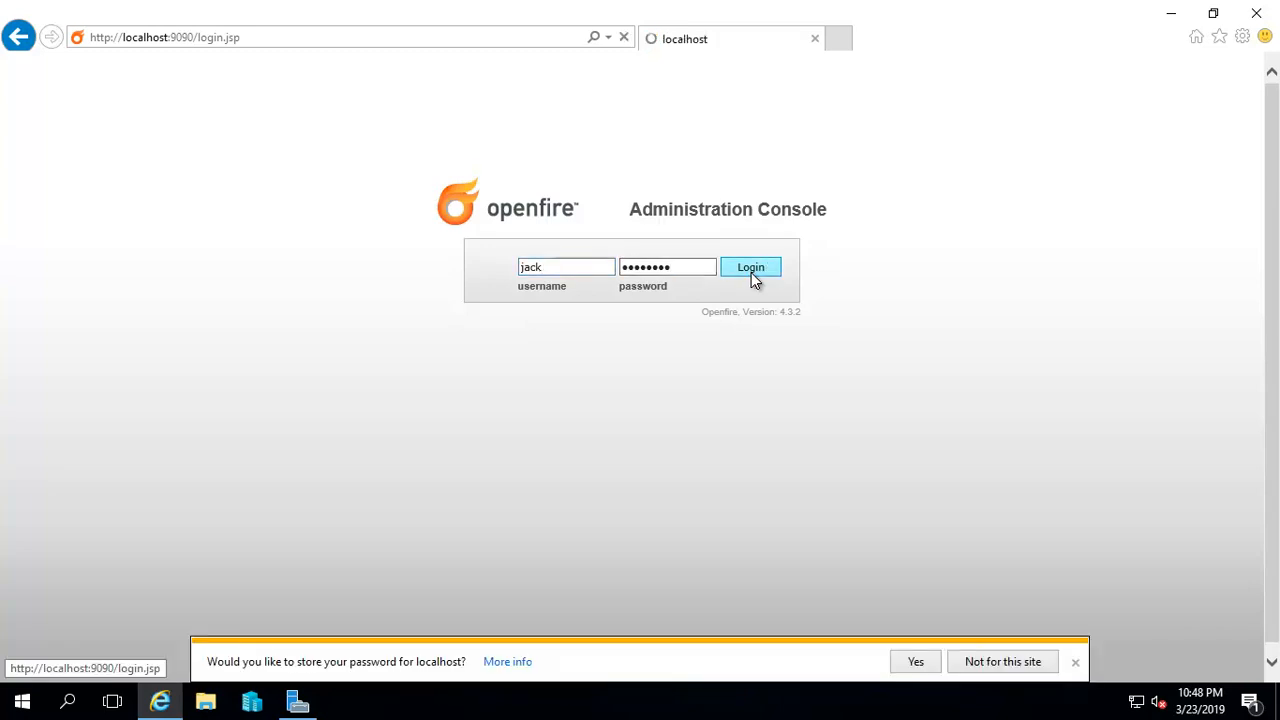
click(750, 267)
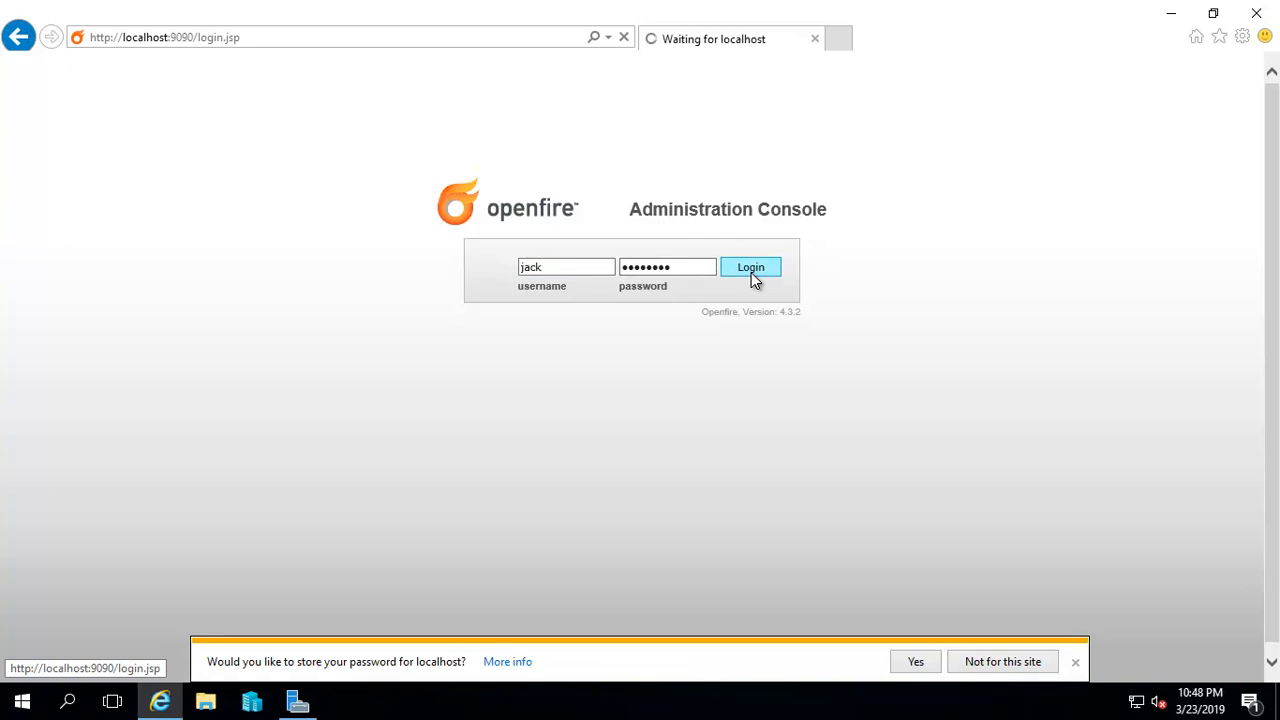
click(750, 267)
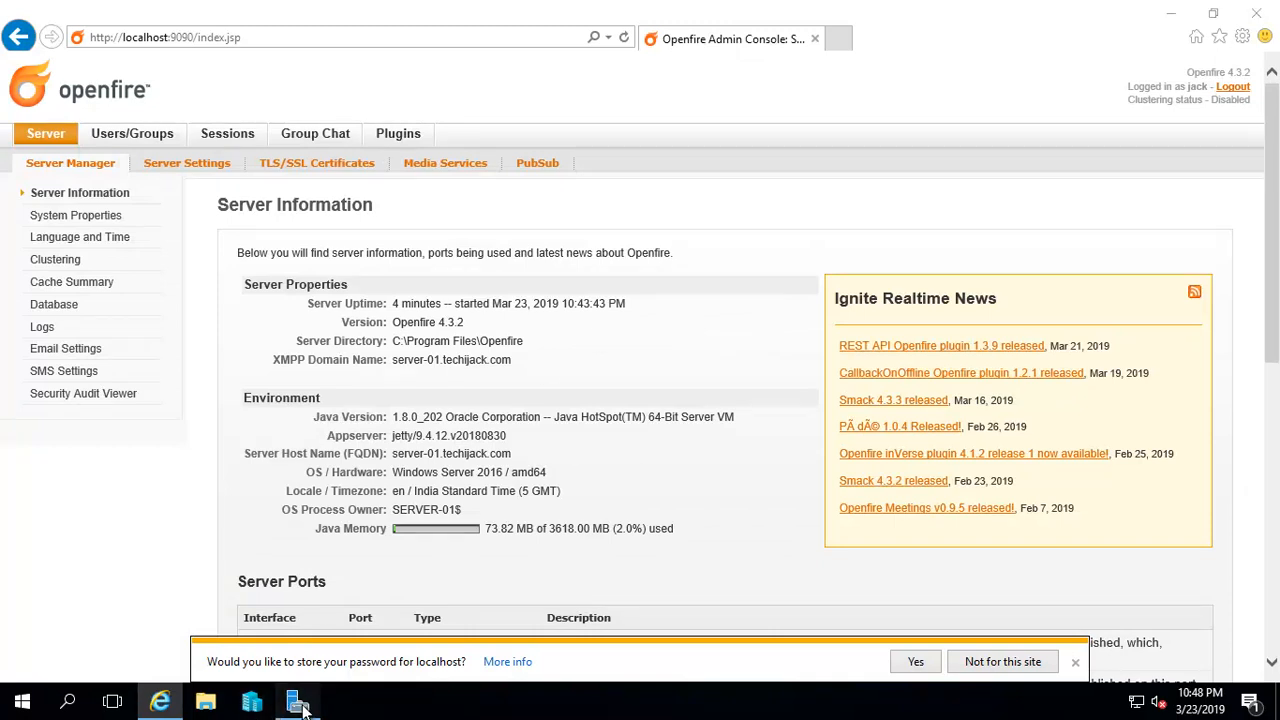
Glance at AD Users and Computers, then open Openfire's Users/Groups User Summary
click(296, 701)
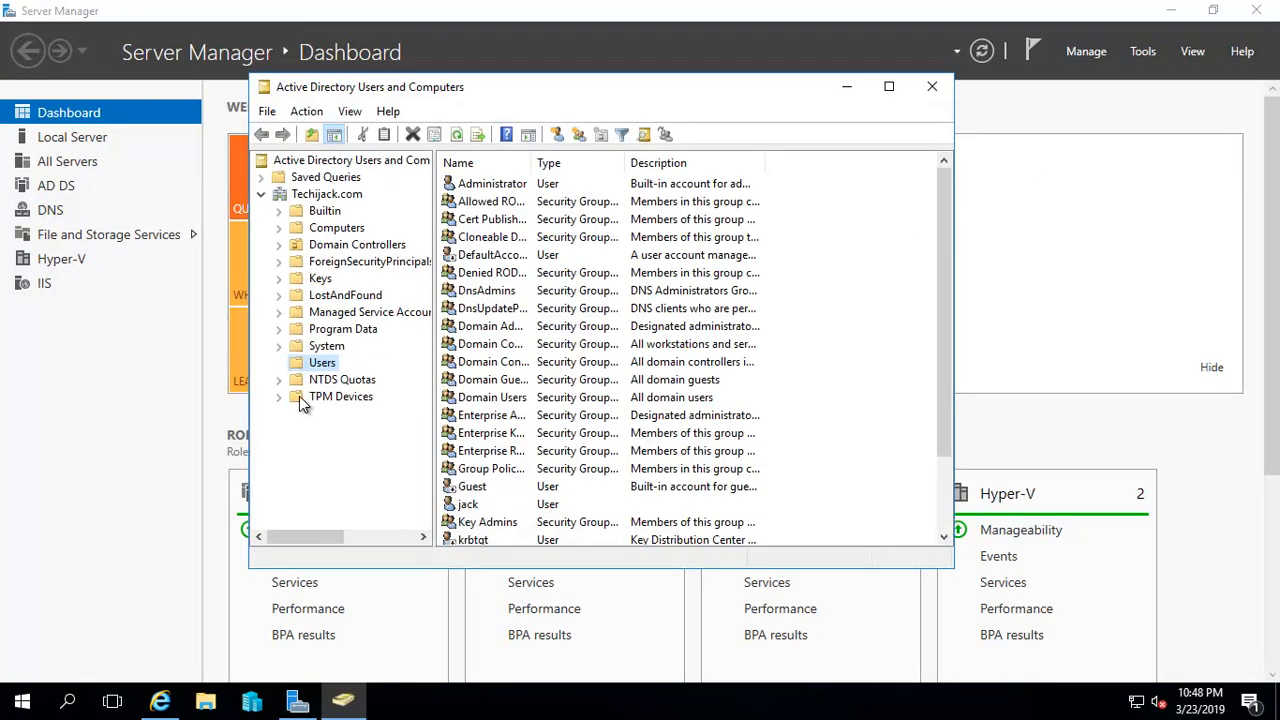
click(465, 504)
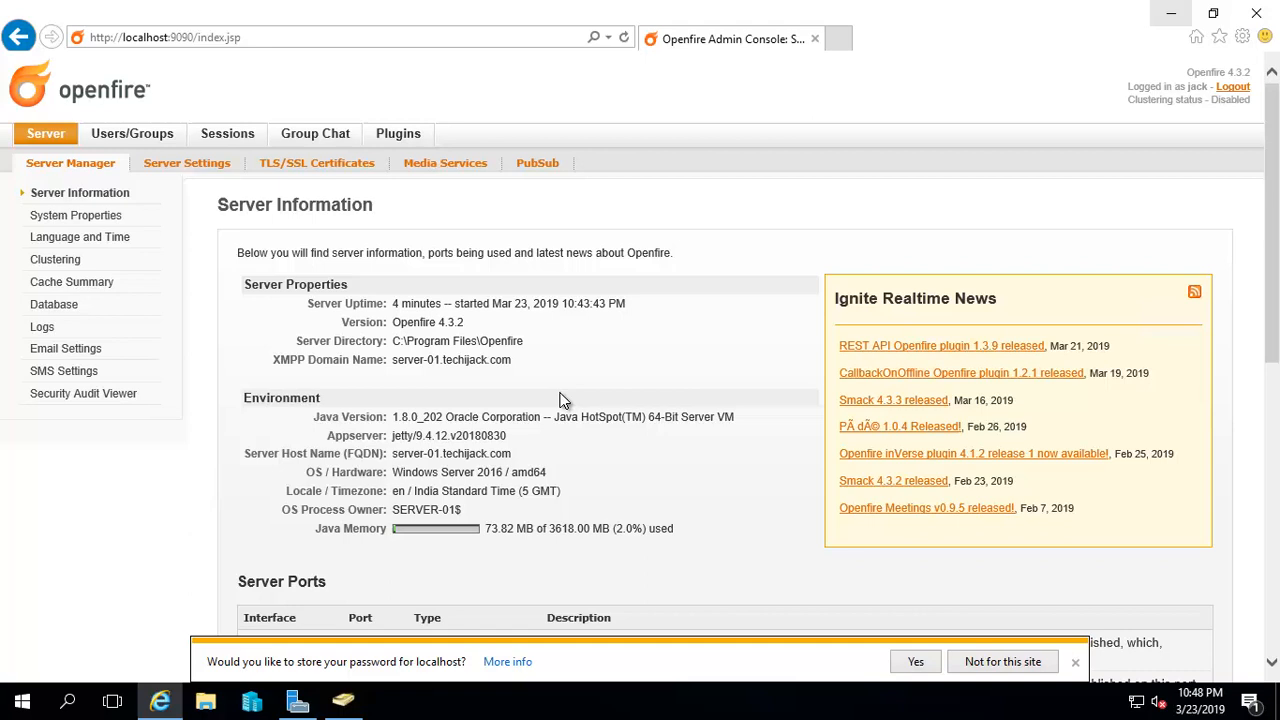
click(132, 133)
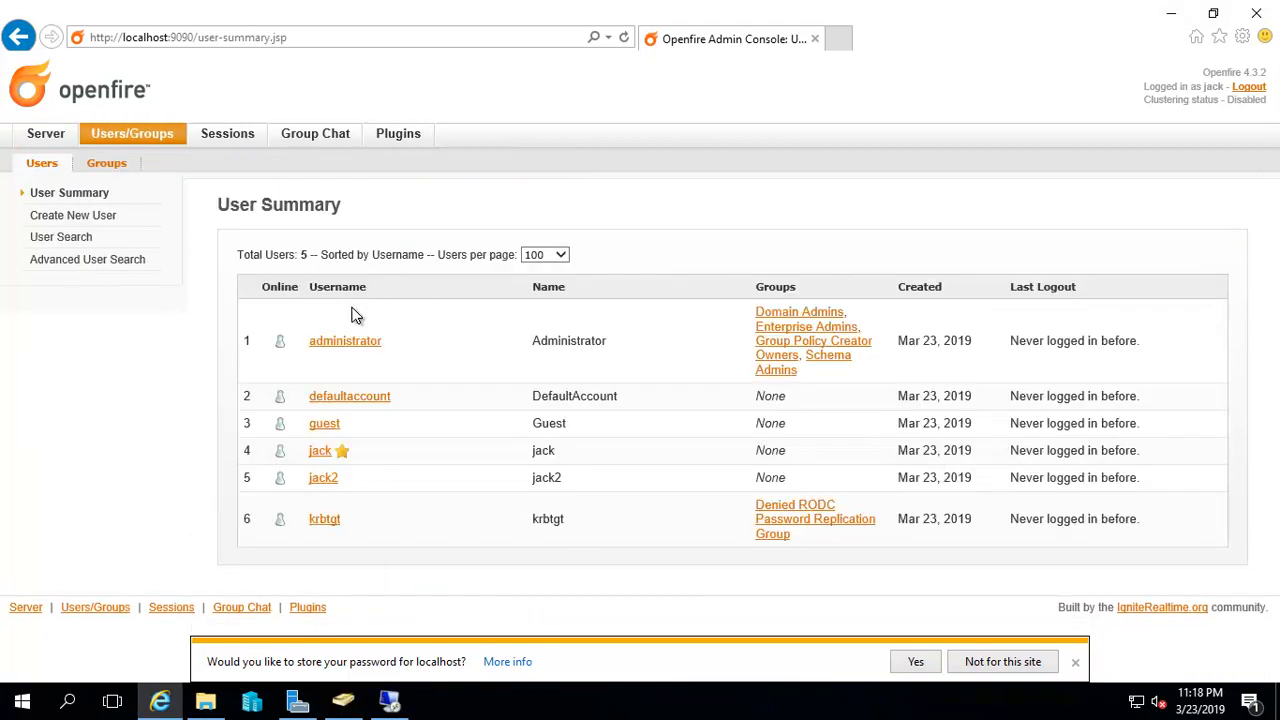
mouse_move(58, 219)
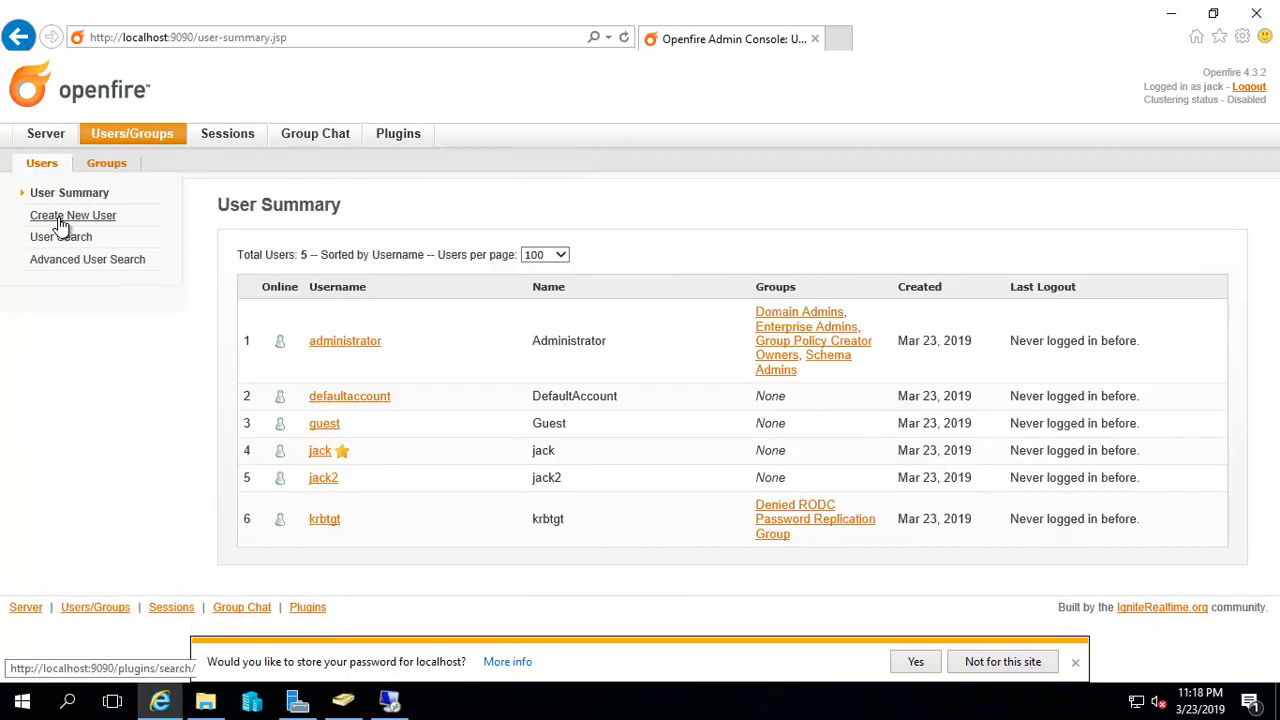
Try Create New User, see the read-only account error, and minimize the browser
click(72, 215)
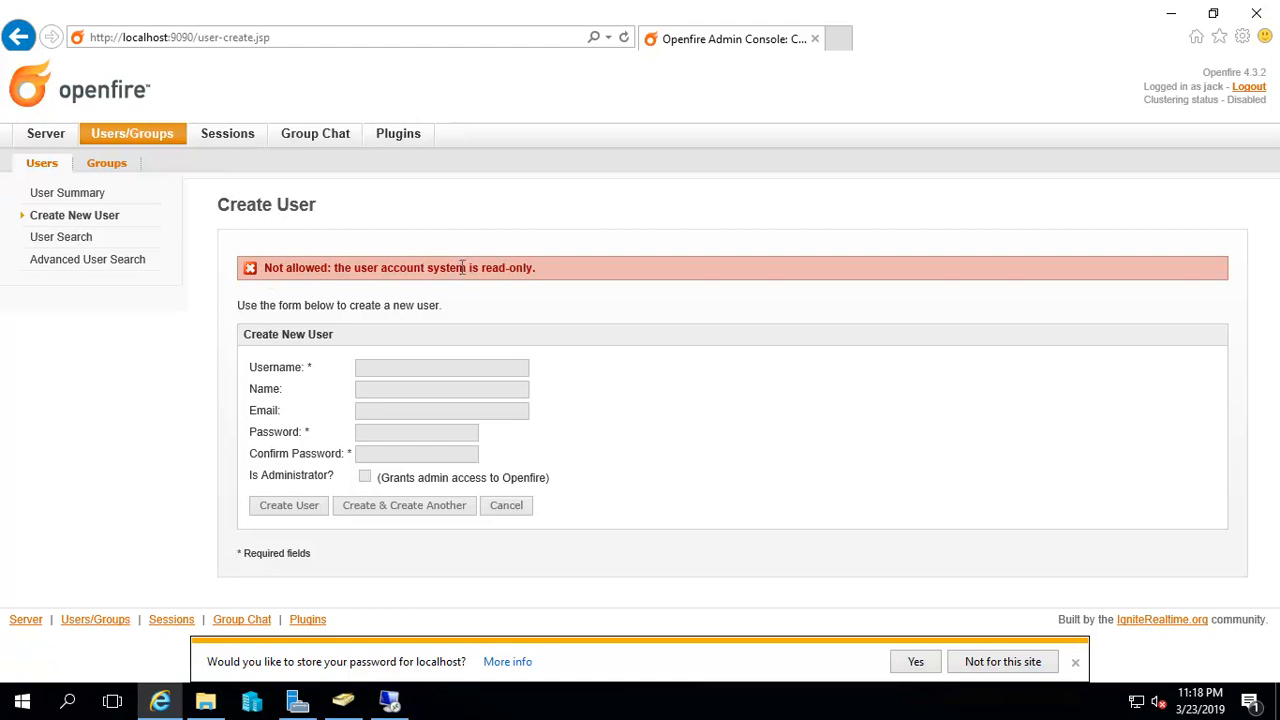
mouse_move(1180, 40)
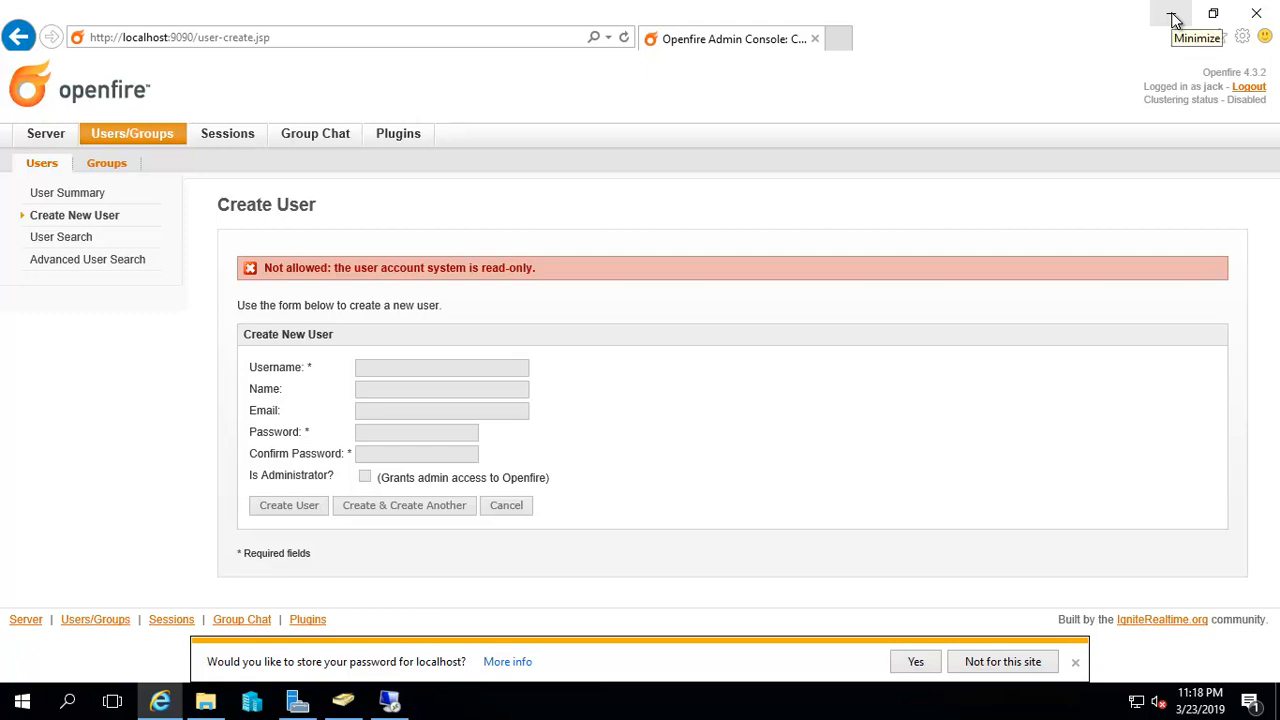
click(1165, 15)
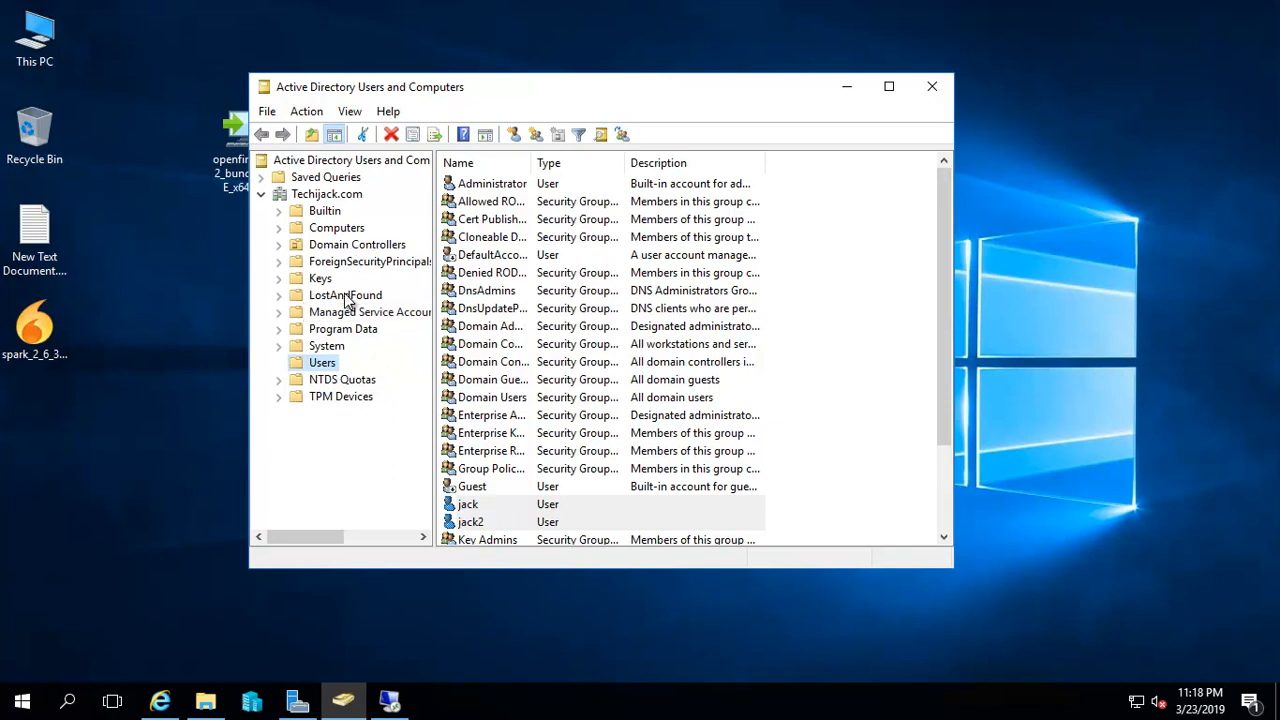
mouse_move(396, 267)
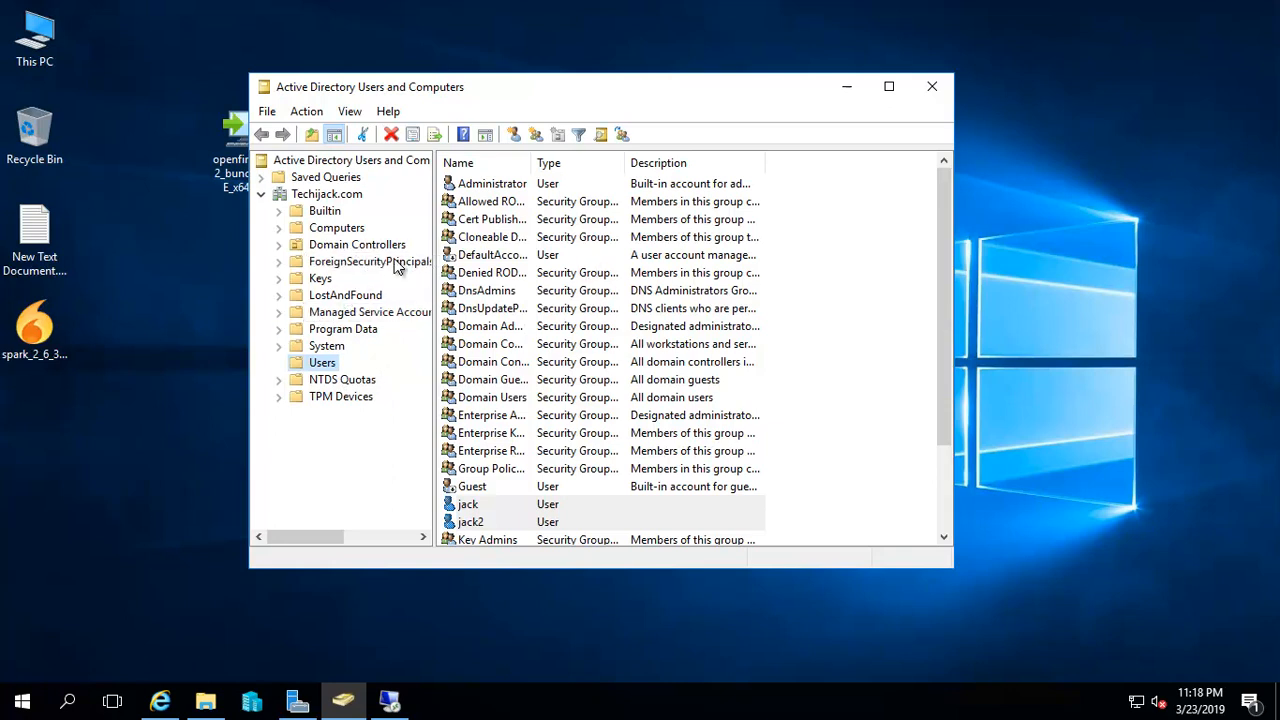
mouse_move(930, 118)
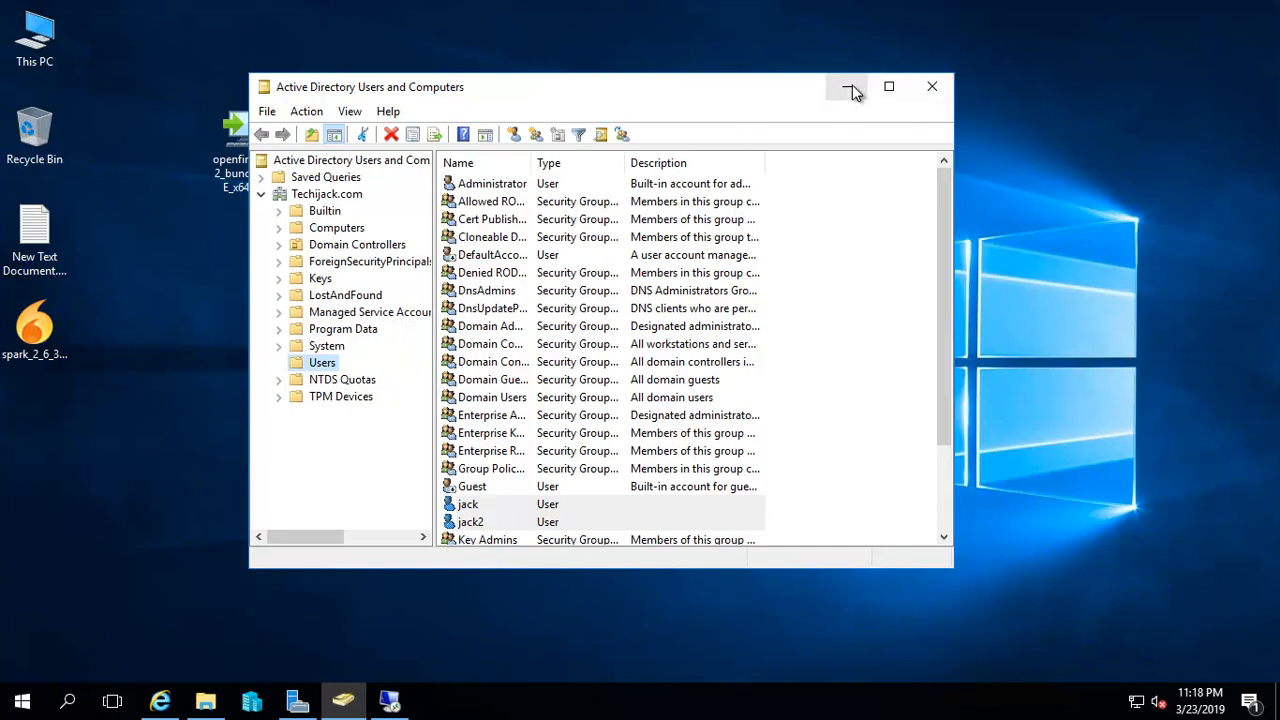
Run the spark_2_6_3 installer and keep the default C:\Program Files (x86)\Spark folder
click(847, 86)
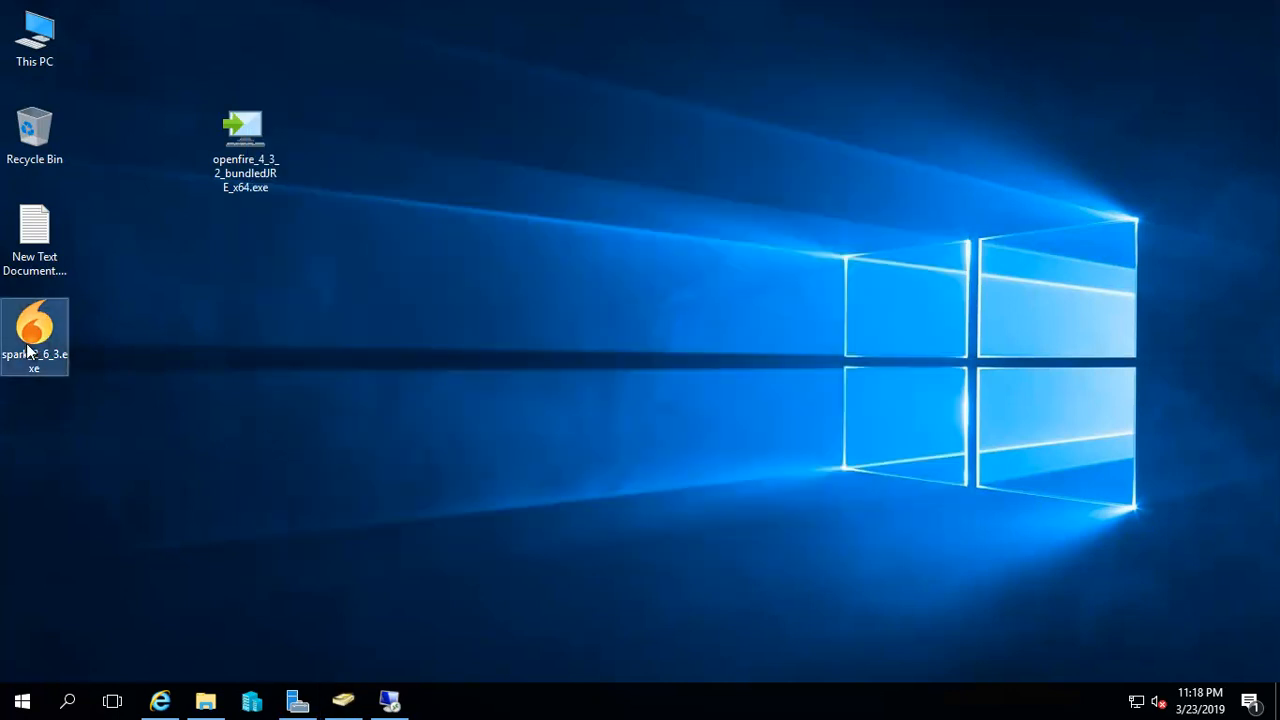
double_click(34, 330)
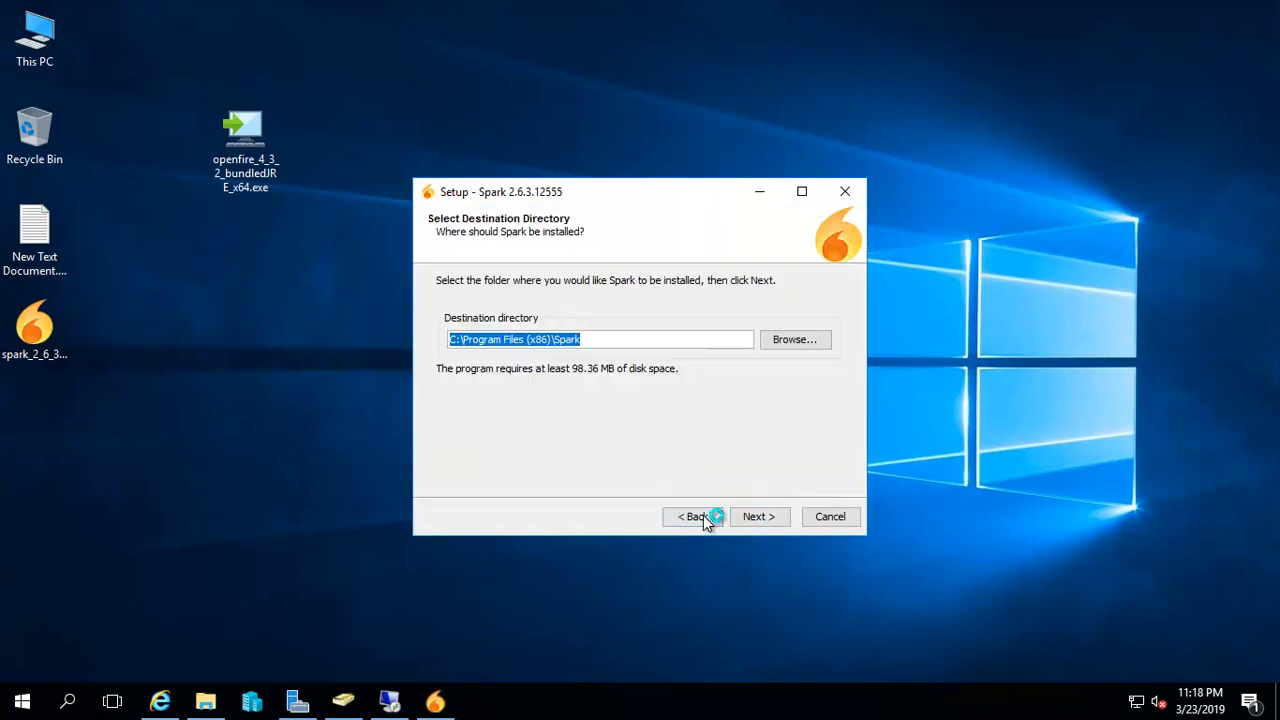
click(759, 516)
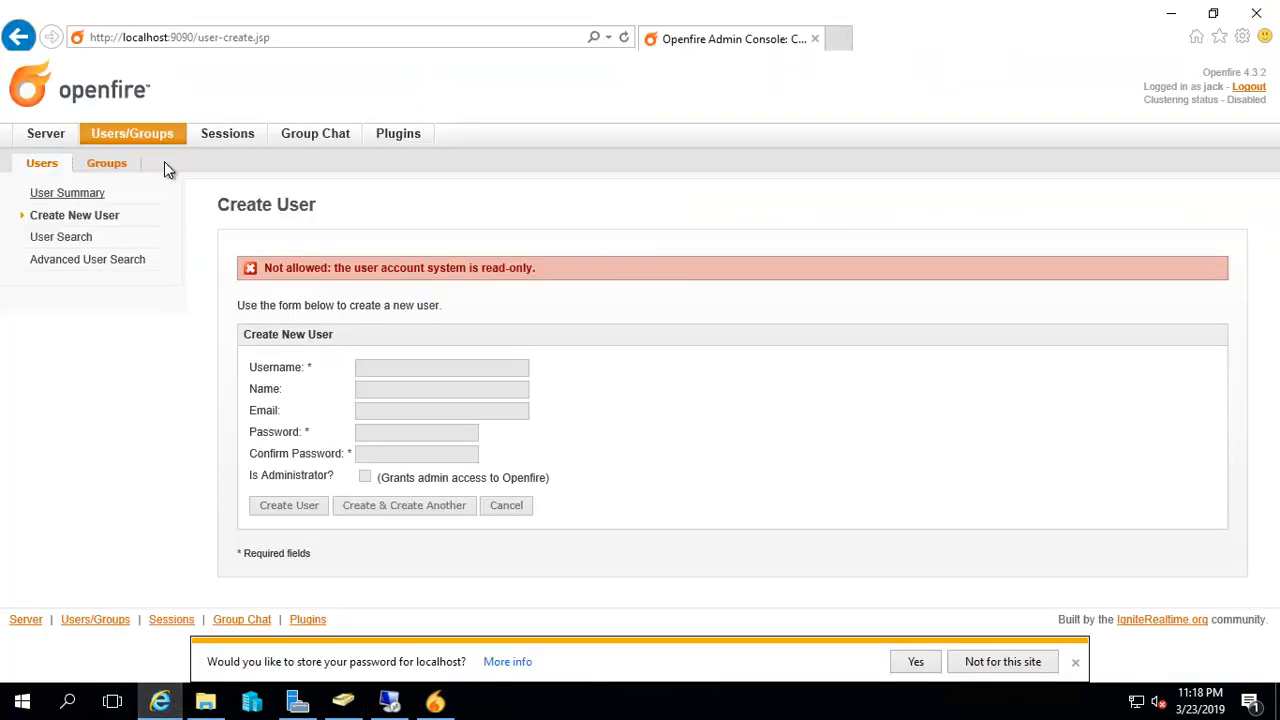
mouse_move(40, 138)
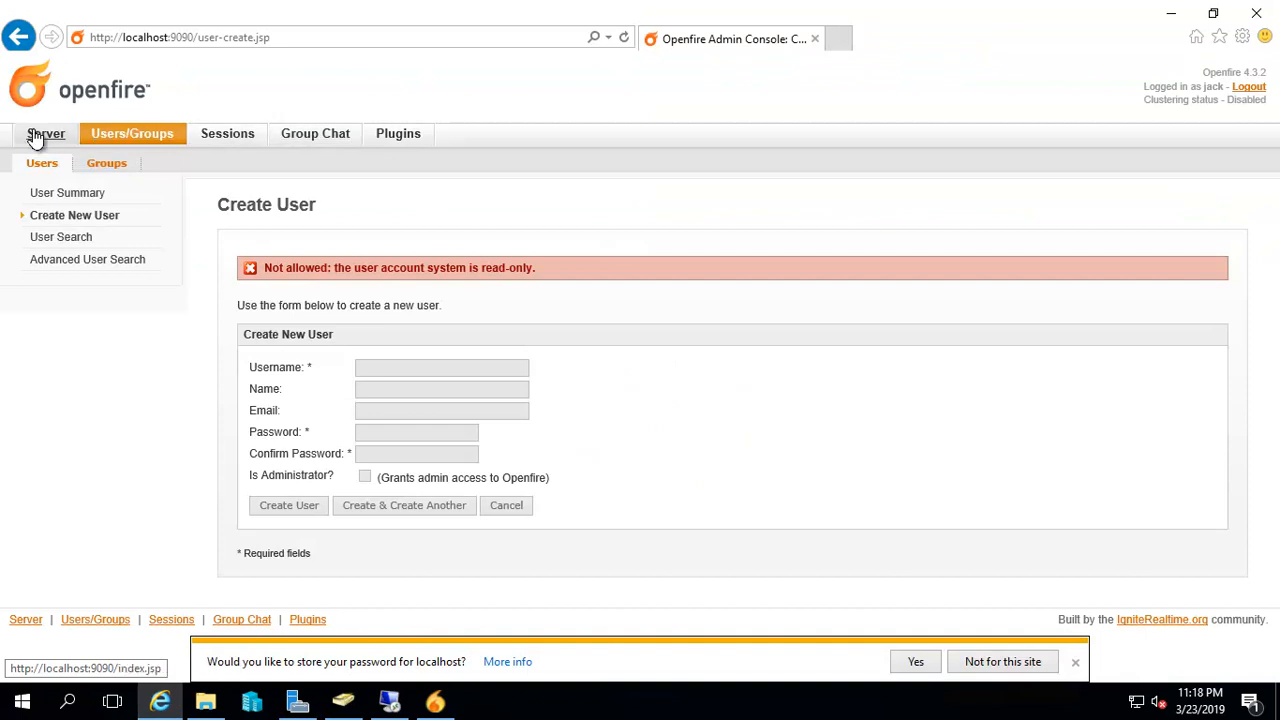
click(45, 133)
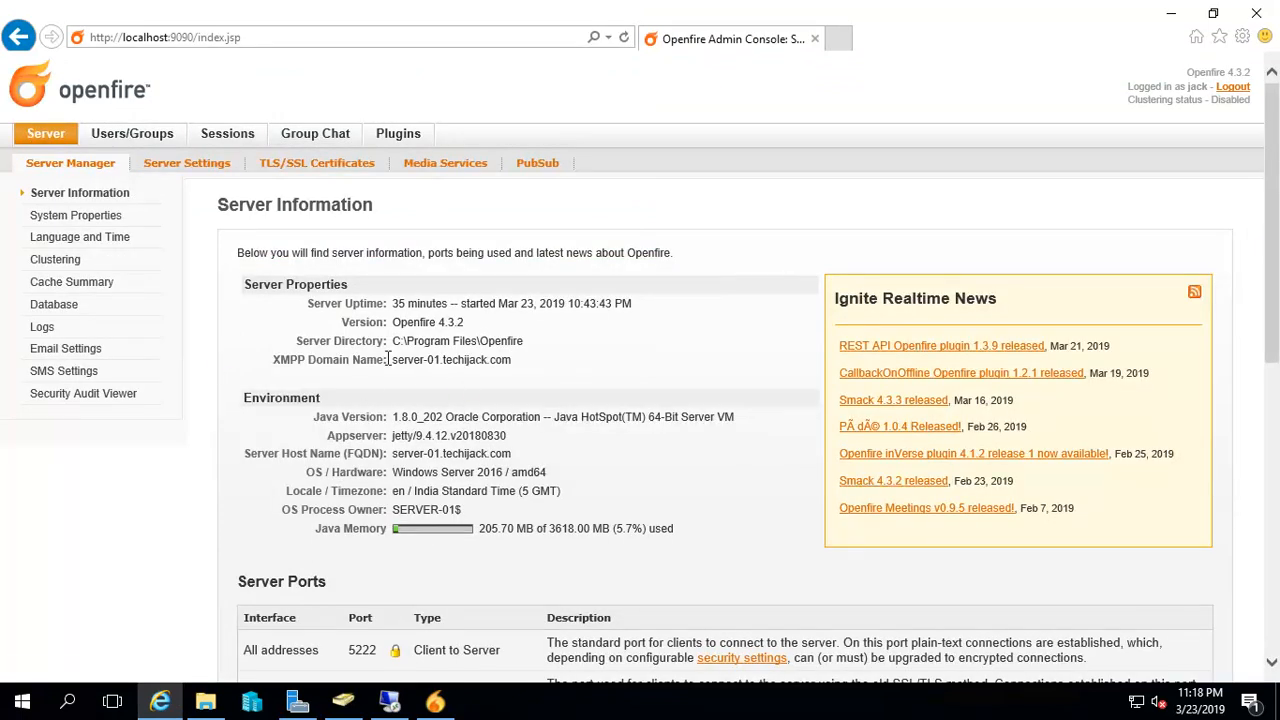
click(74, 215)
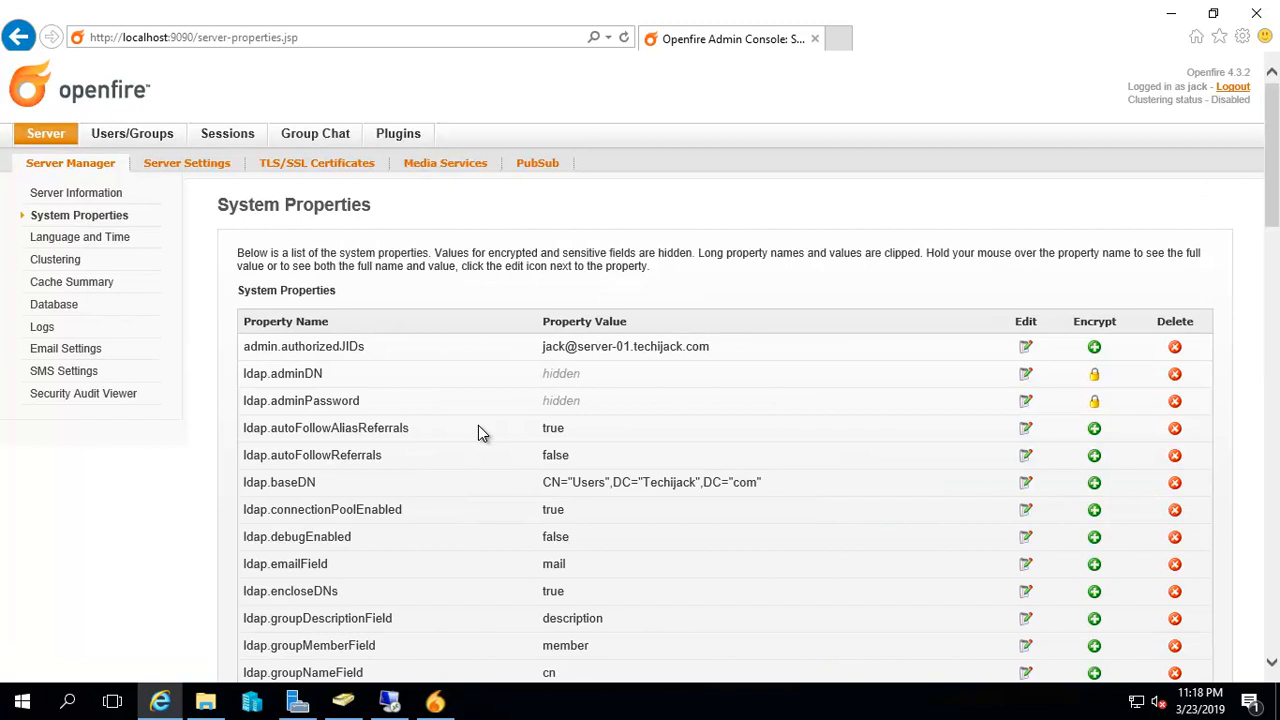
mouse_move(370, 363)
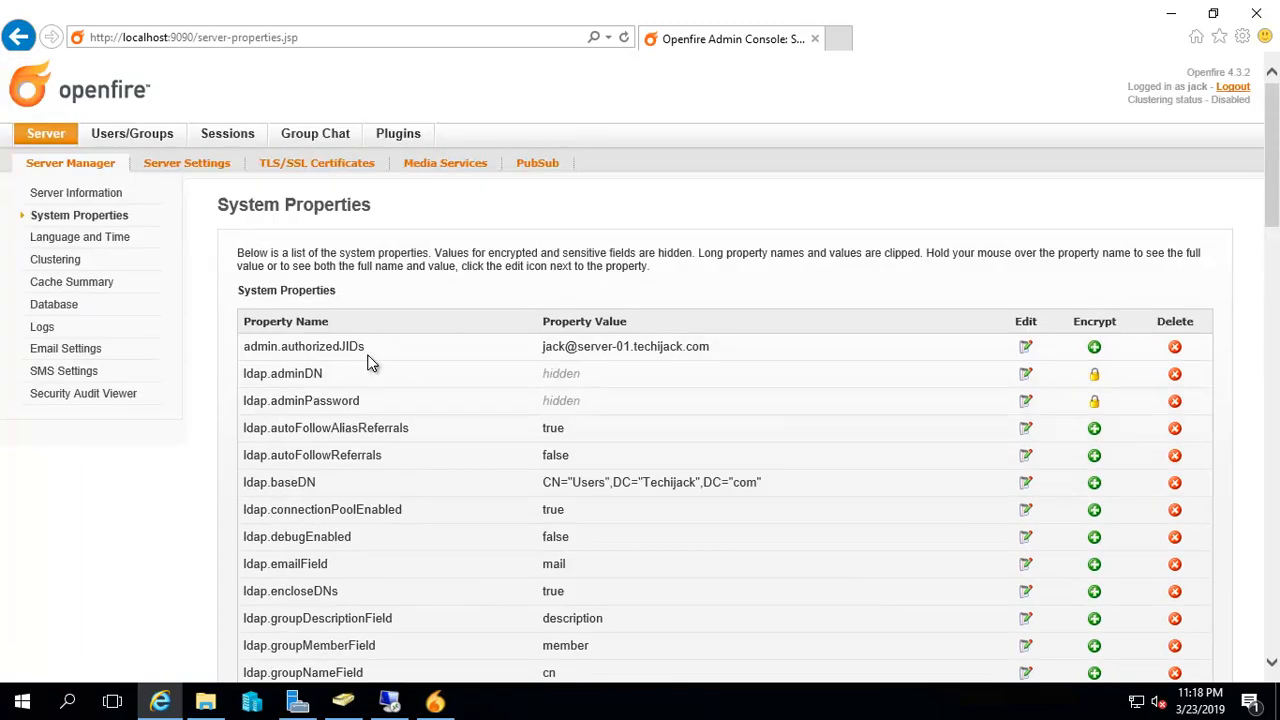
mouse_move(60, 306)
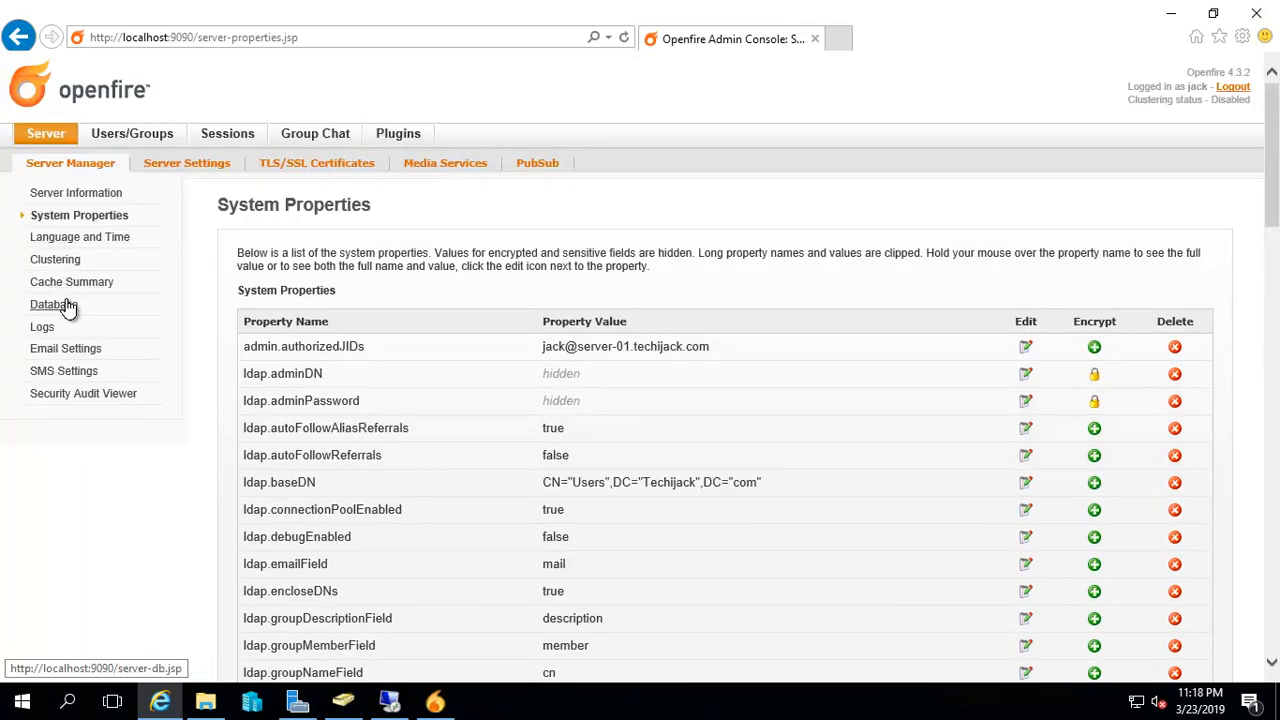
click(54, 304)
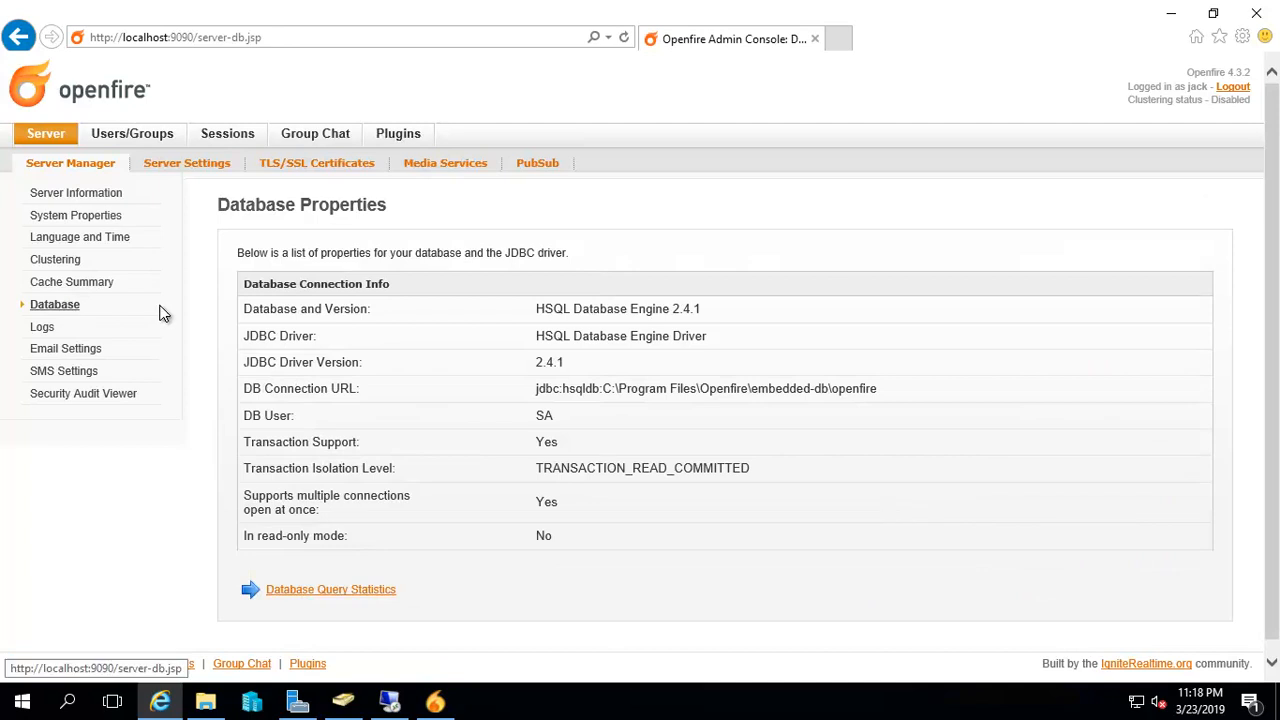
Look over the email and SMS settings, then view the server Profile Settings
click(65, 348)
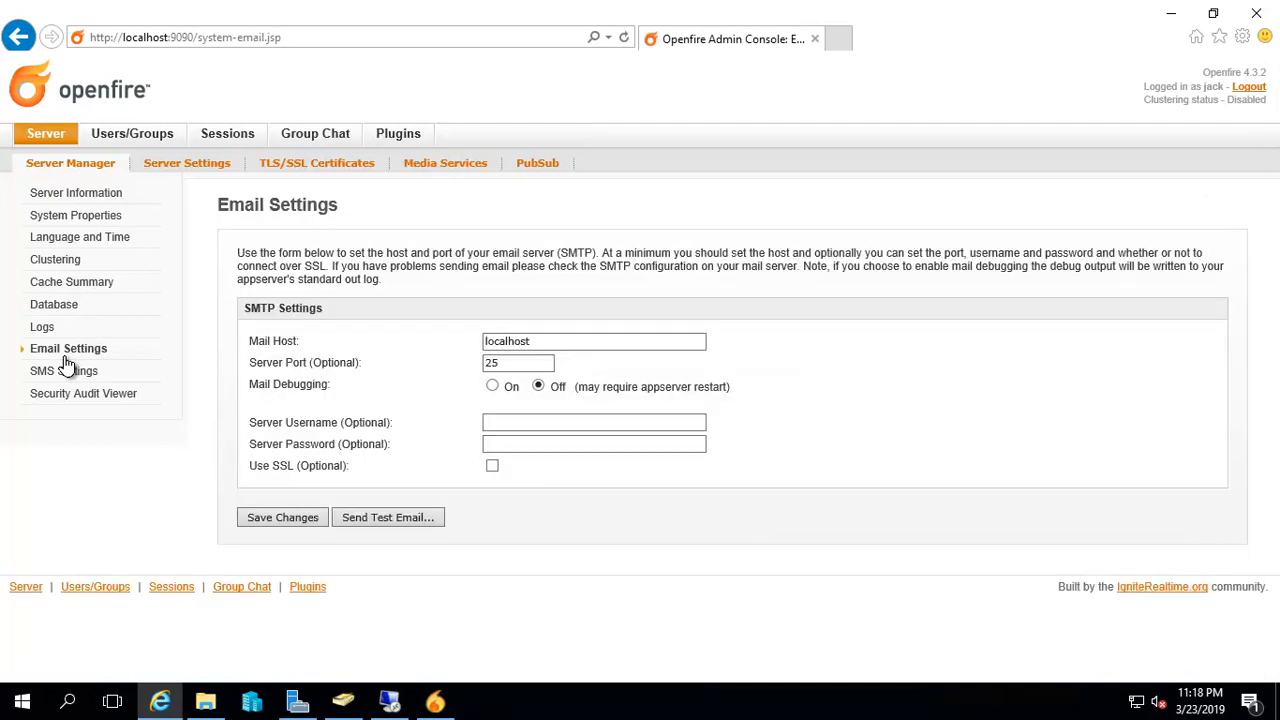
click(593, 444)
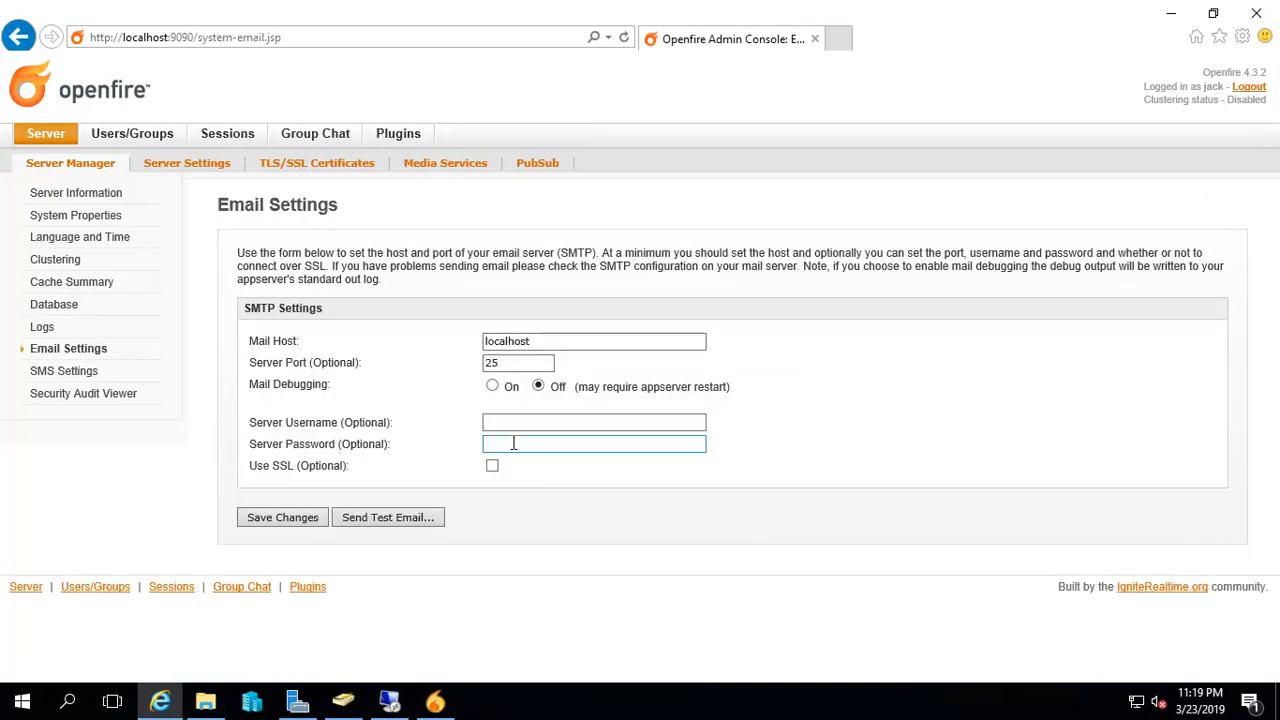
click(593, 341)
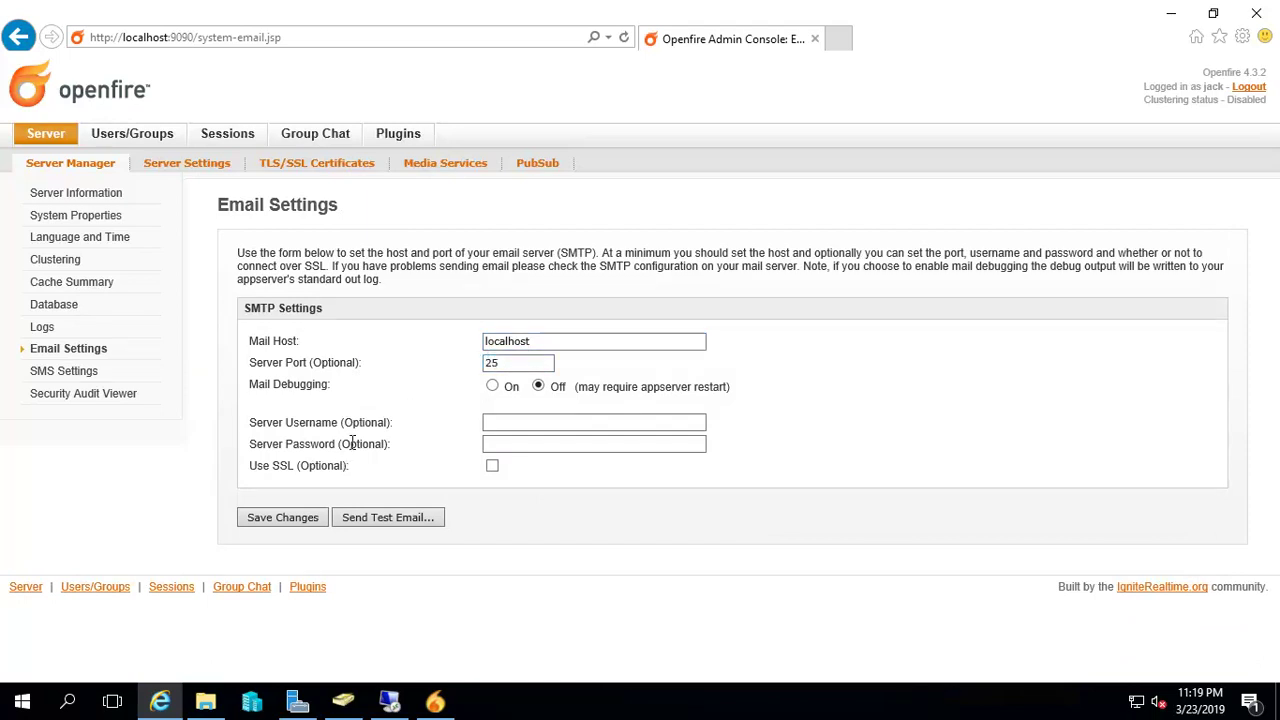
mouse_move(163, 383)
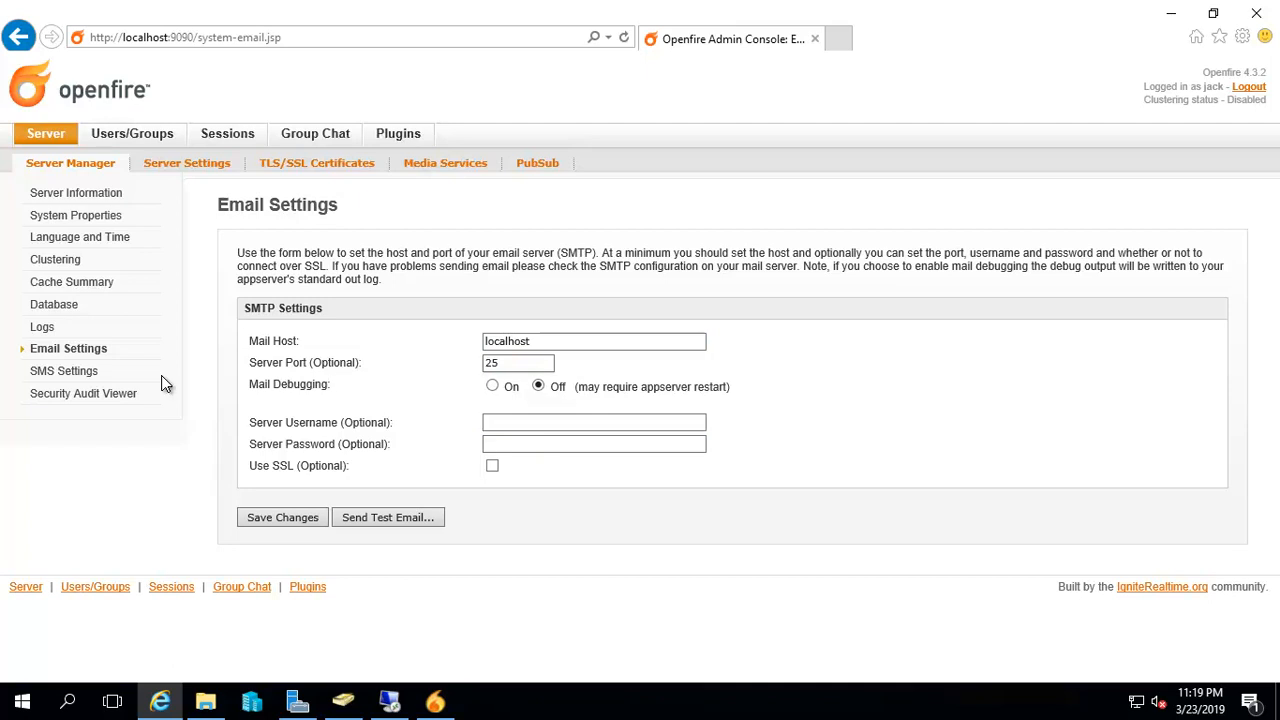
mouse_move(63, 371)
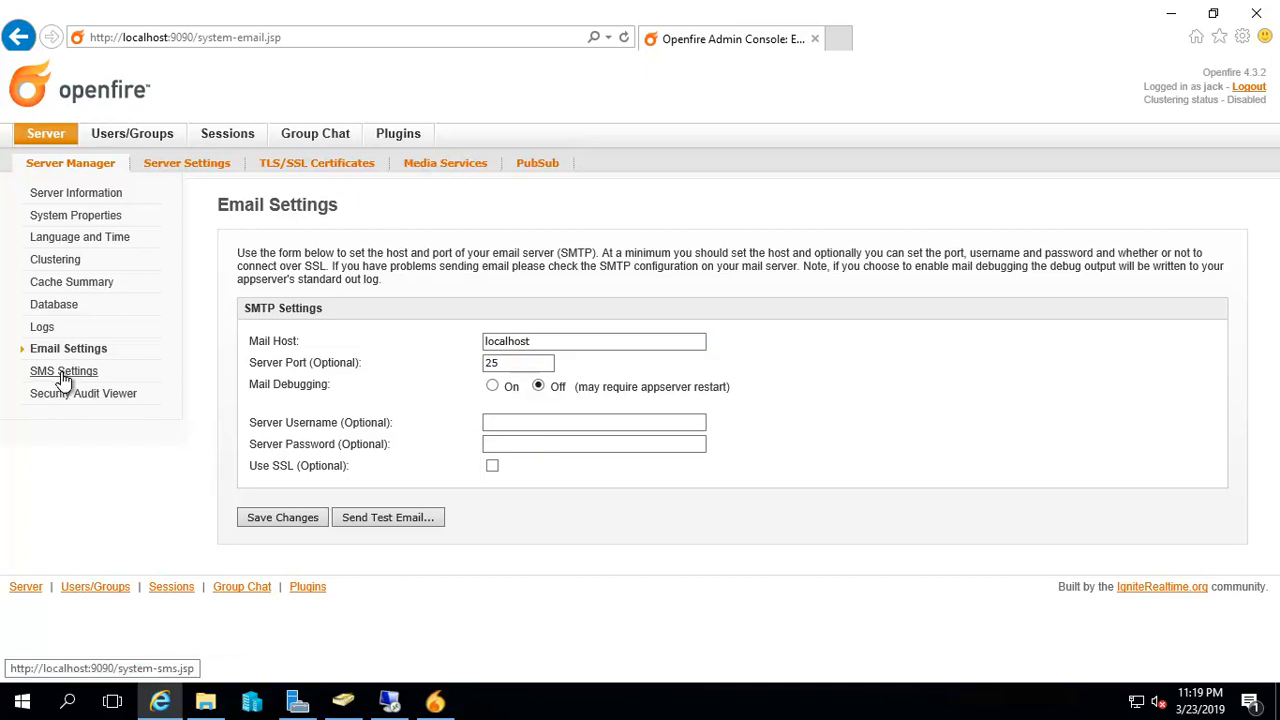
click(62, 371)
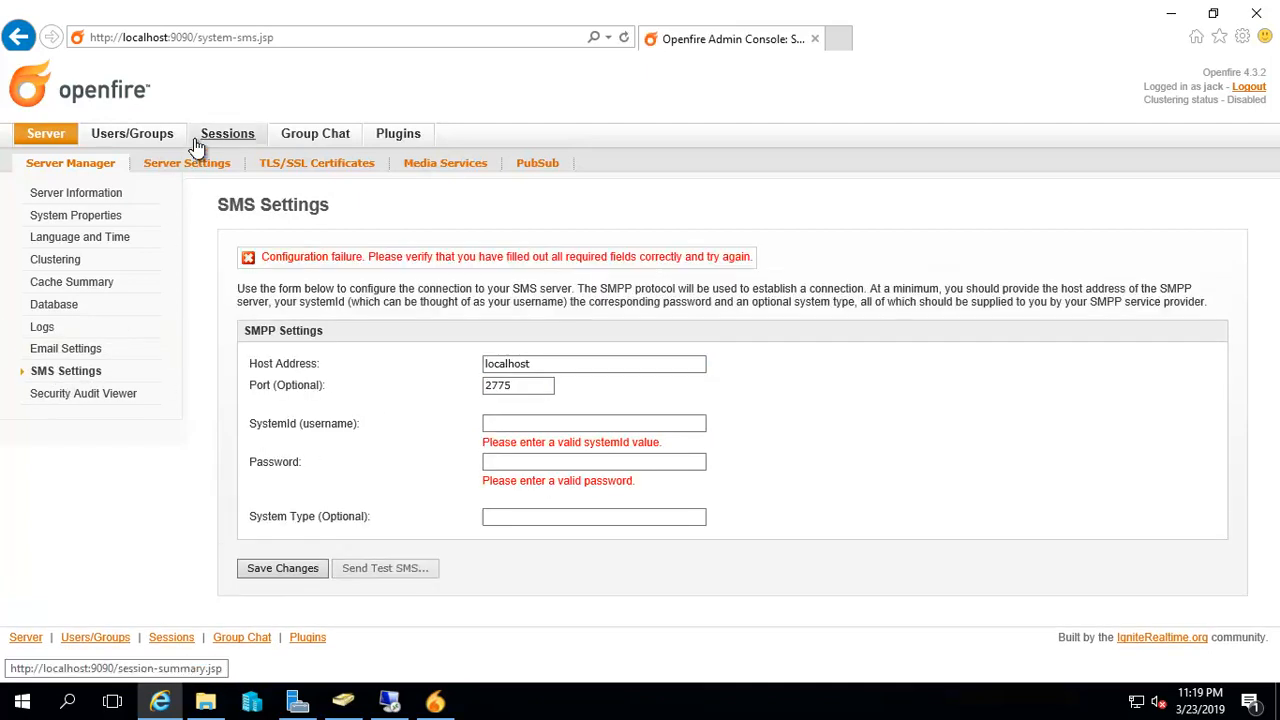
click(187, 162)
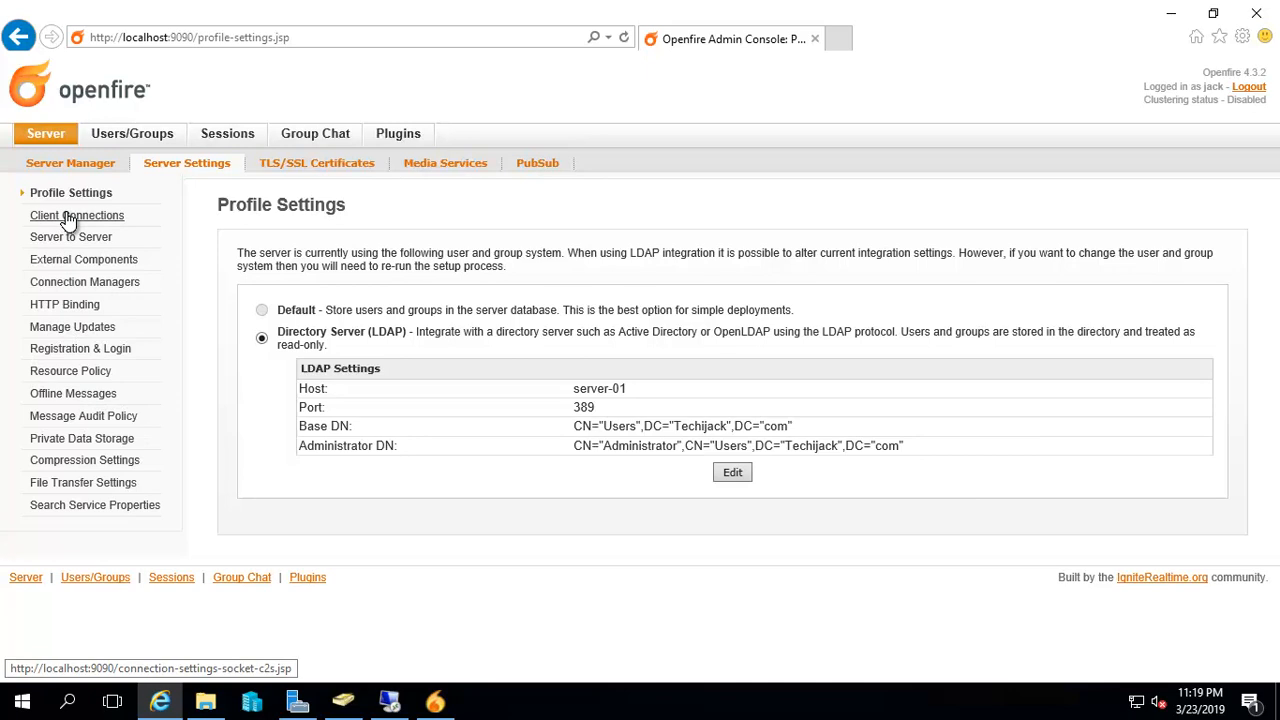
Review Openfire's client connection settings, noting plain-text client port 5222
click(77, 215)
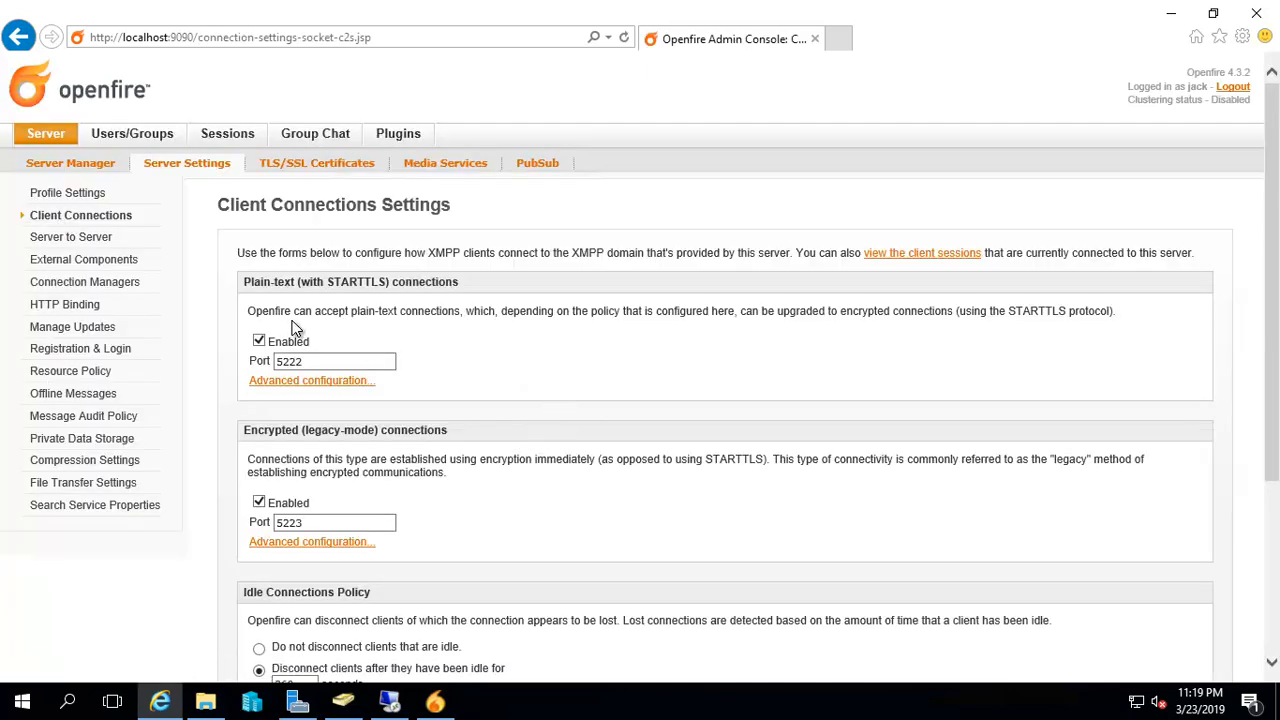
mouse_move(340, 315)
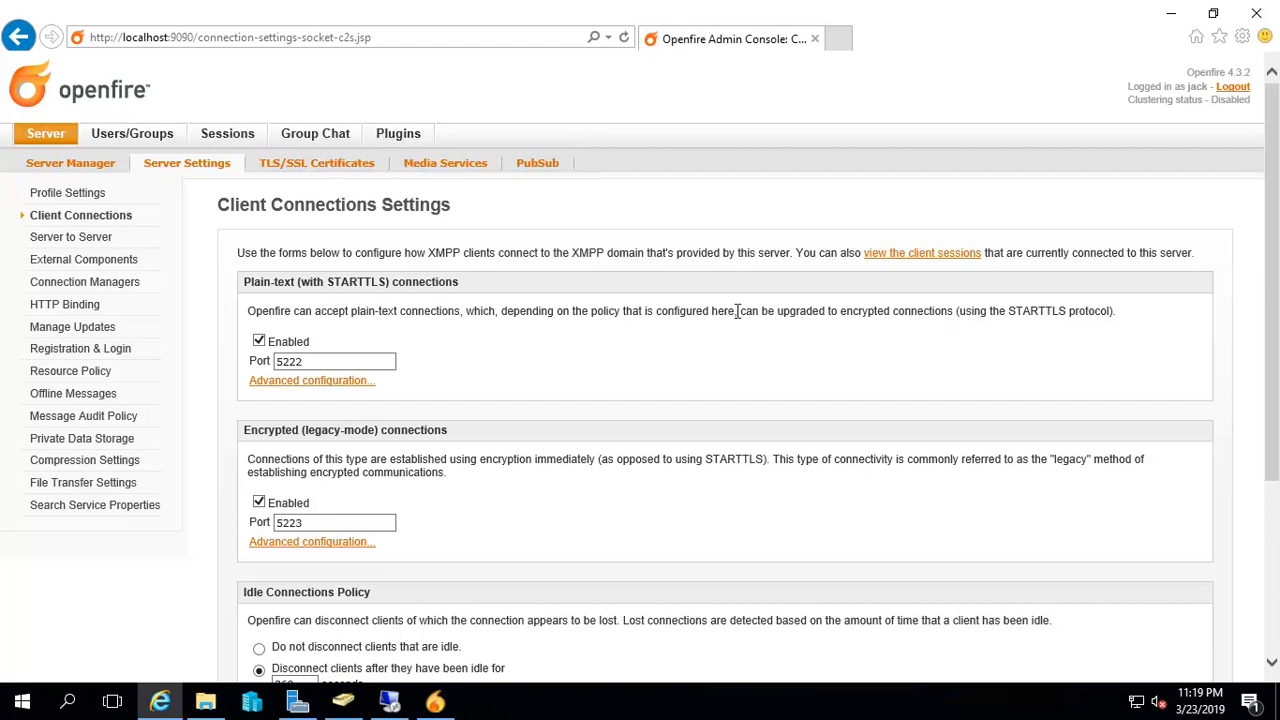
triple_click(320, 361)
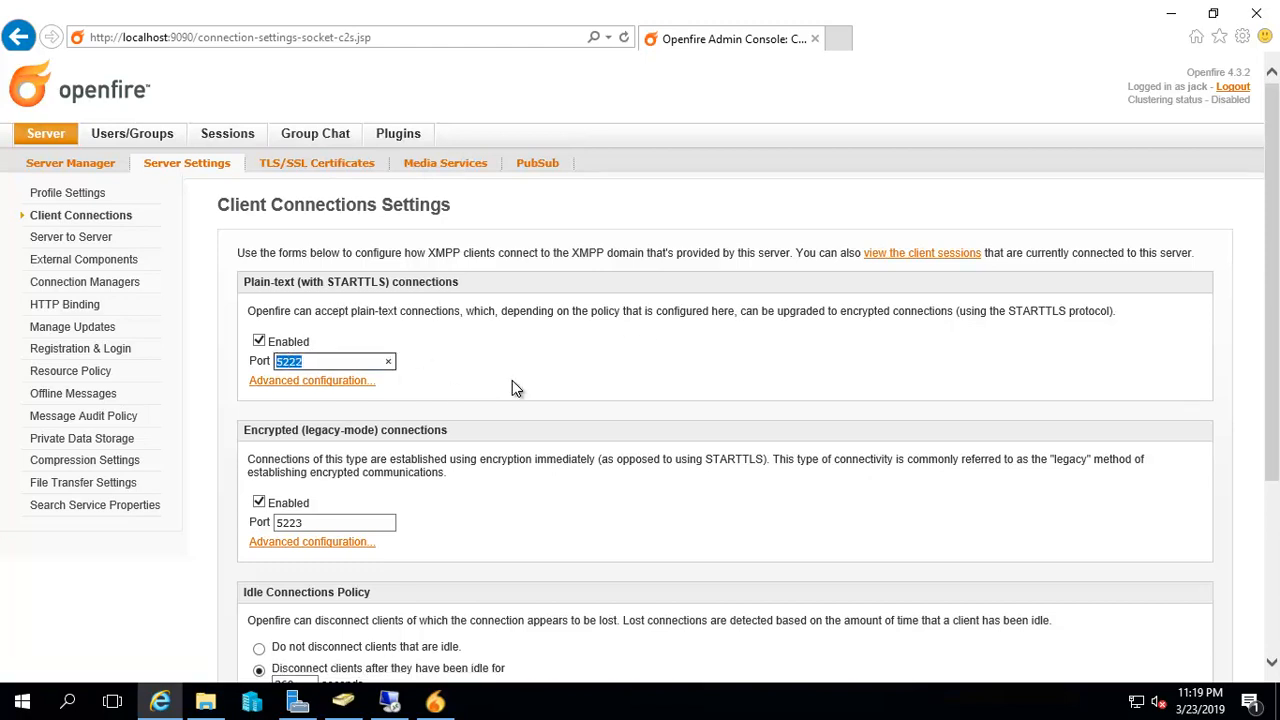
scroll(down, 3)
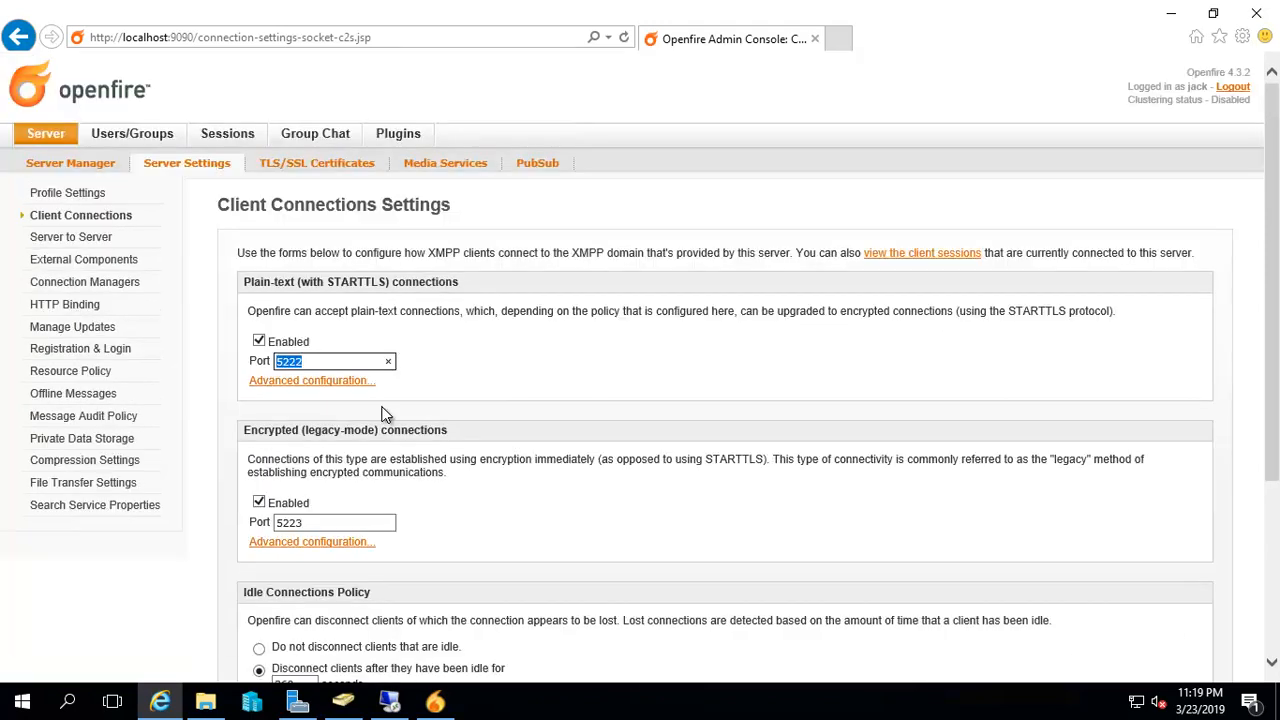
scroll(down, 3)
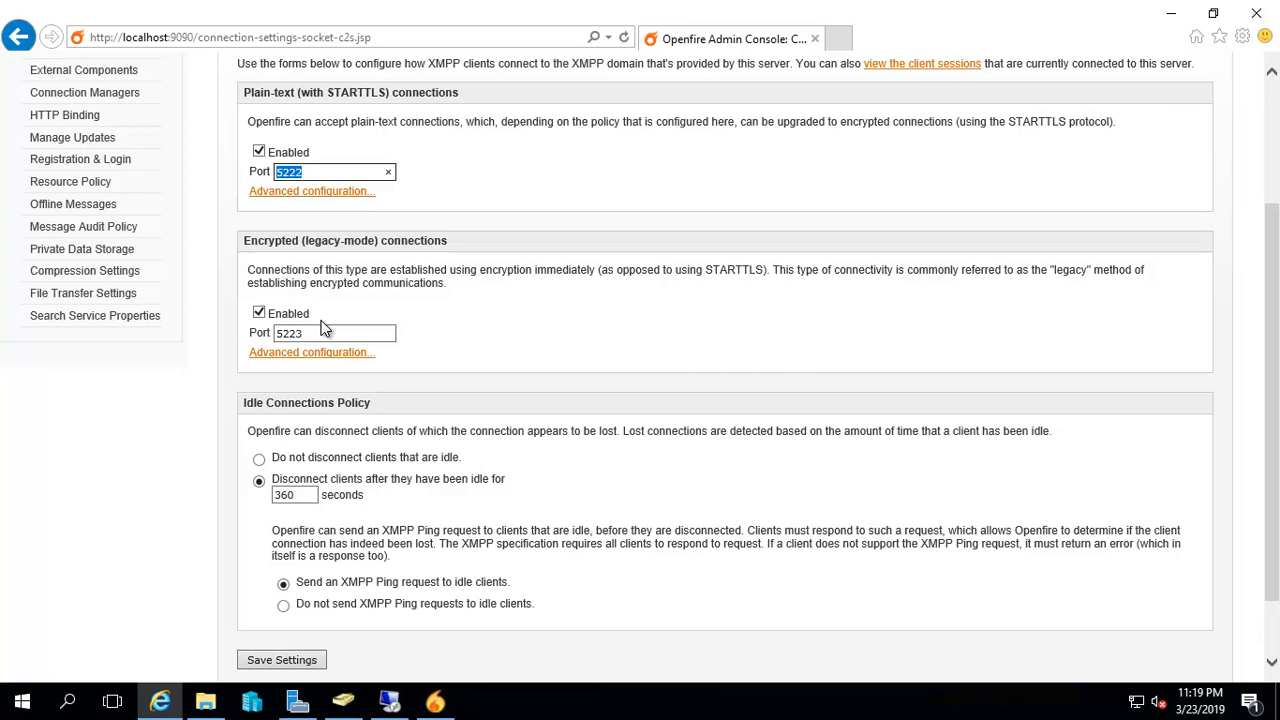
scroll(down, 3)
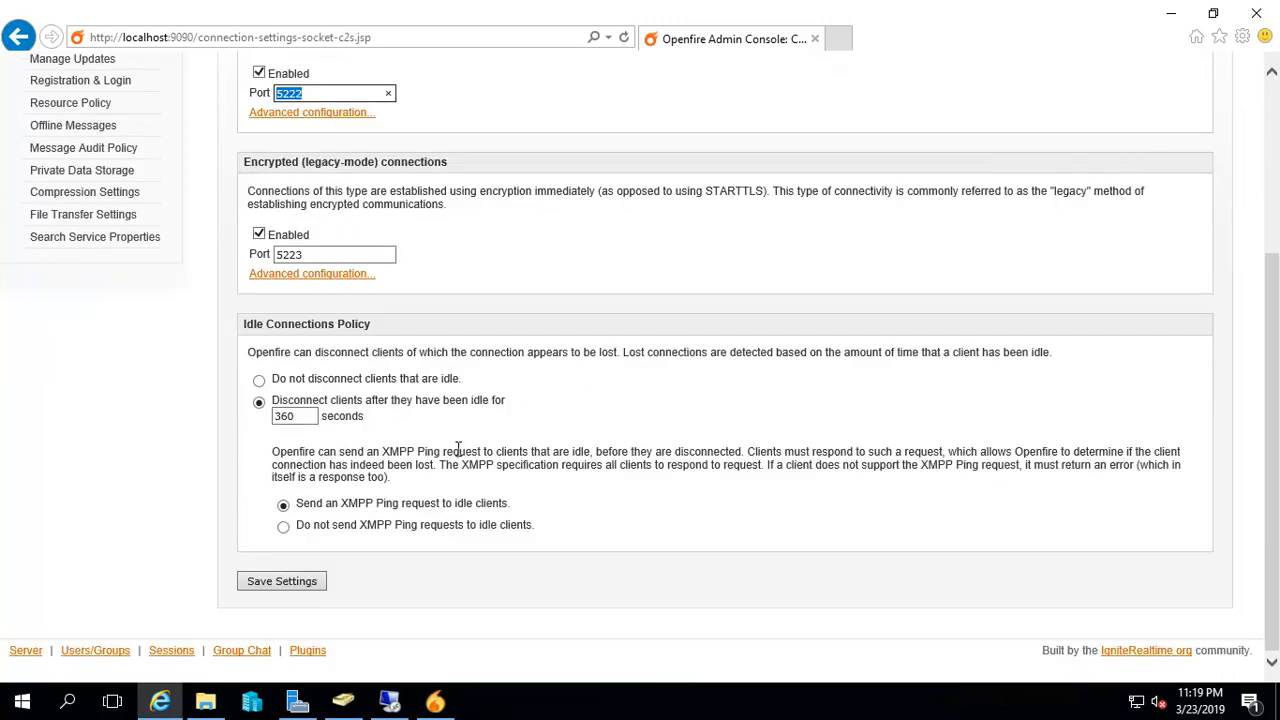
Finish the Spark setup and launch Spark to its sign-in window
scroll(up, 3)
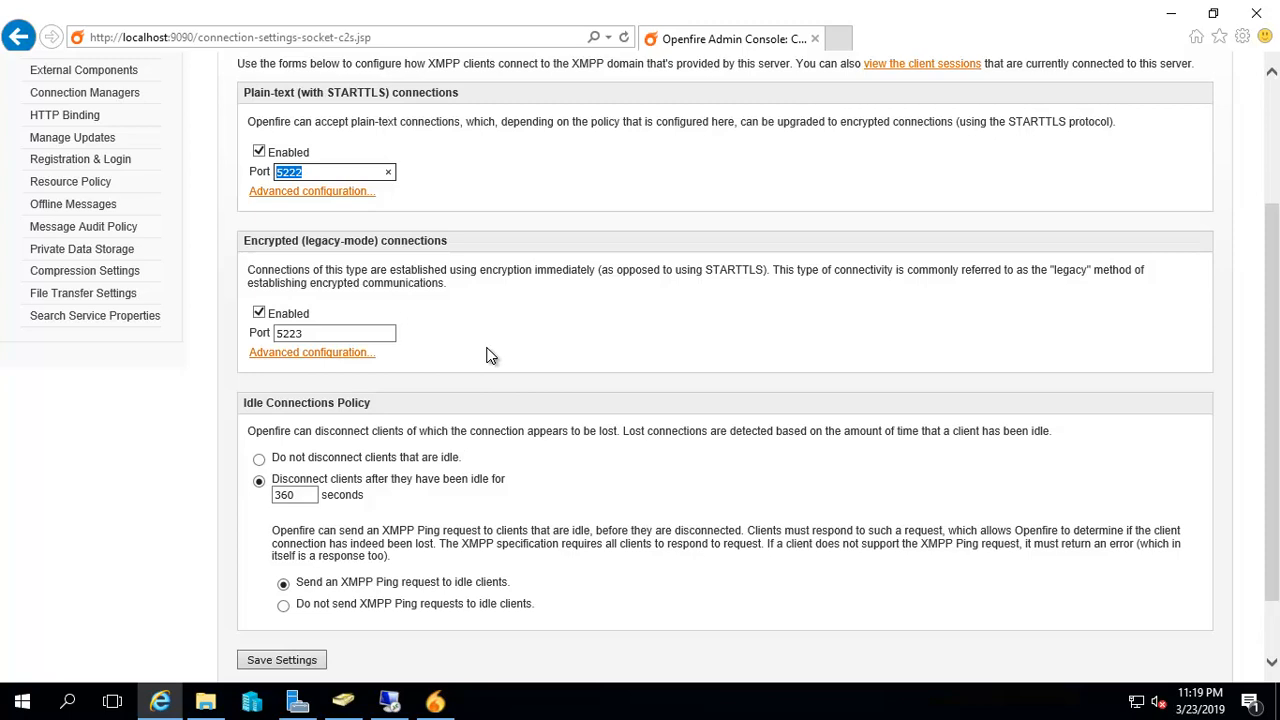
mouse_move(566, 377)
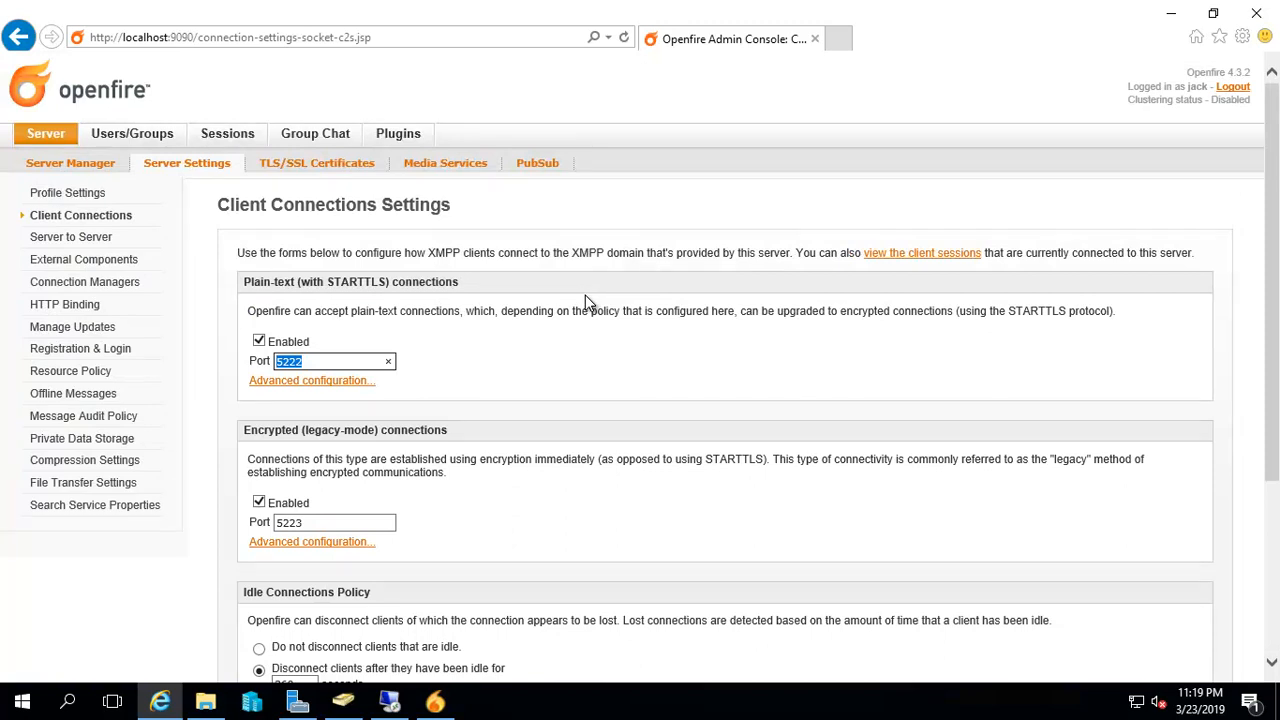
mouse_move(70, 215)
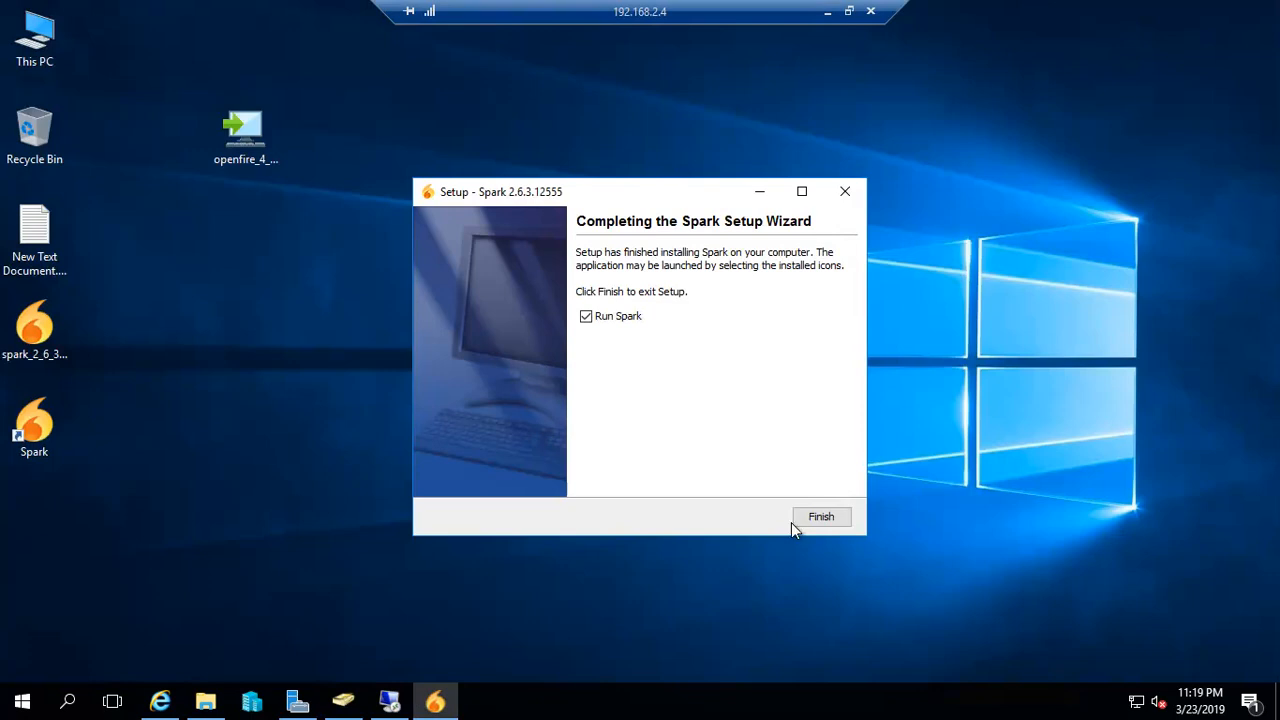
click(821, 516)
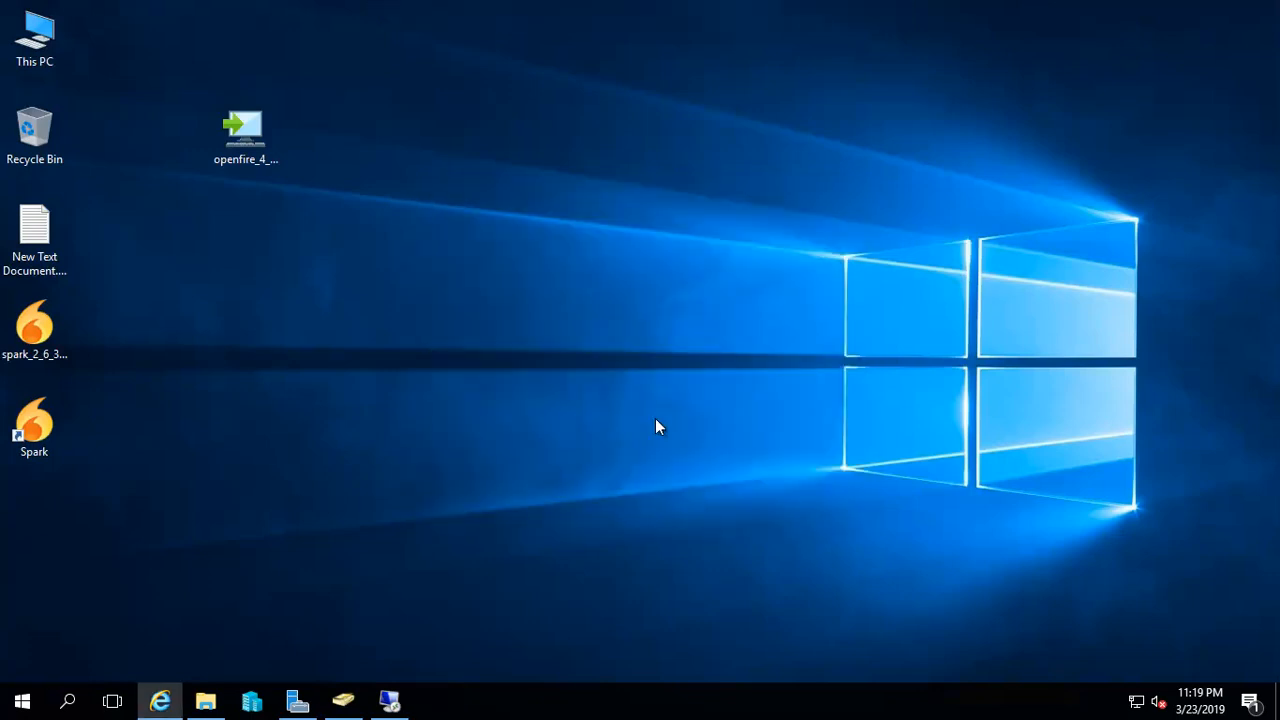
double_click(33, 417)
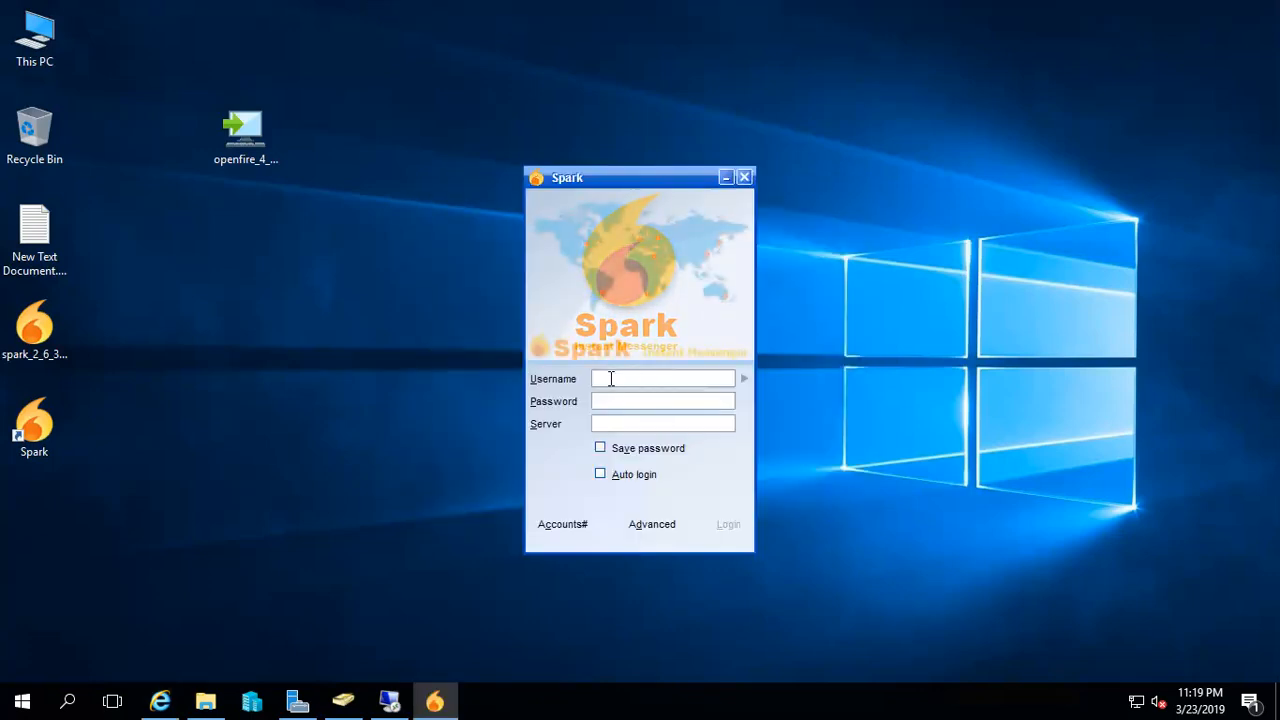
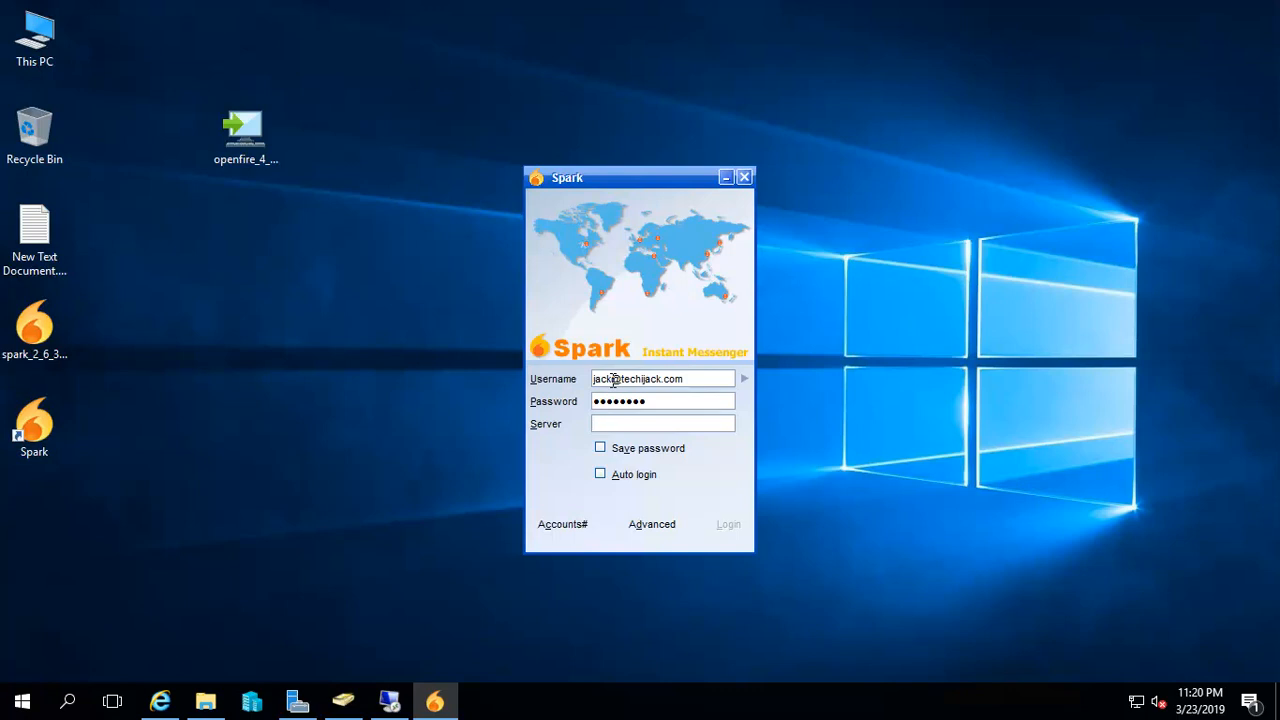
Attempt Spark sign-in to 192.168.2.4 as jack@techjack, dismiss the invalid-credentials error, edit the username
text(192.168.)
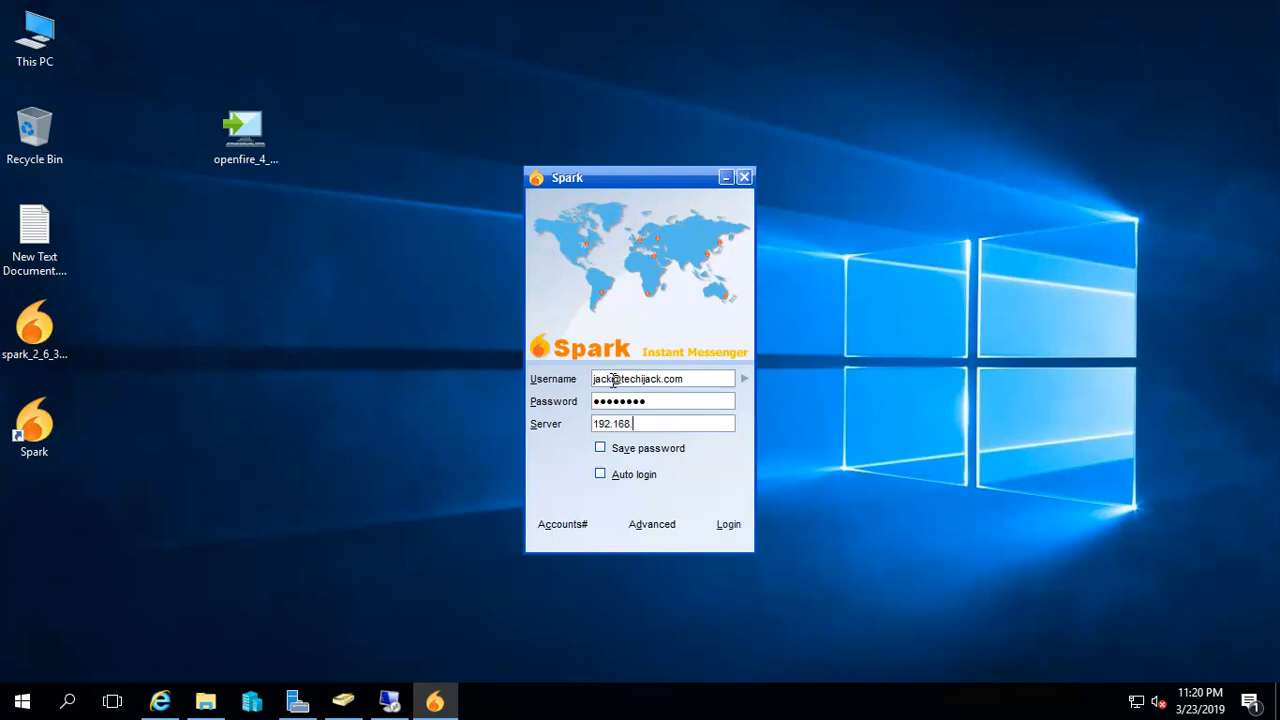
click(728, 524)
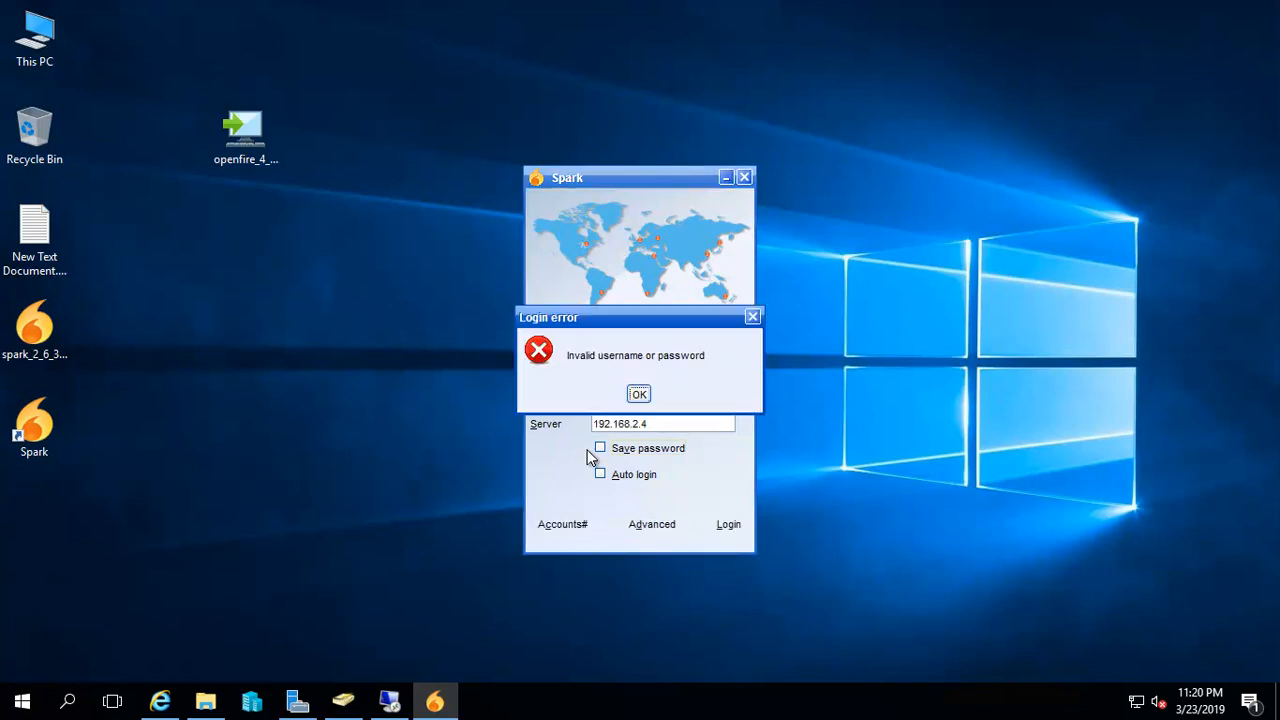
click(638, 394)
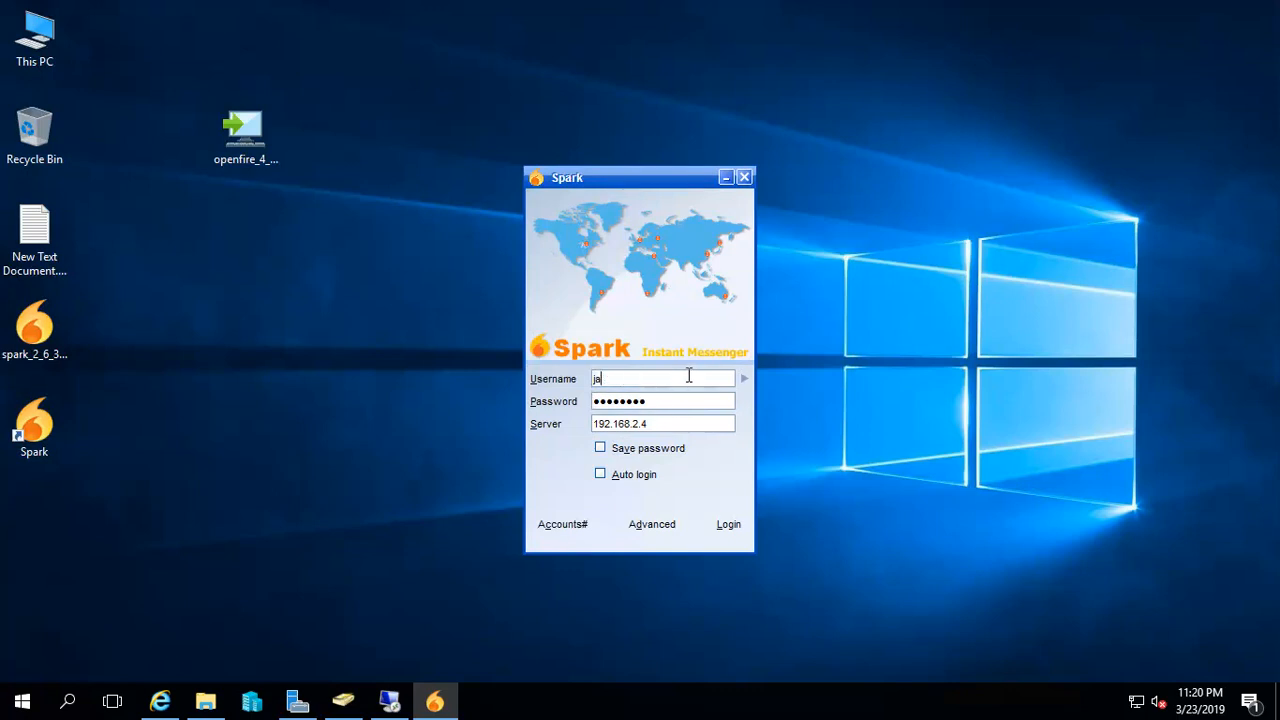
click(728, 524)
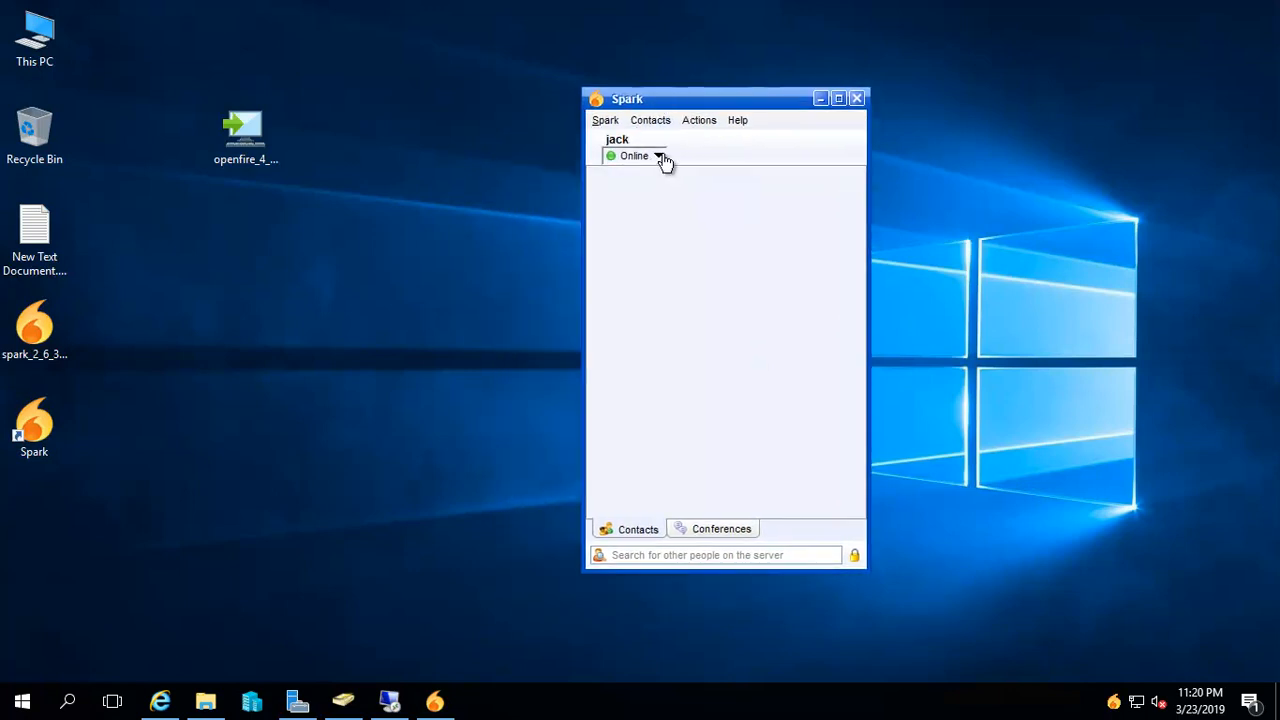
Log in with the corrected credentials so jack shows Online in Spark
click(659, 156)
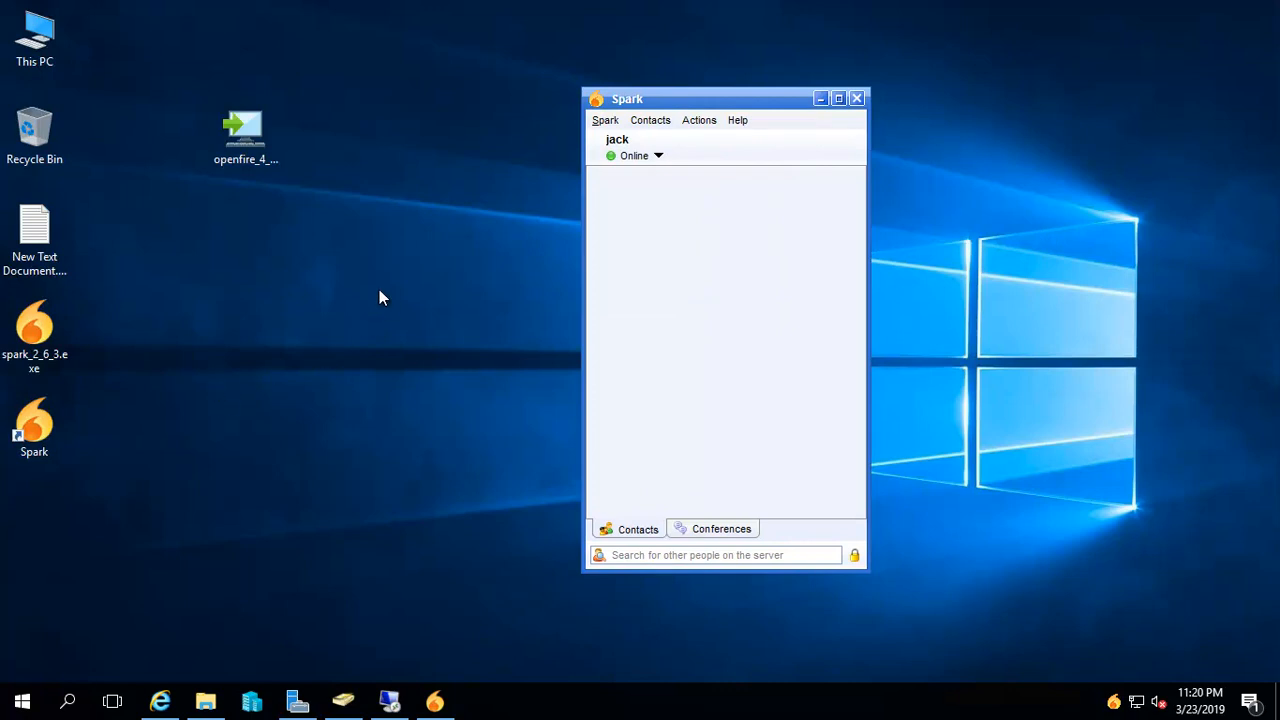
mouse_move(332, 310)
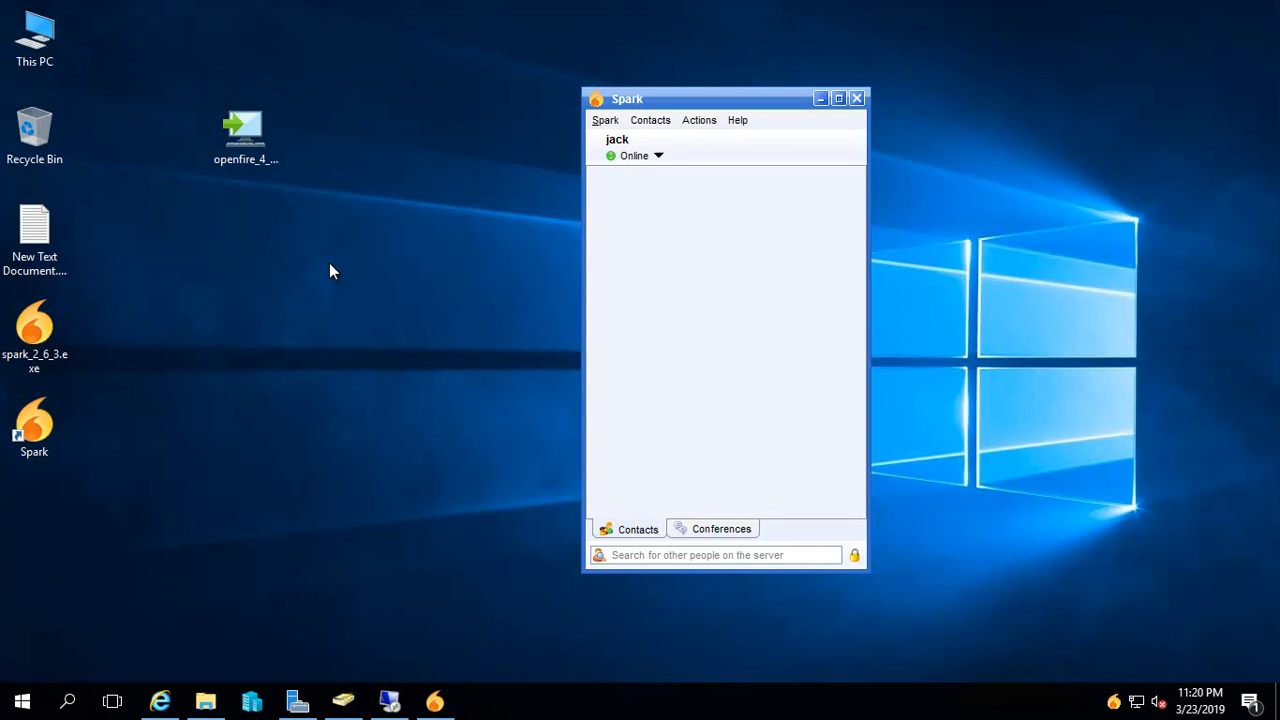
mouse_move(336, 264)
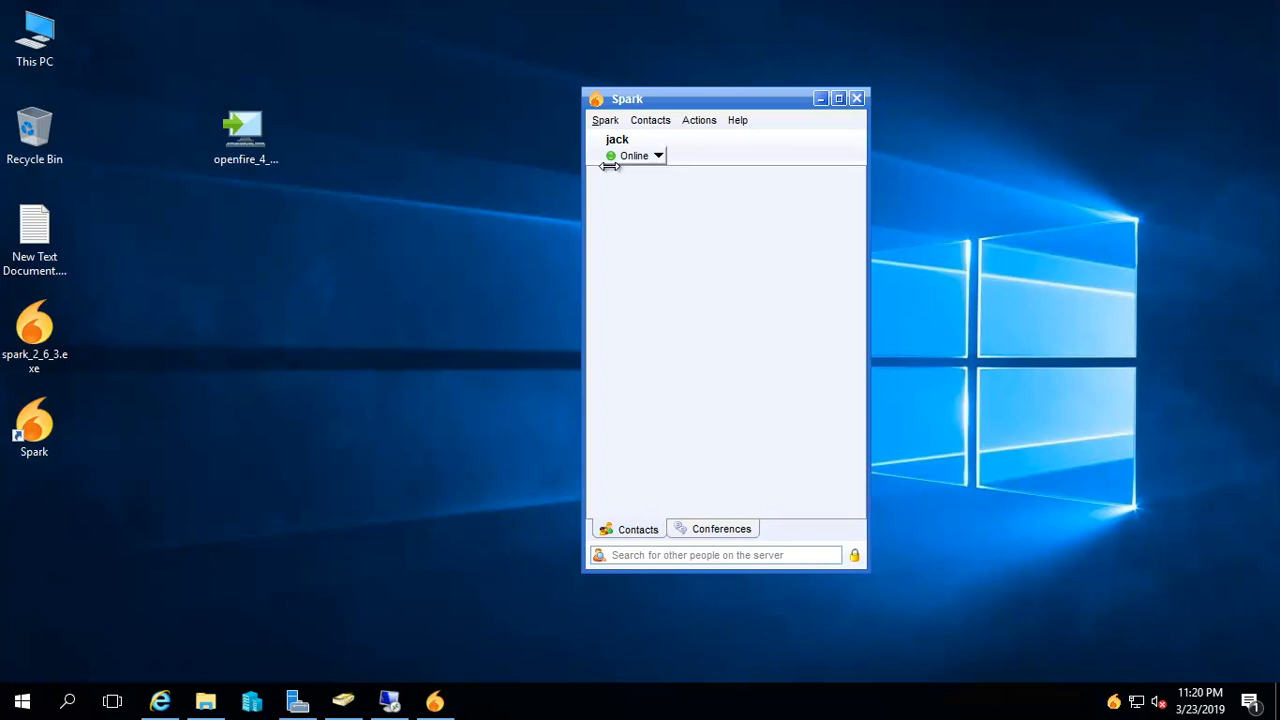
mouse_move(337, 287)
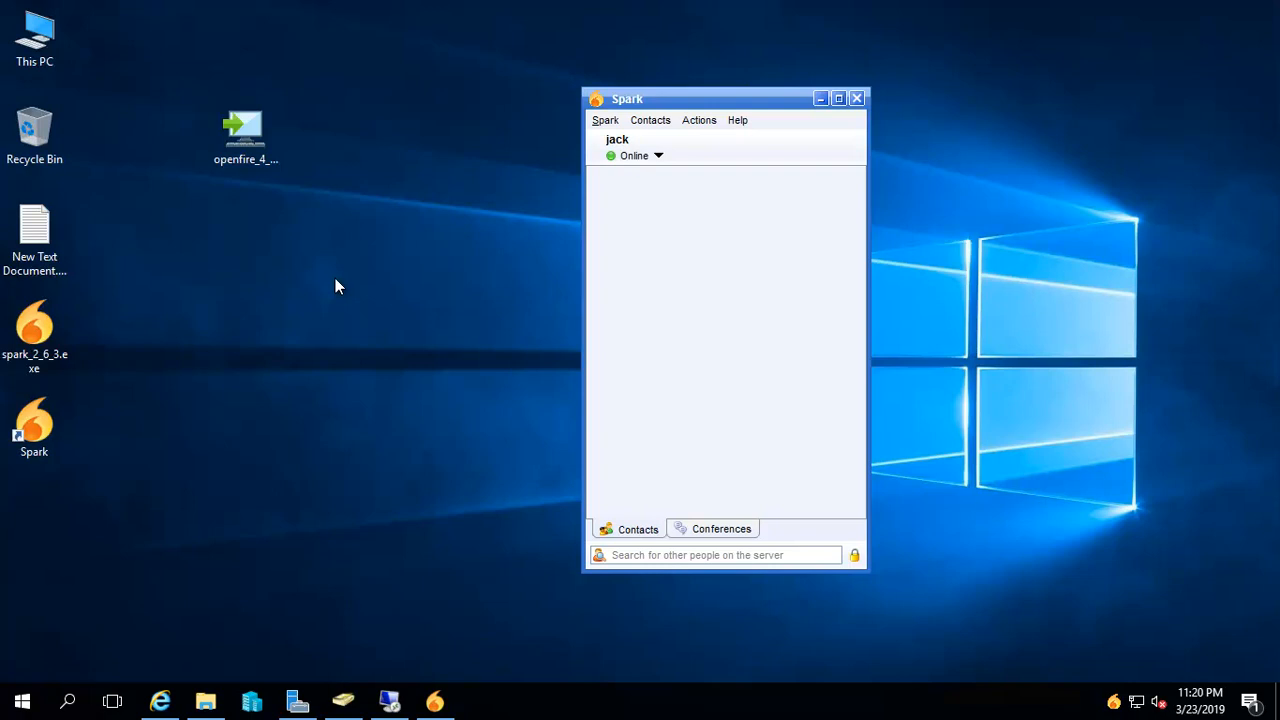